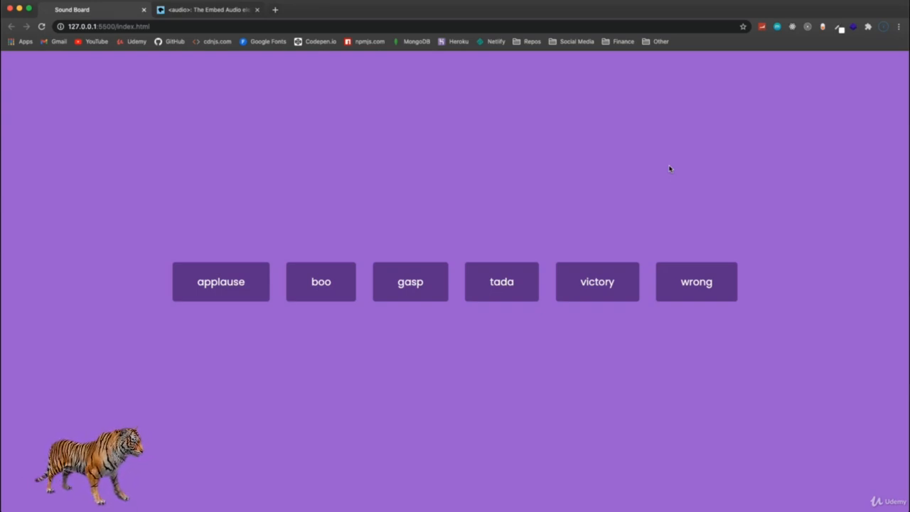
mouse_move(411, 299)
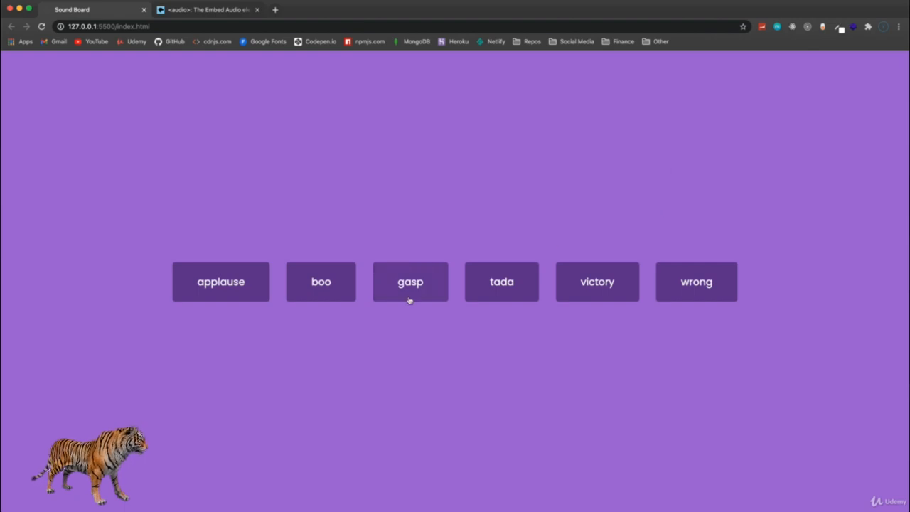
mouse_move(311, 316)
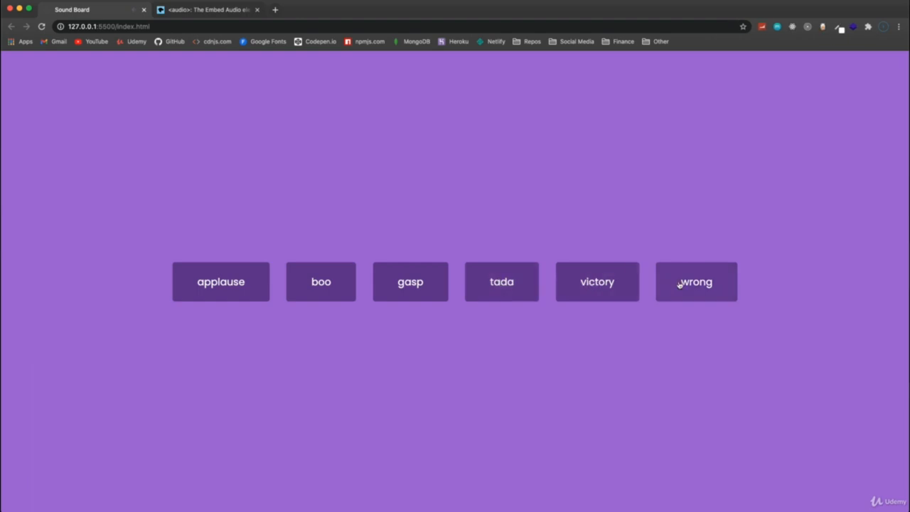
mouse_move(817, 368)
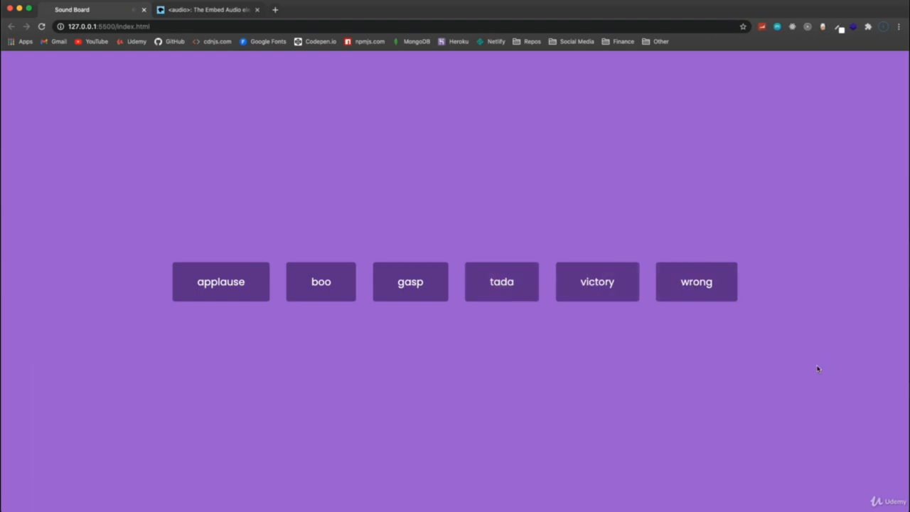
mouse_move(277, 332)
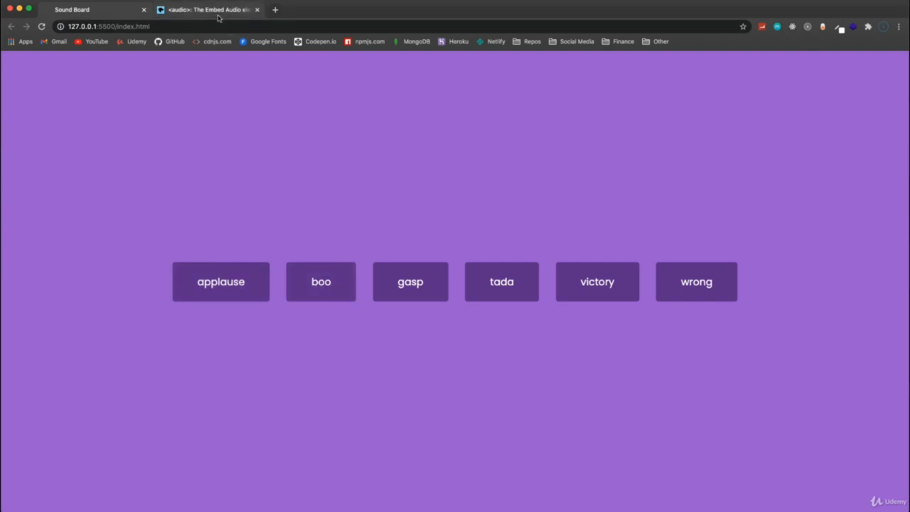
Step: Go to the MDN <audio> reference and highlight 'controls' in the demo code
left_click(207, 10)
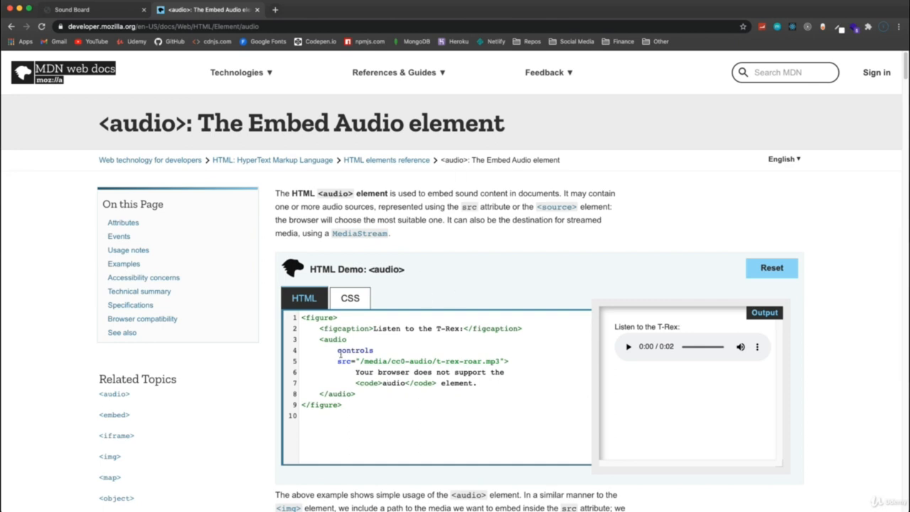
scroll("down", 3)
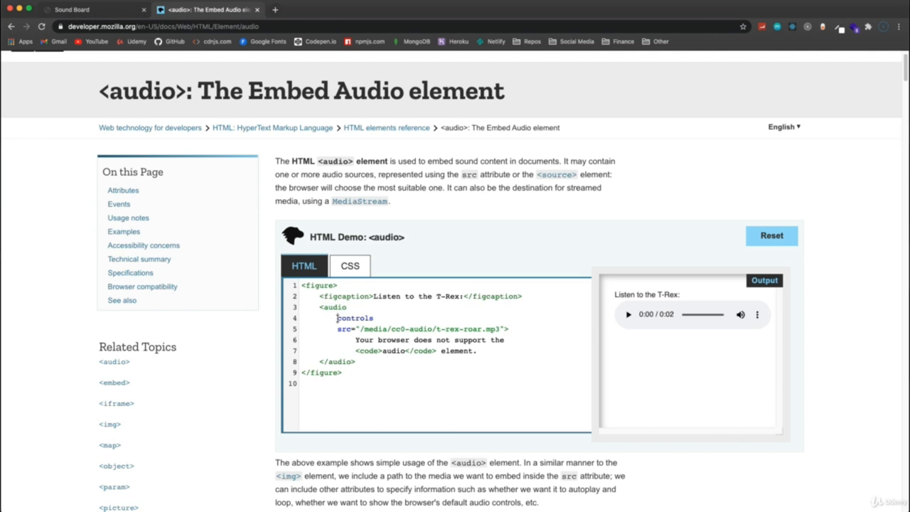
double_click(356, 317)
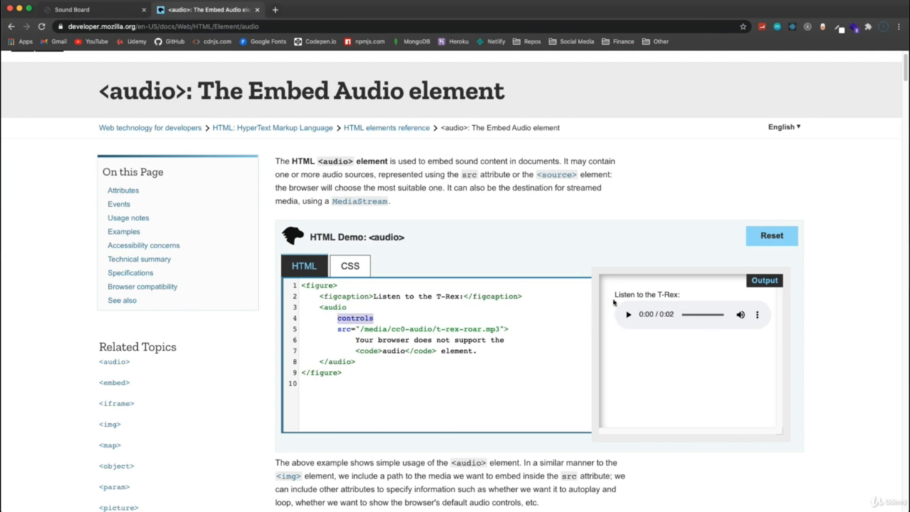
Step: Scroll through the audio element's Attributes section
scroll("down", 3)
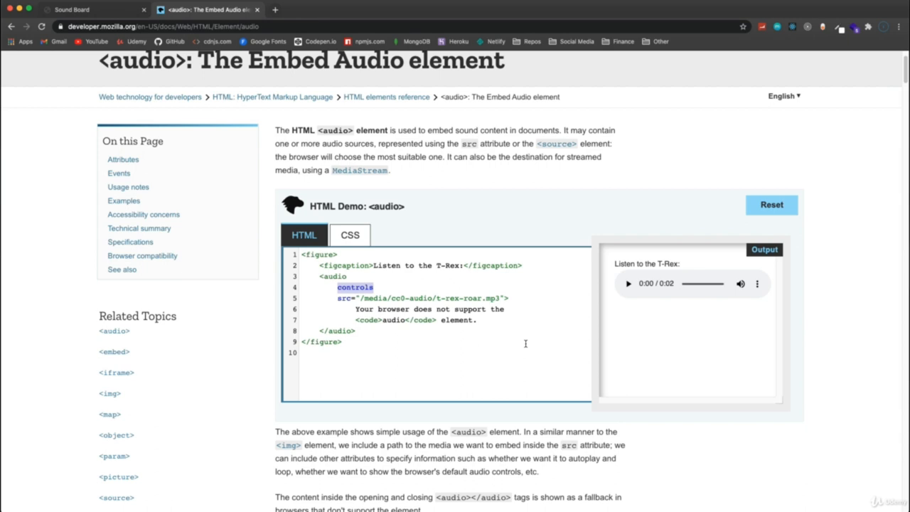
scroll("down", 3)
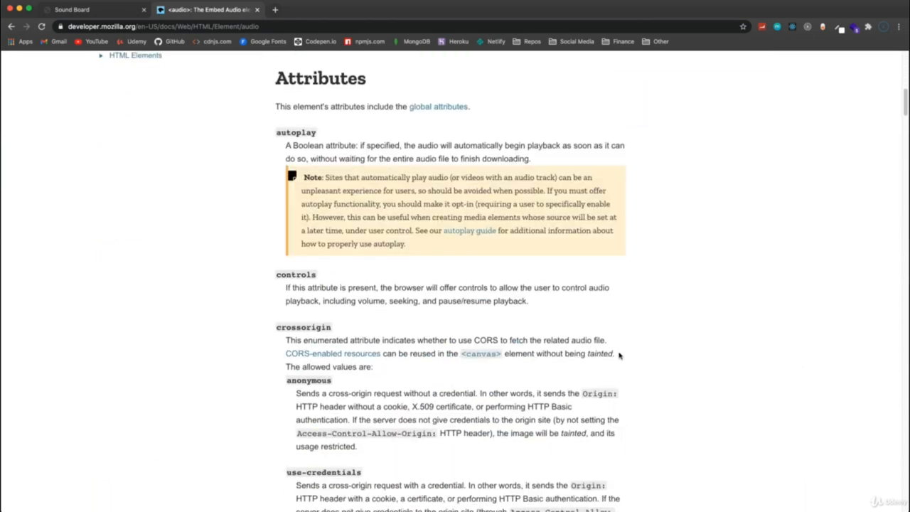
scroll("down", 3)
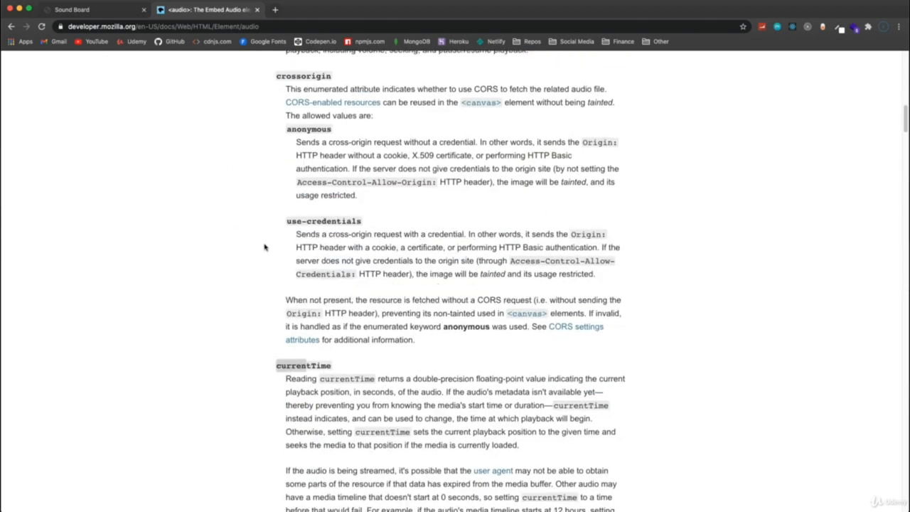
scroll("down", 3)
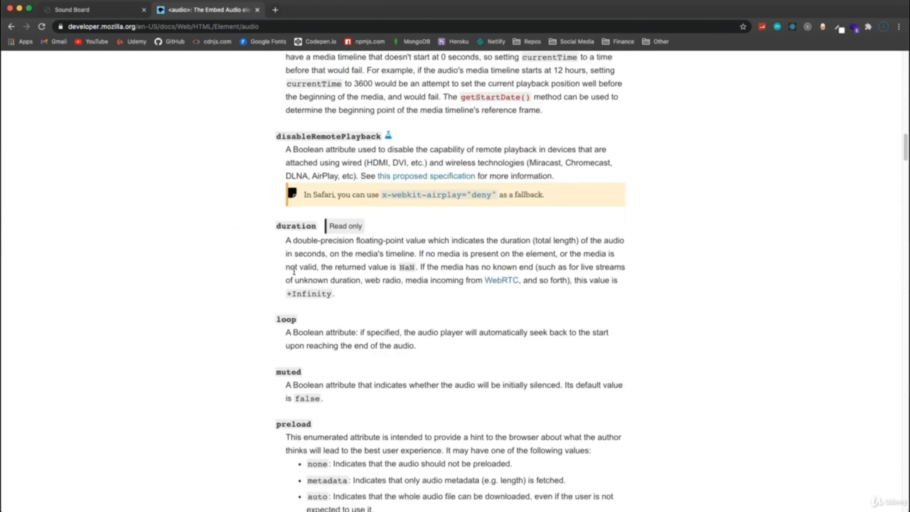
scroll("up", 3)
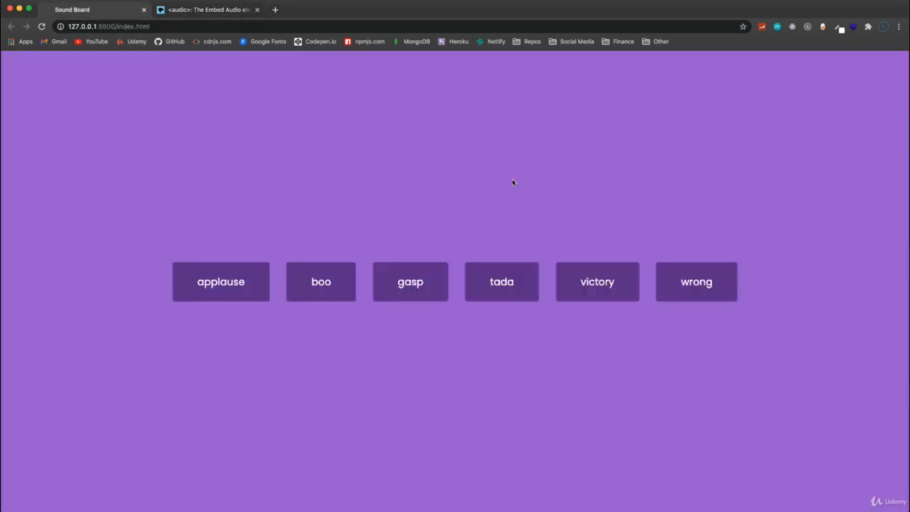
mouse_move(524, 187)
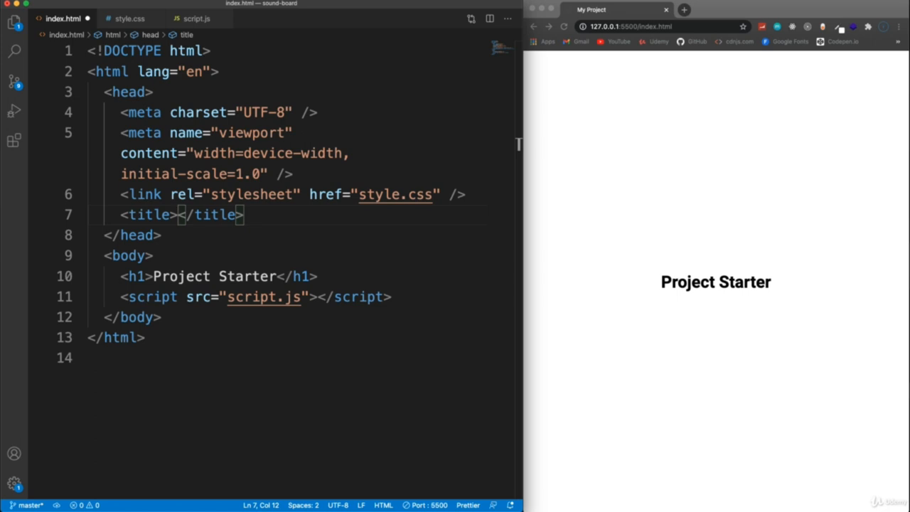
Step: Title index.html 'Sound Board' and start an audio tag with a sounds/ source
type("Sound Board")
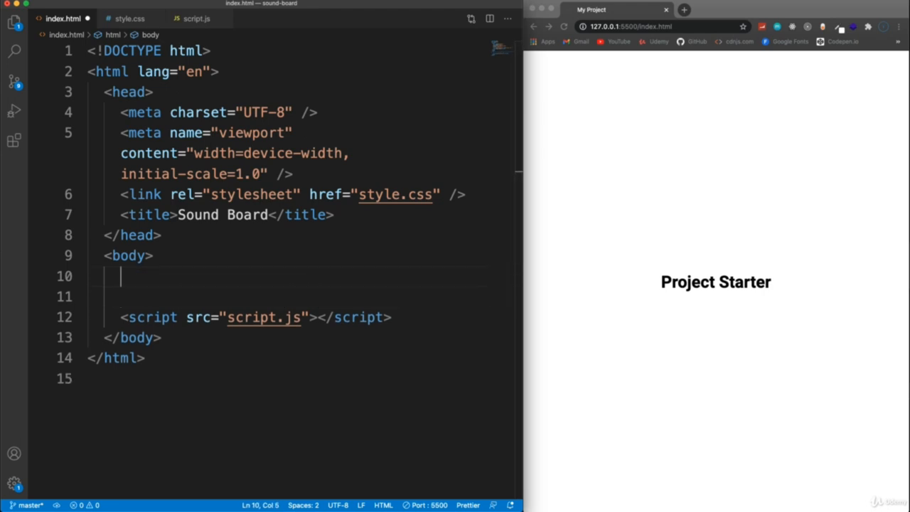
type("audio src=\"\"></audio>")
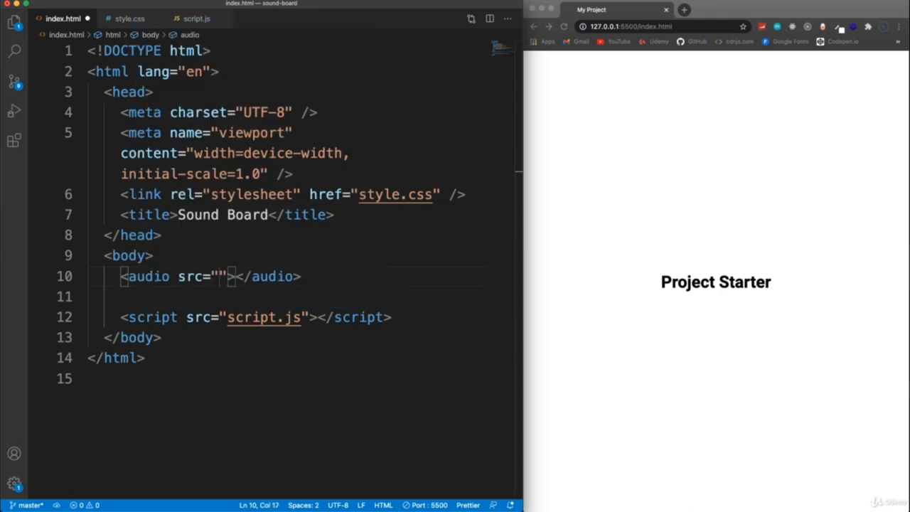
type("sounds")
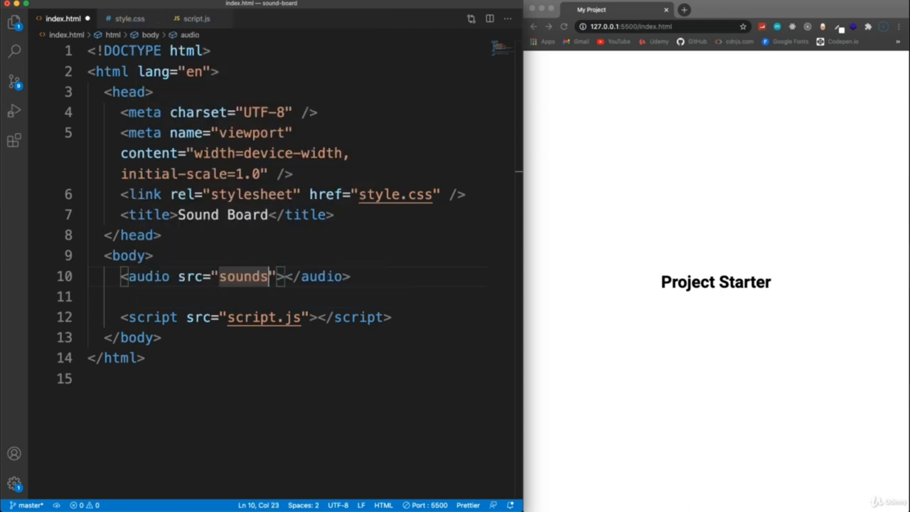
type("/")
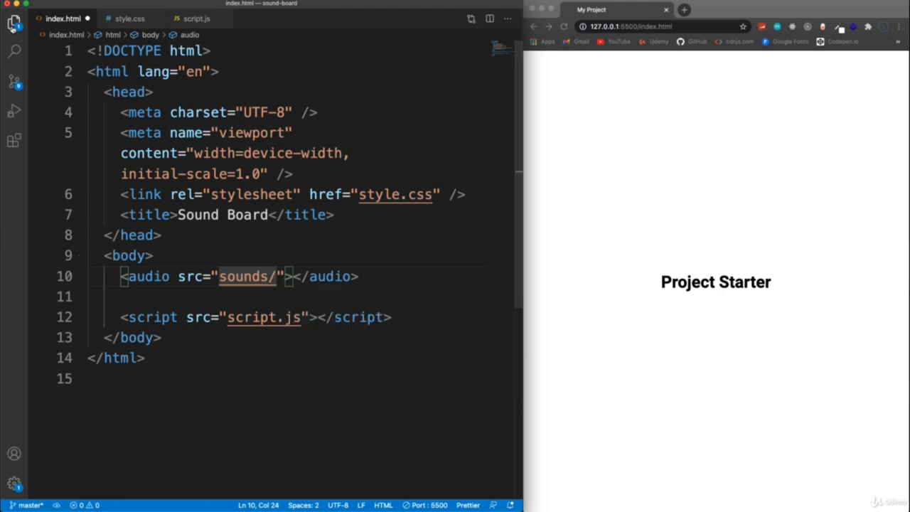
Step: Check the mp3 files in the sounds folder via Explorer, then return to index.html
left_click(14, 25)
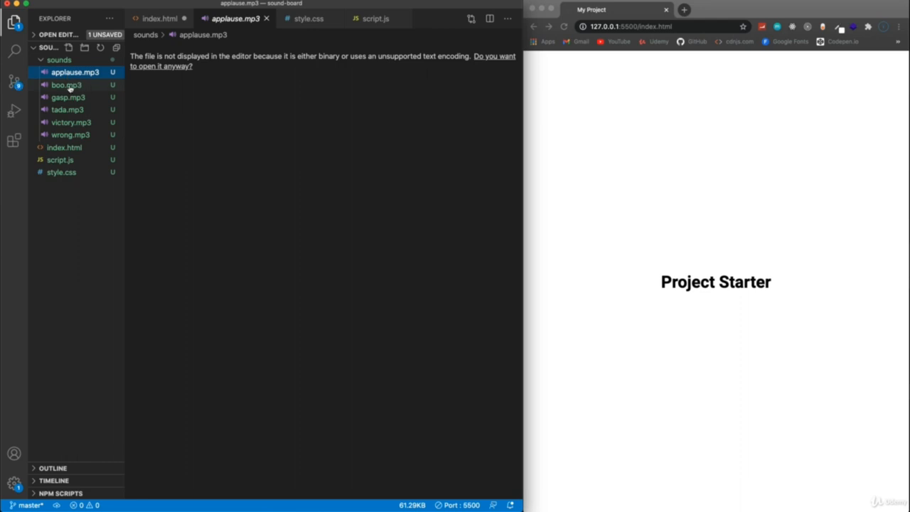
left_click(66, 85)
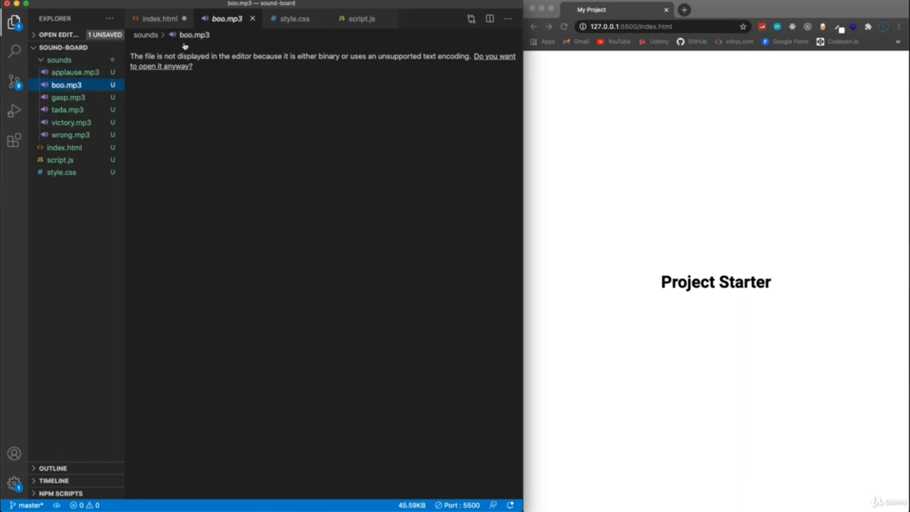
left_click(159, 19)
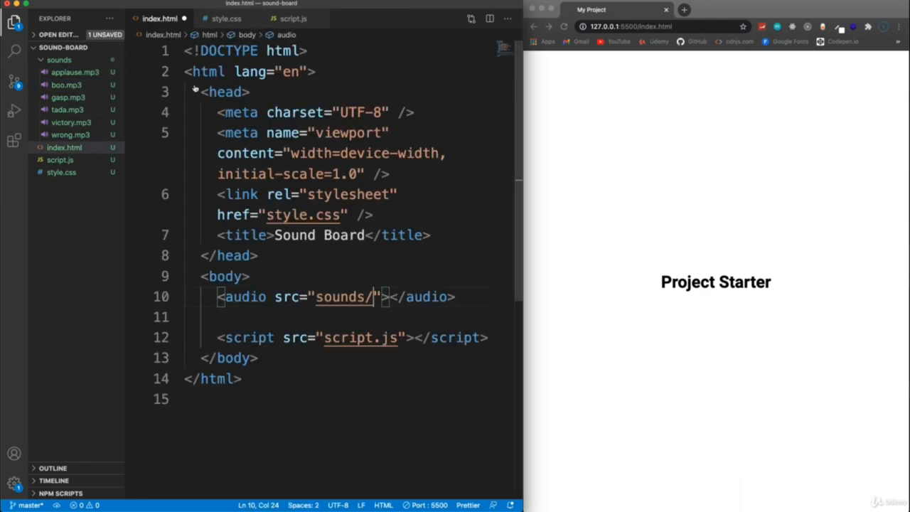
left_click(59, 60)
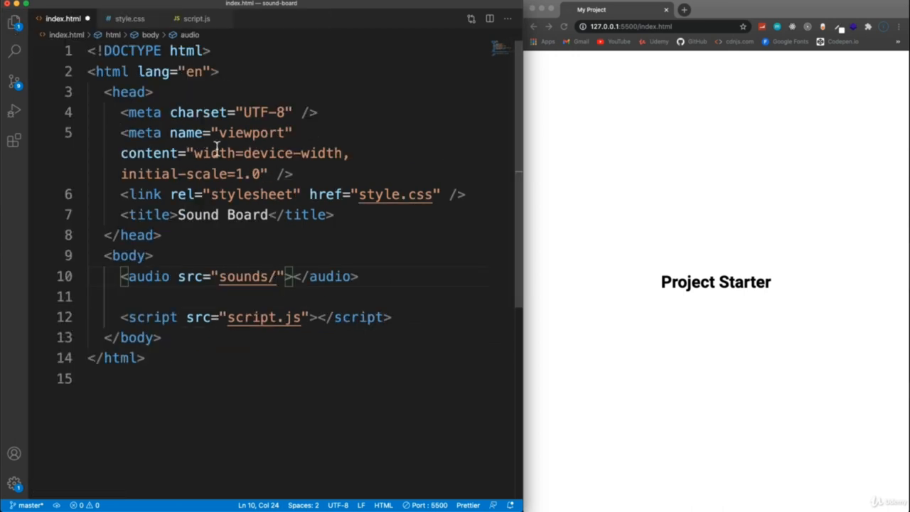
mouse_move(220, 183)
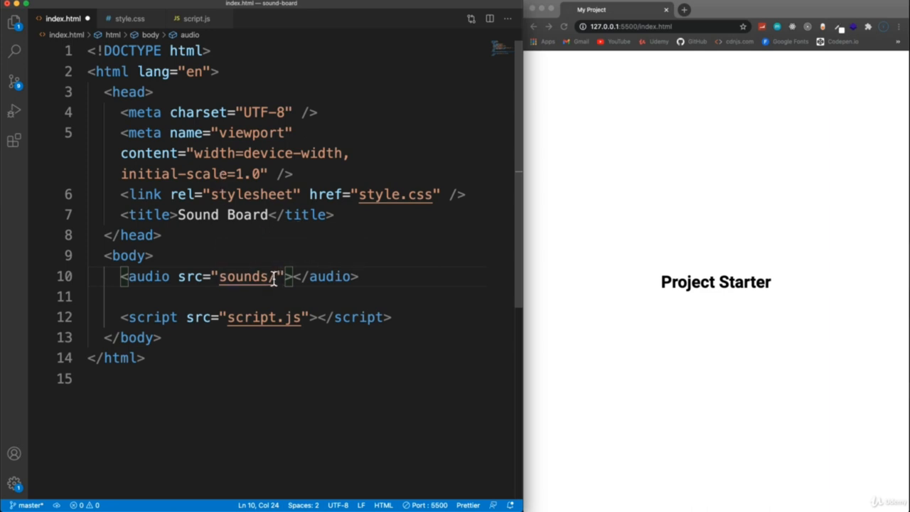
Step: Point the audio src to sounds/applause.mp3 and begin an id 'applause'
type("/")
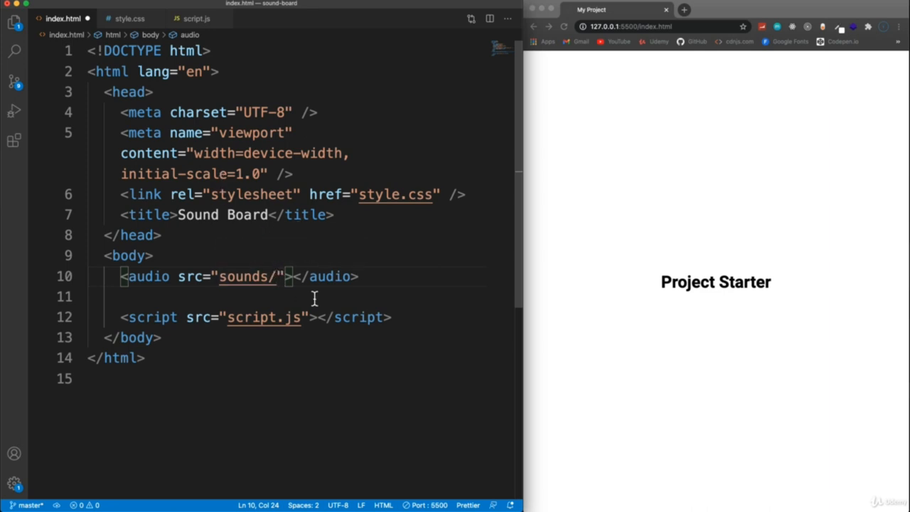
type("applause.mp3")
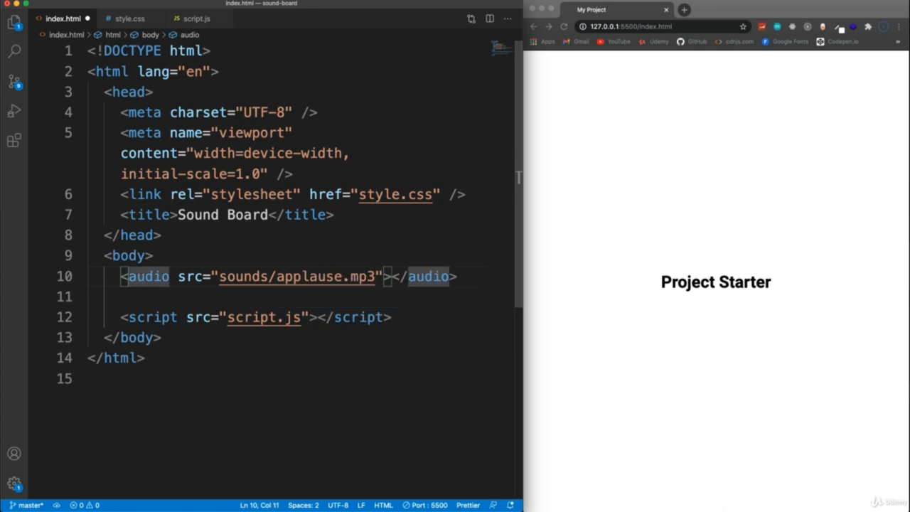
type("id=")
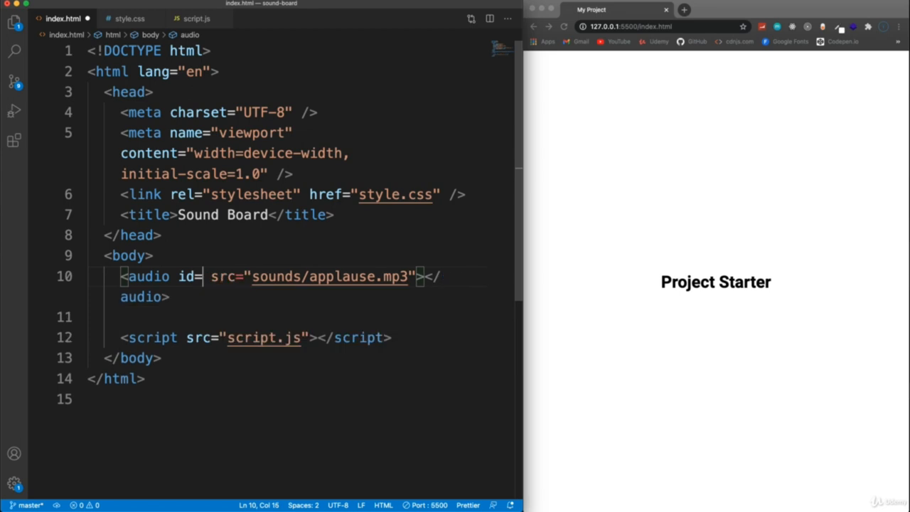
type("applause\"")
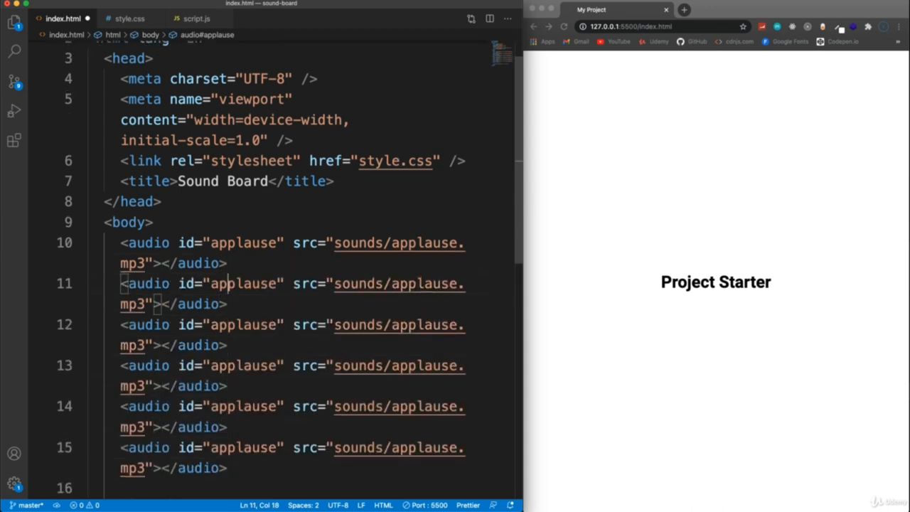
Step: Rename the duplicated audio ids and sources to gasp, tada, victory and wrong
double_click(256, 283)
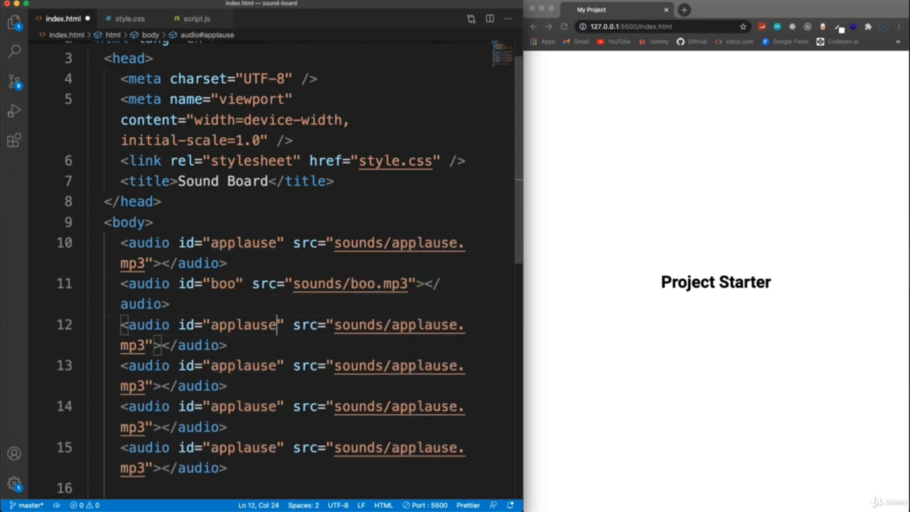
double_click(249, 325)
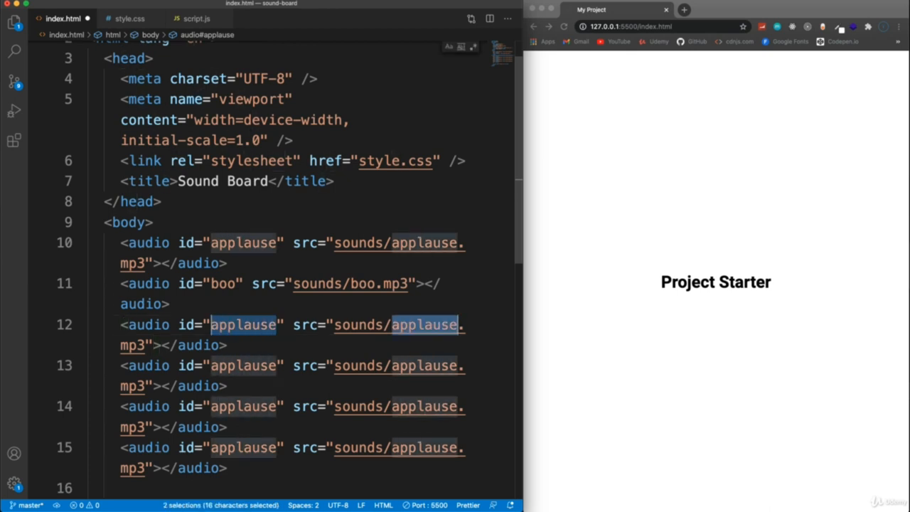
type("gasp")
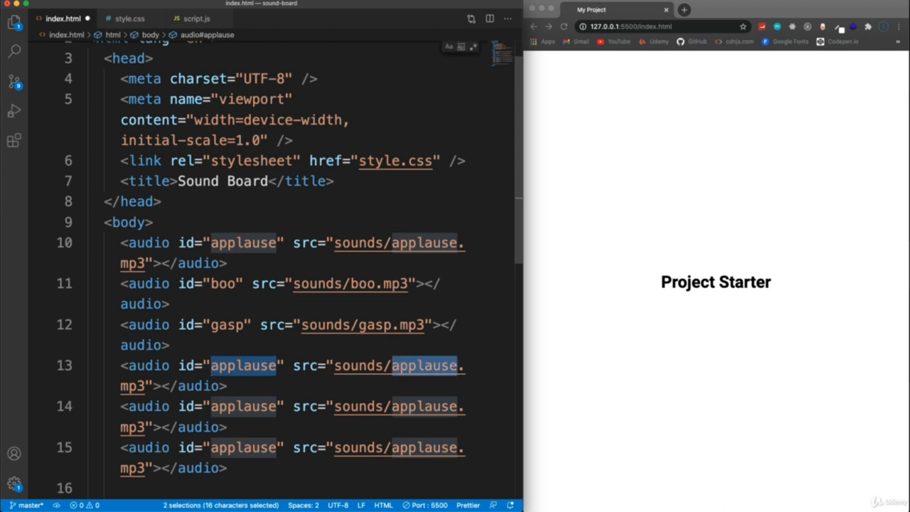
type("tada")
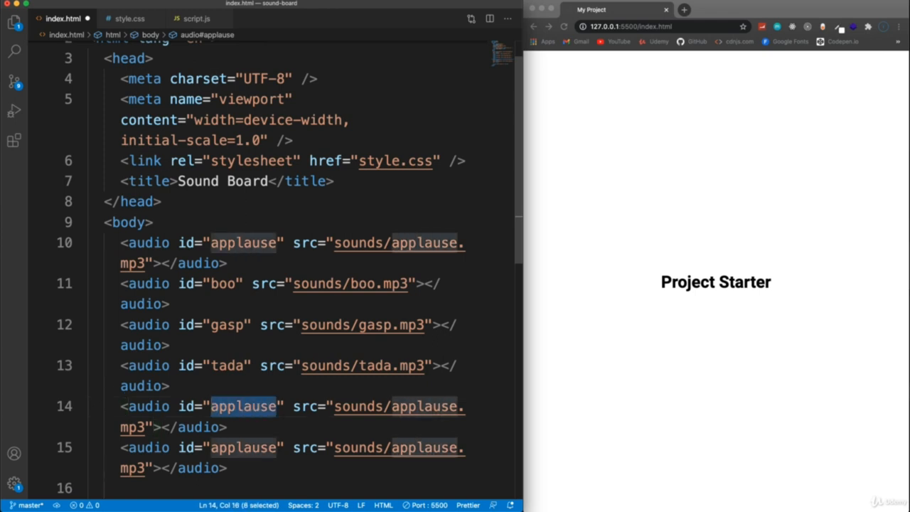
type("victory")
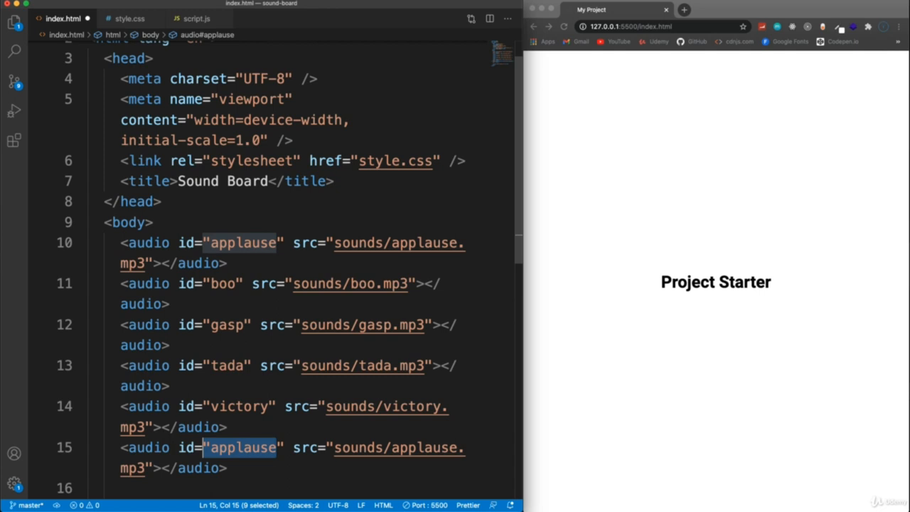
type("wro")
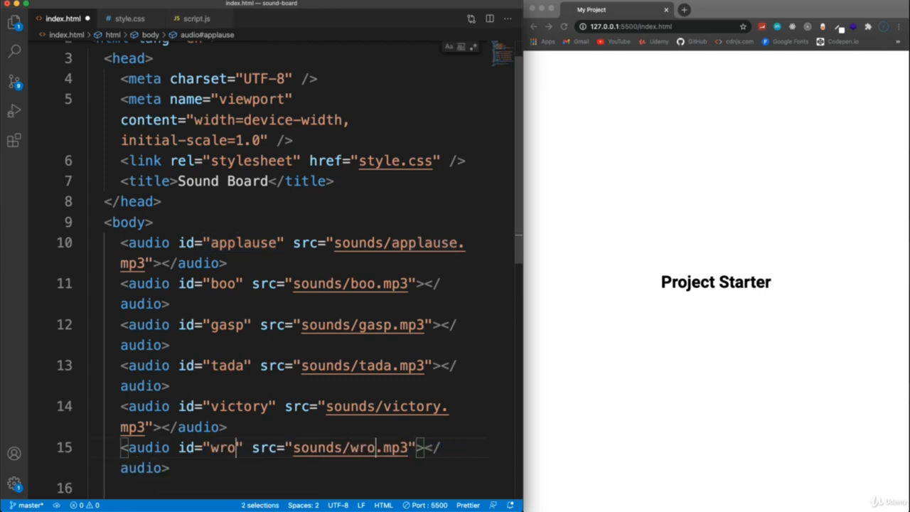
type("ng")
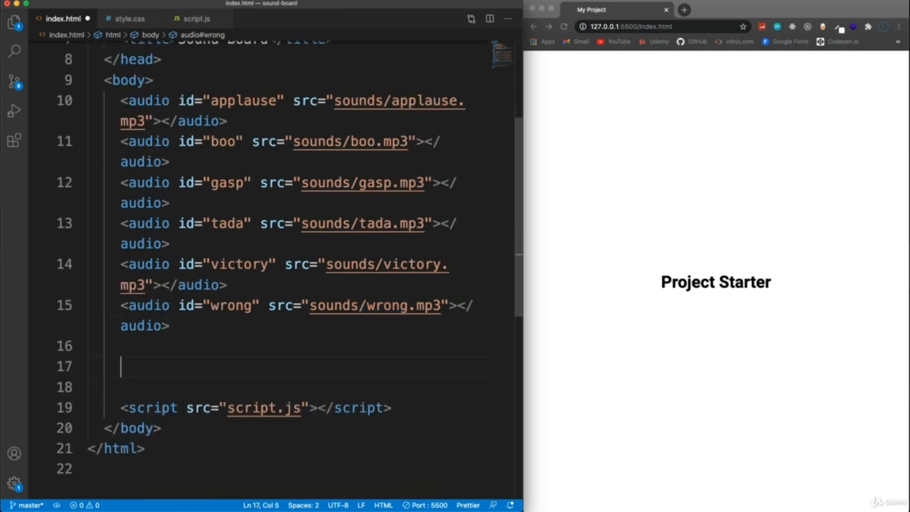
Step: Expand the Emmet abbreviation div#buttons after the audio tags
type("#buttons\"></div>")
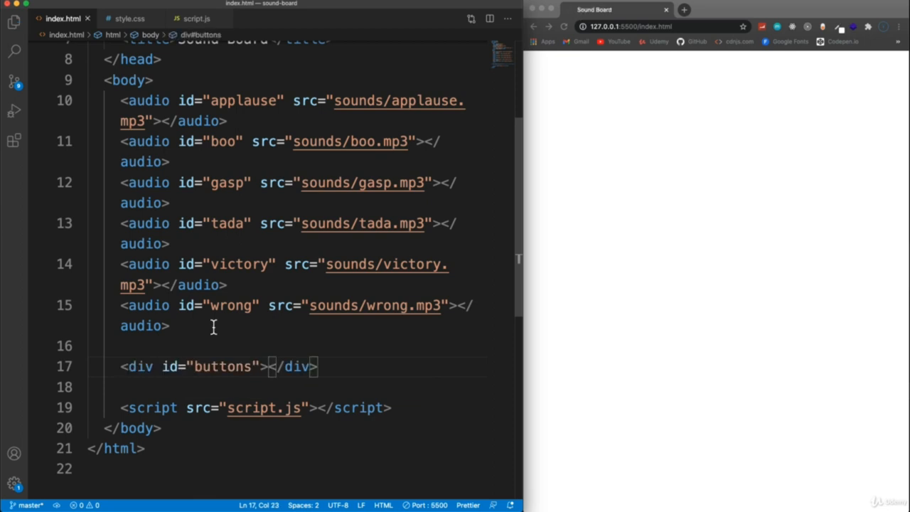
mouse_move(683, 282)
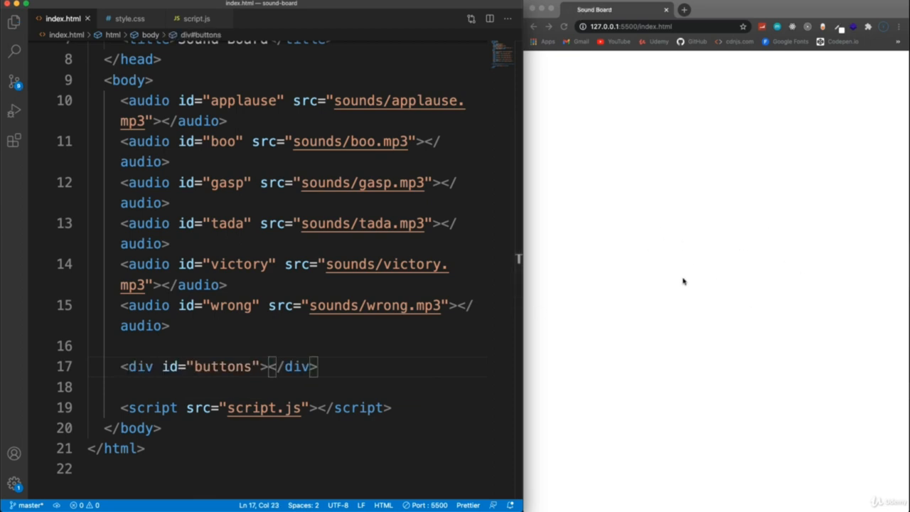
mouse_move(336, 251)
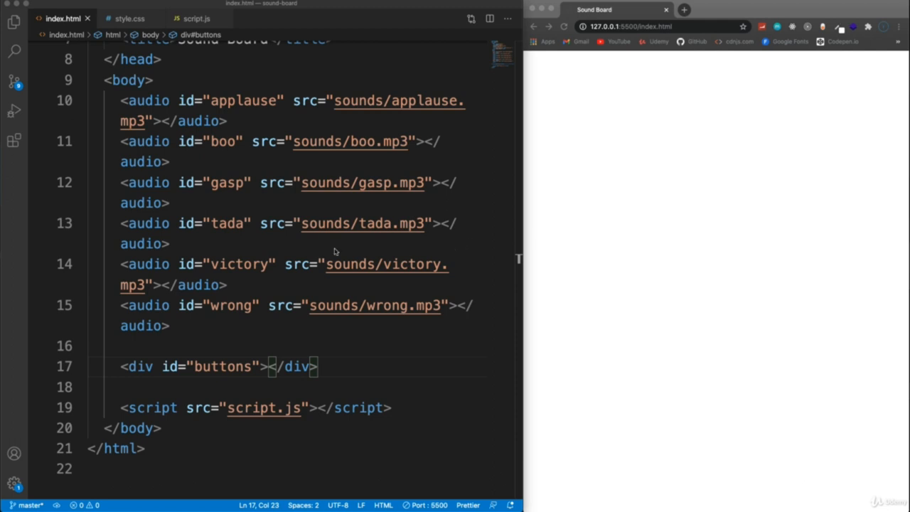
mouse_move(420, 299)
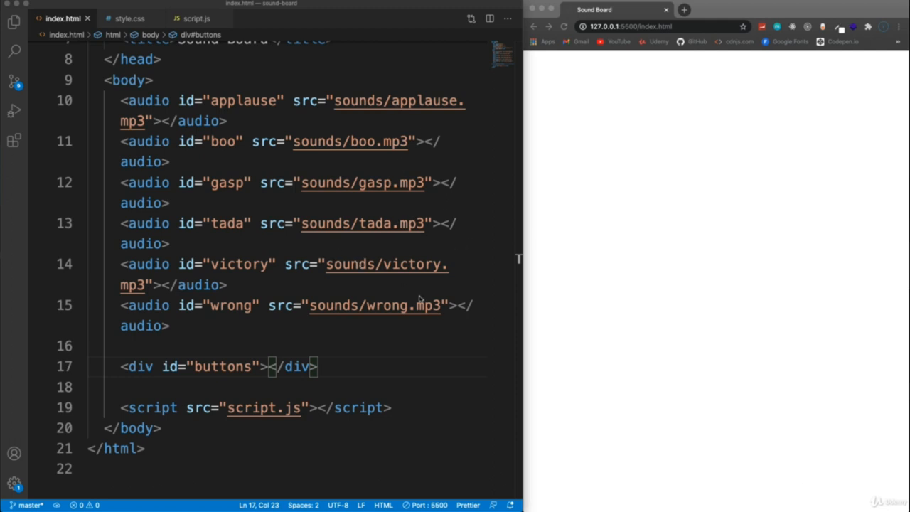
Step: In script.js declare const sounds = ['applause', 'boo', 'gasp', 'tada', 'victory', 'wrong']
left_click(196, 18)
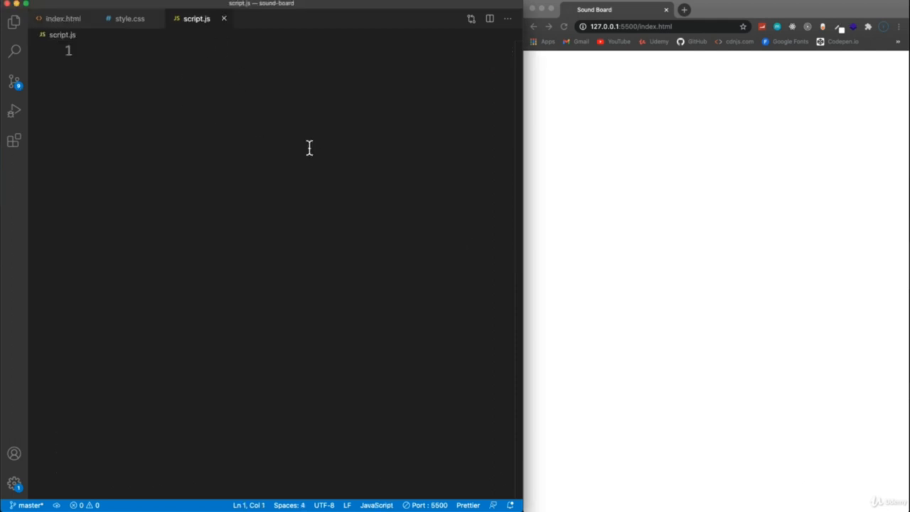
mouse_move(204, 88)
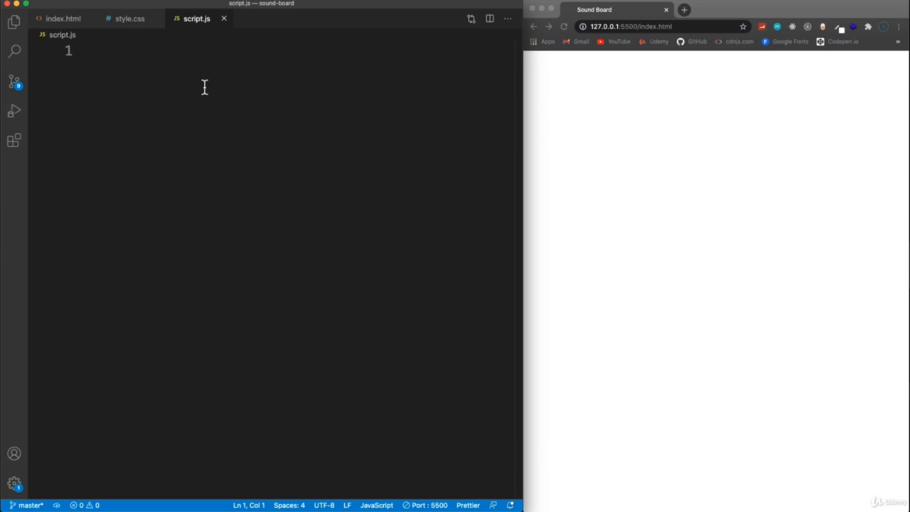
type("const")
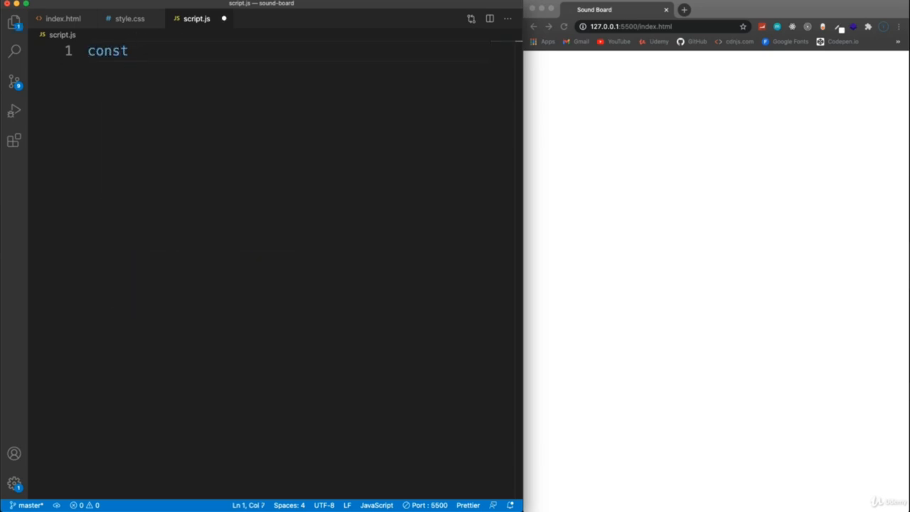
type("sounds =")
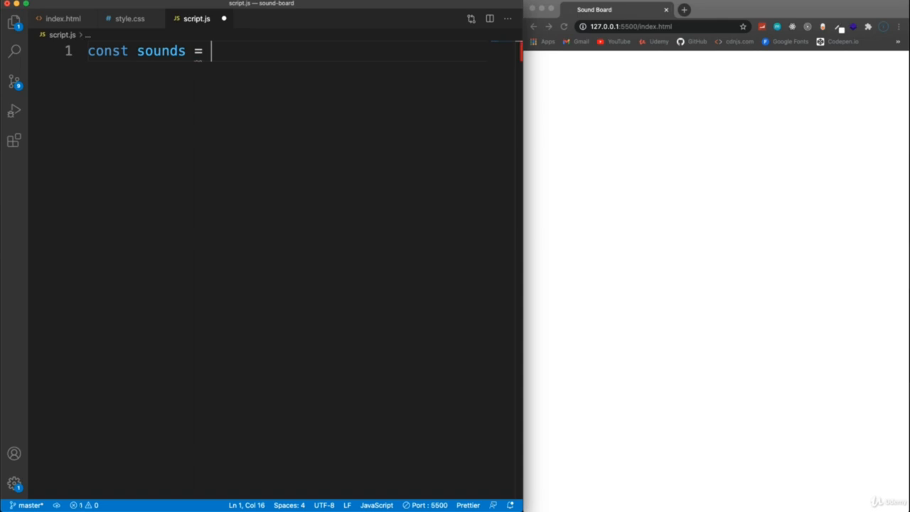
type("['']")
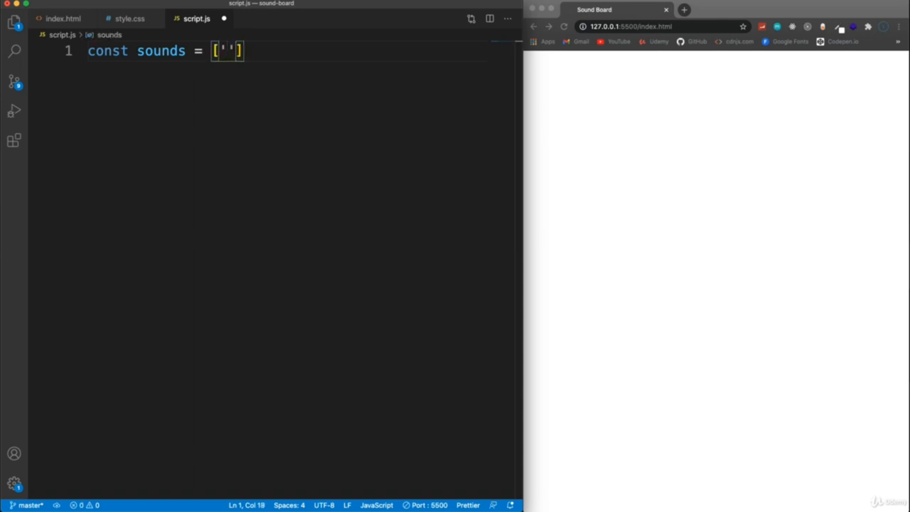
type("applause")
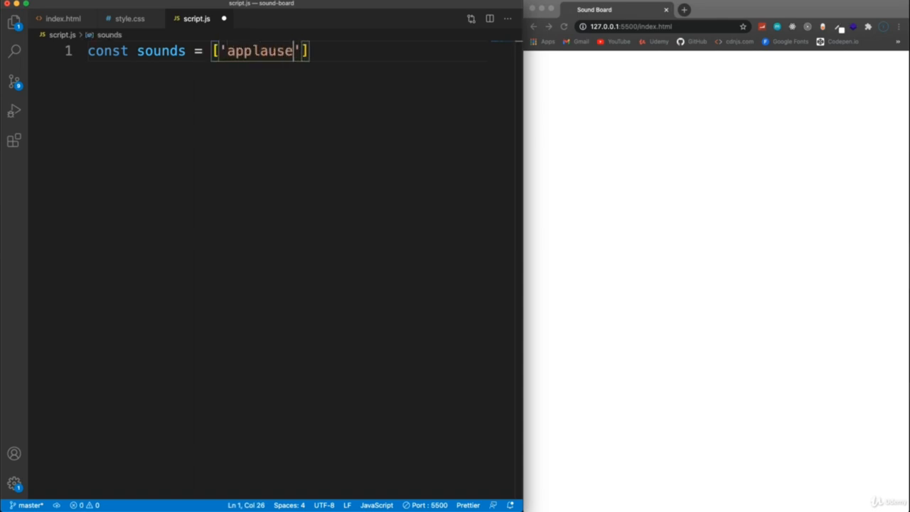
type(", ''")
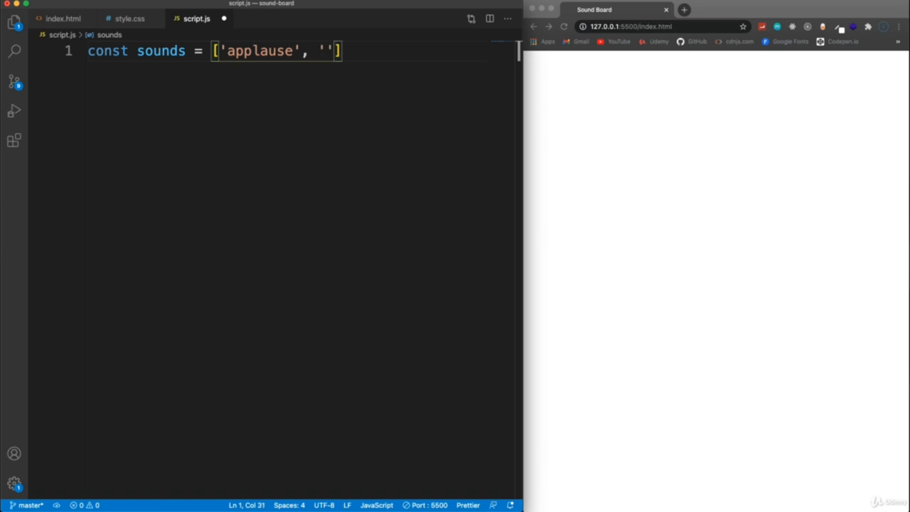
type("boo',")
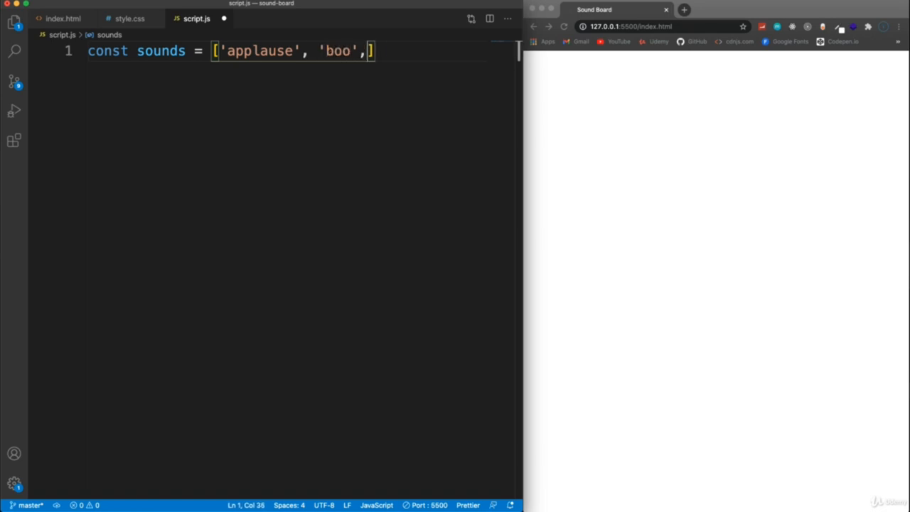
type("'gas'")
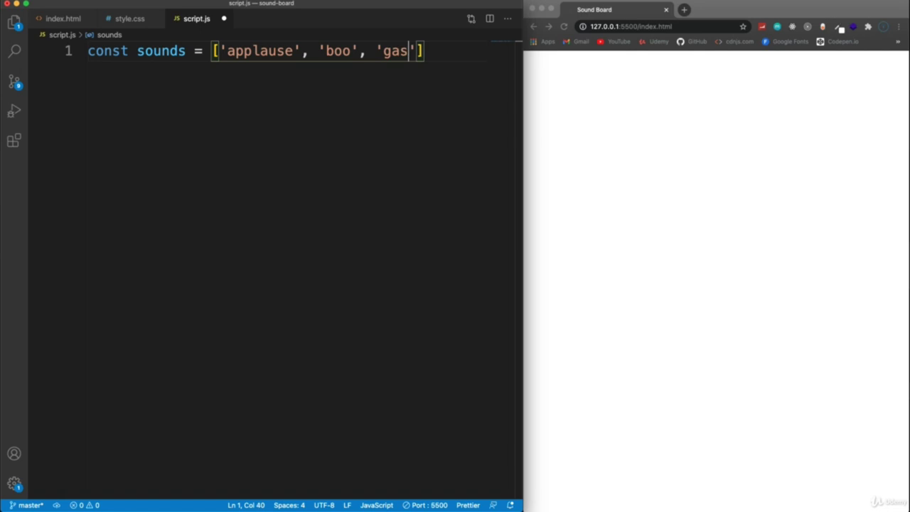
type("p', '")
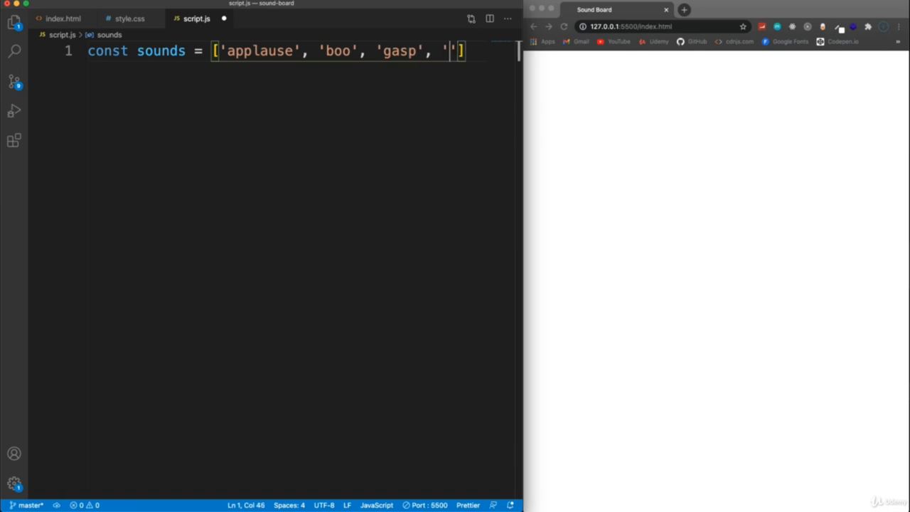
type("tada',")
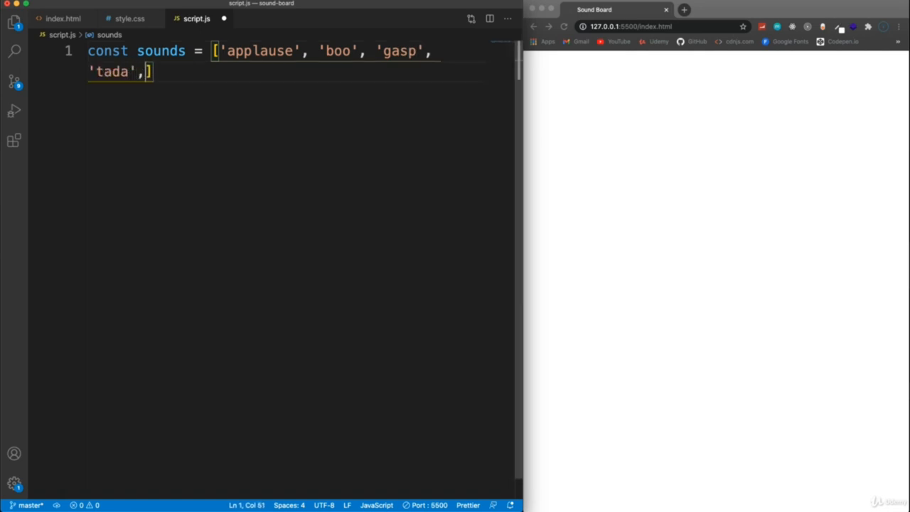
type("'vi'")
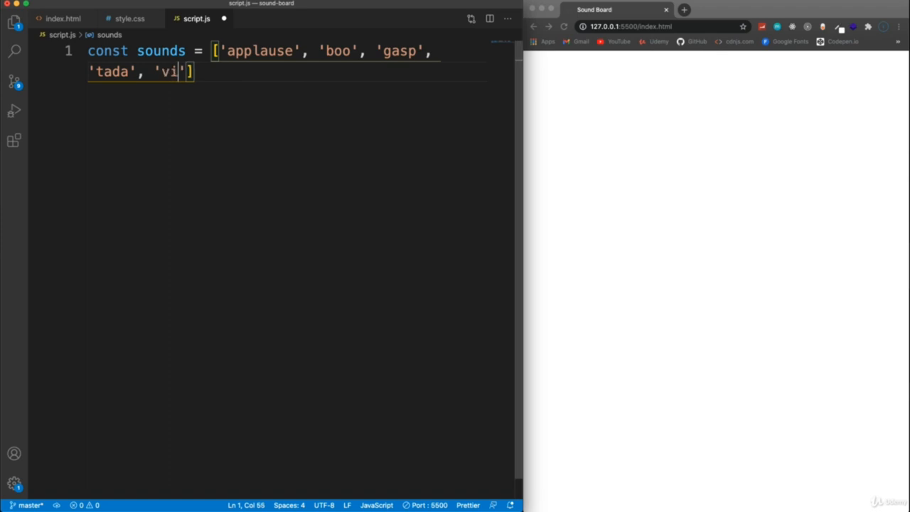
type("ctory")
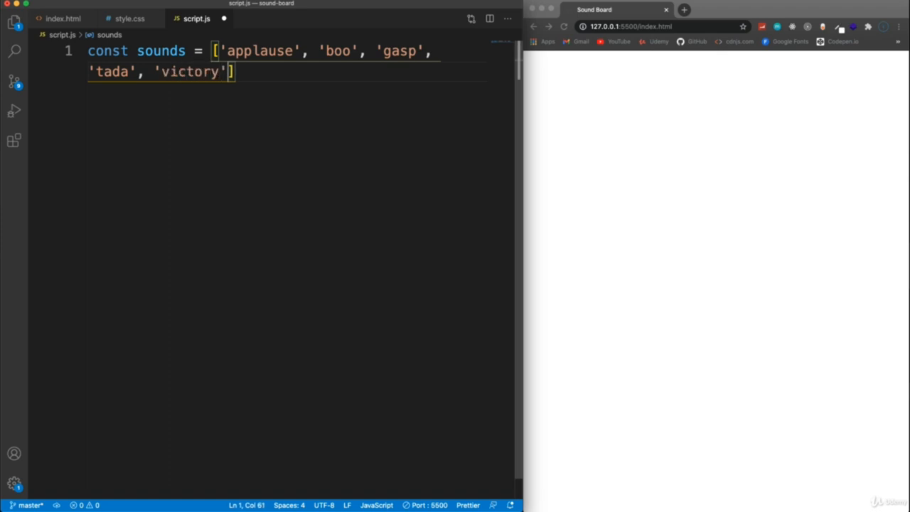
type(", ''")
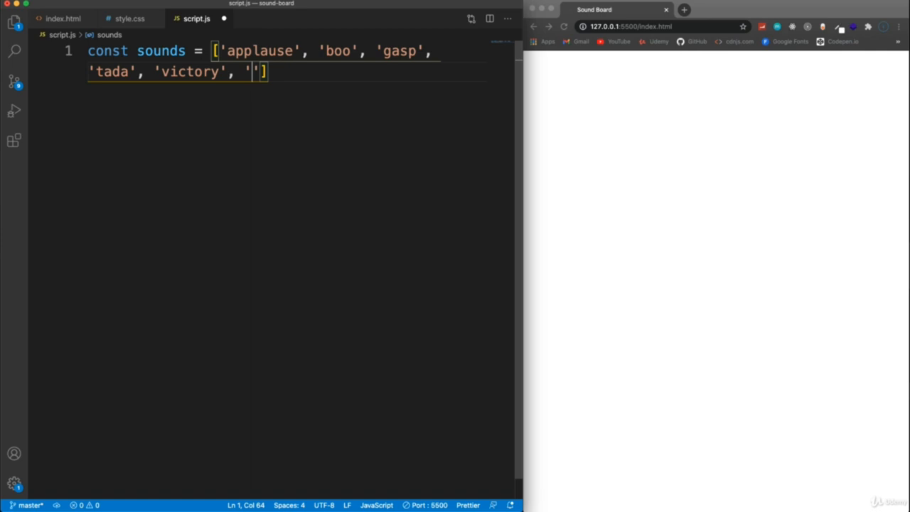
type("wrong")
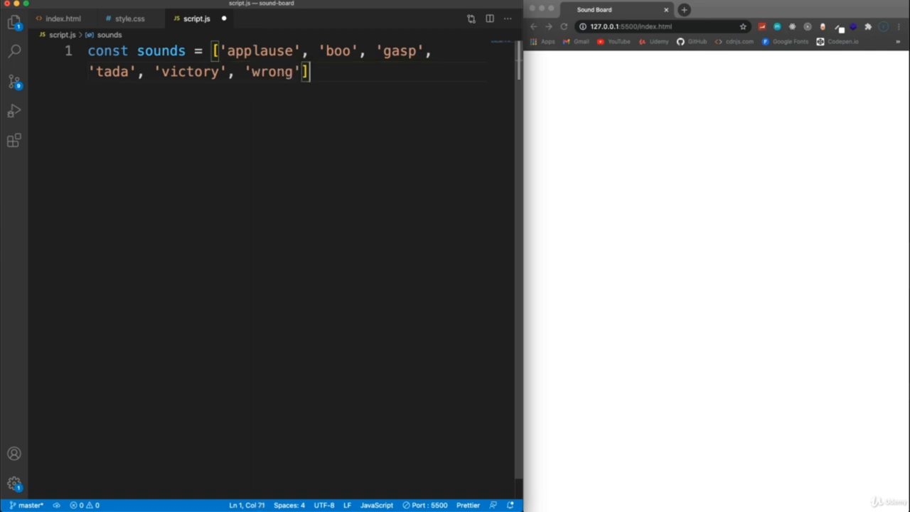
key("Enter")
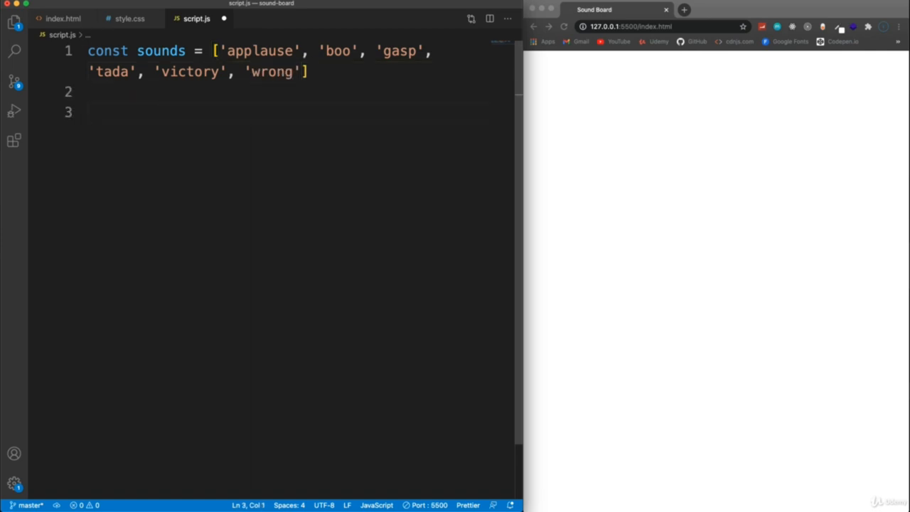
Step: Loop over sounds with forEach, creating a button with class 'btn' for each
type("sounds.forEach(sound => {")
type("const btn =")
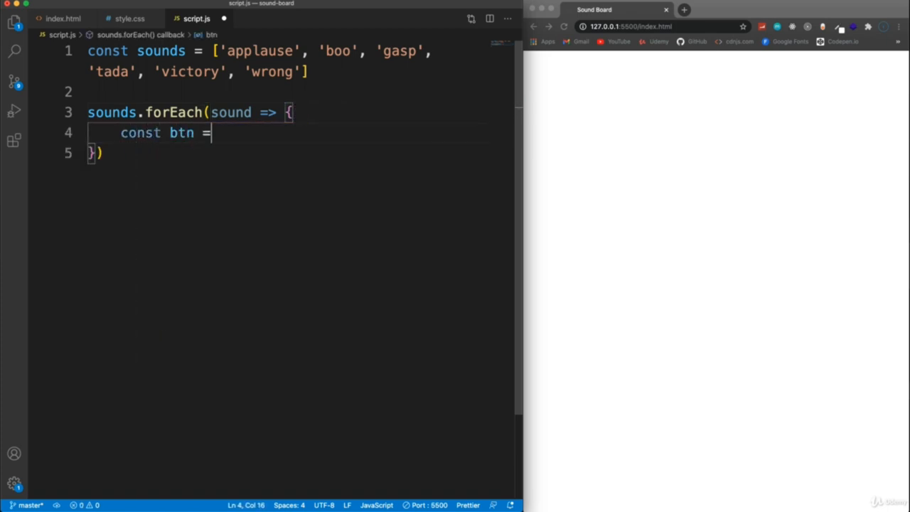
type("doc")
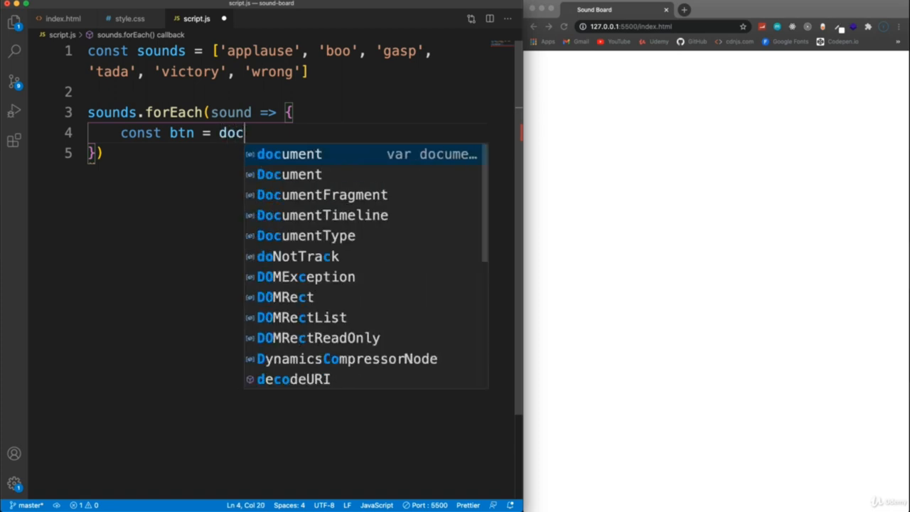
type("ument.createElement('button")
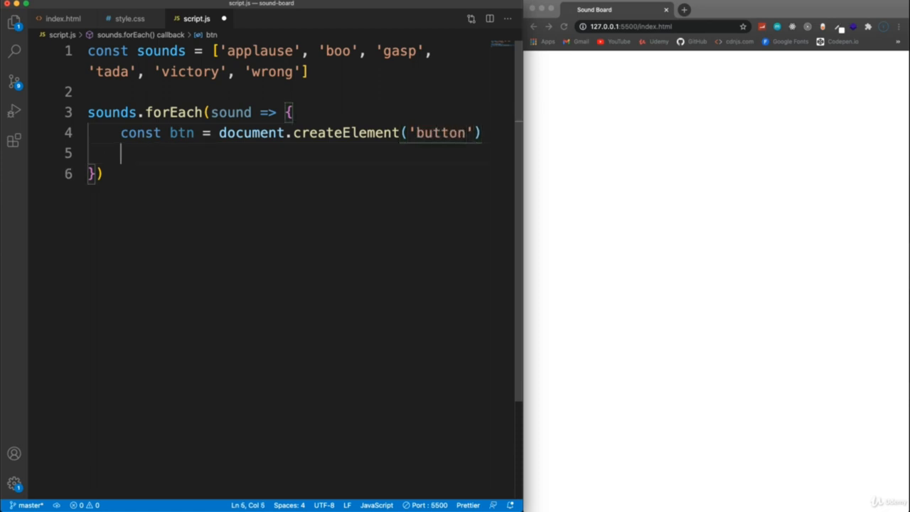
type("b")
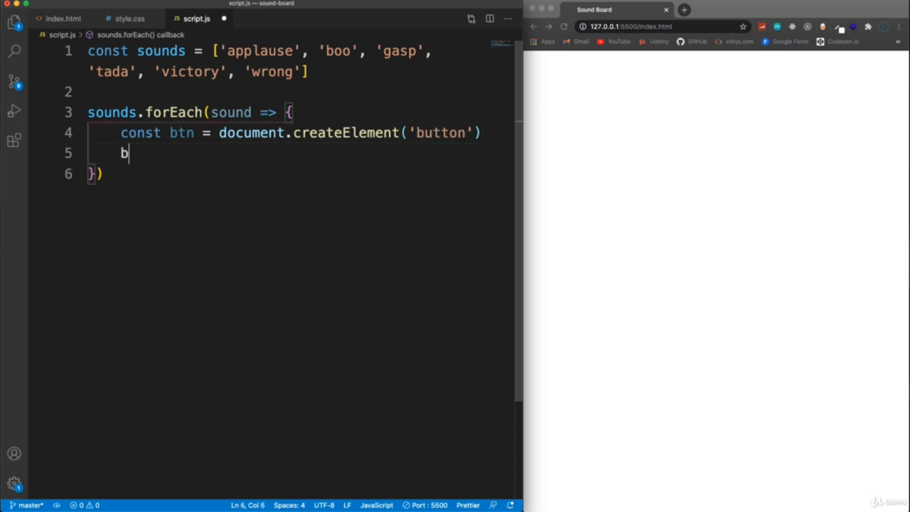
type("tn.")
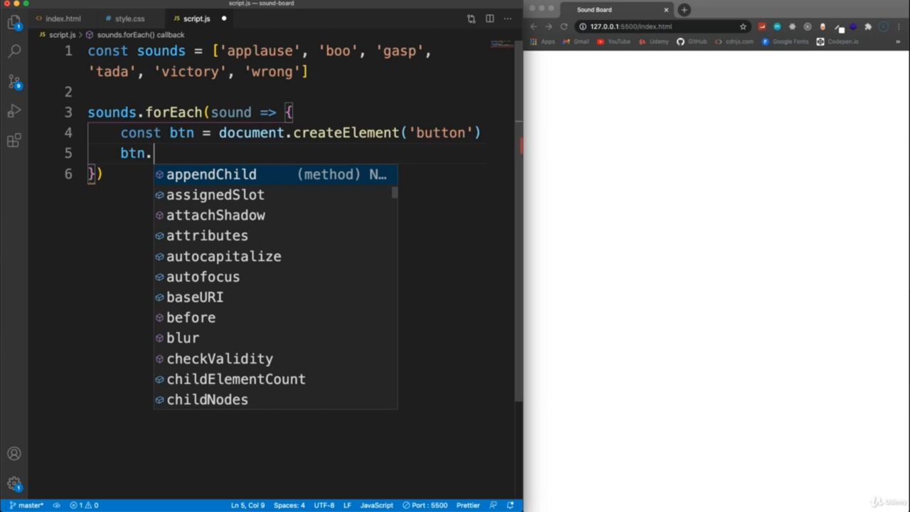
type("classList")
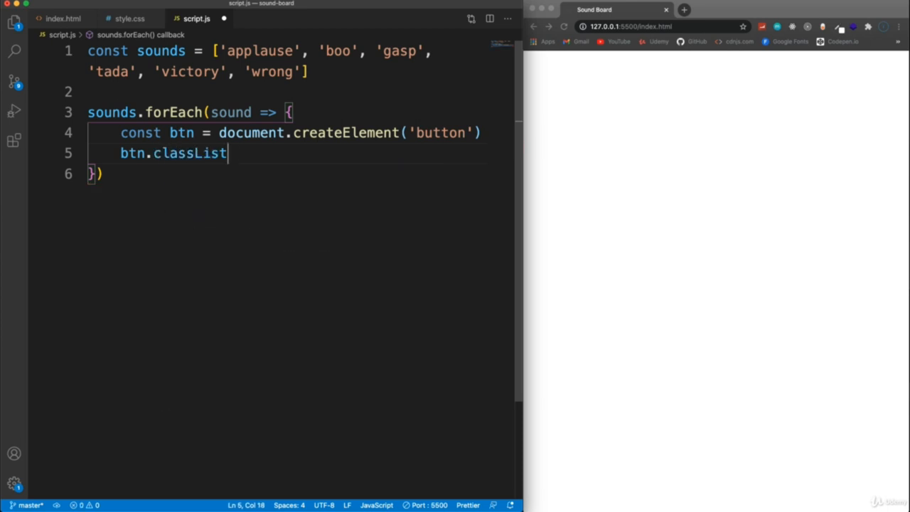
type(".add('')")
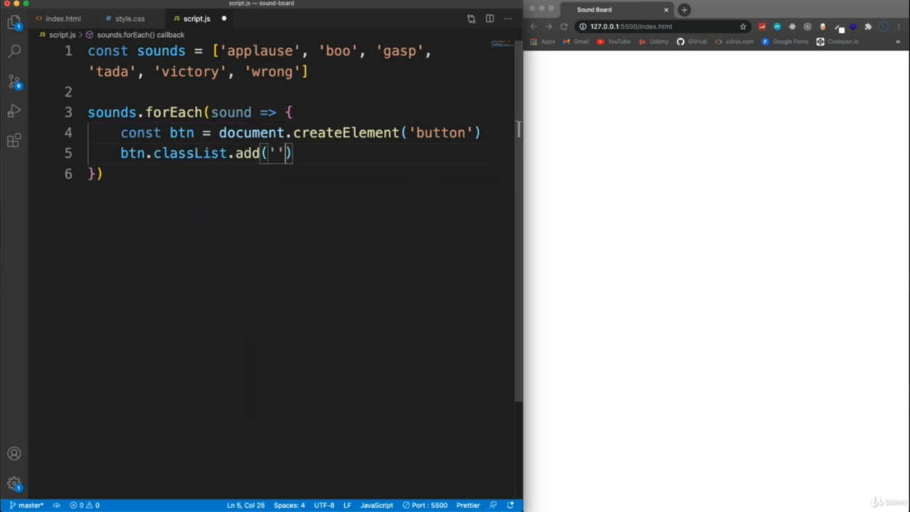
type("btn")
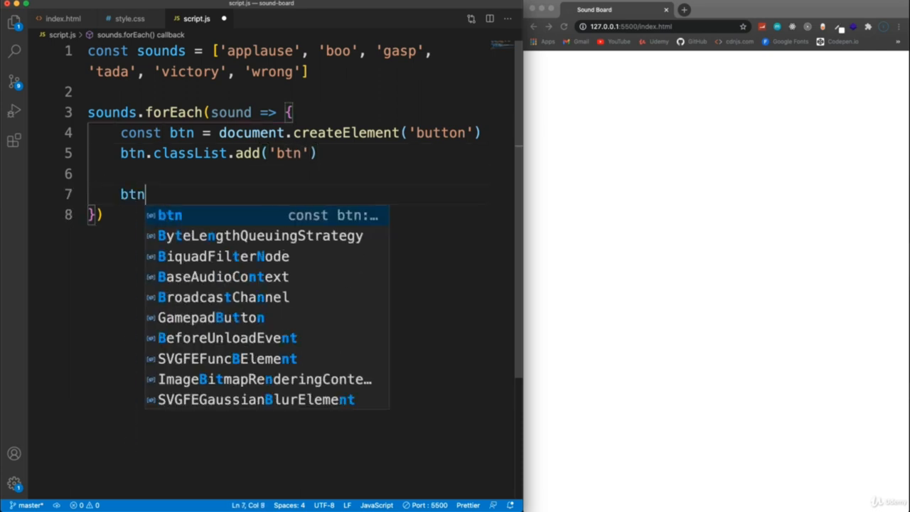
Step: Set each button's innerText to the sound name and append it to #buttons
type(".inner")
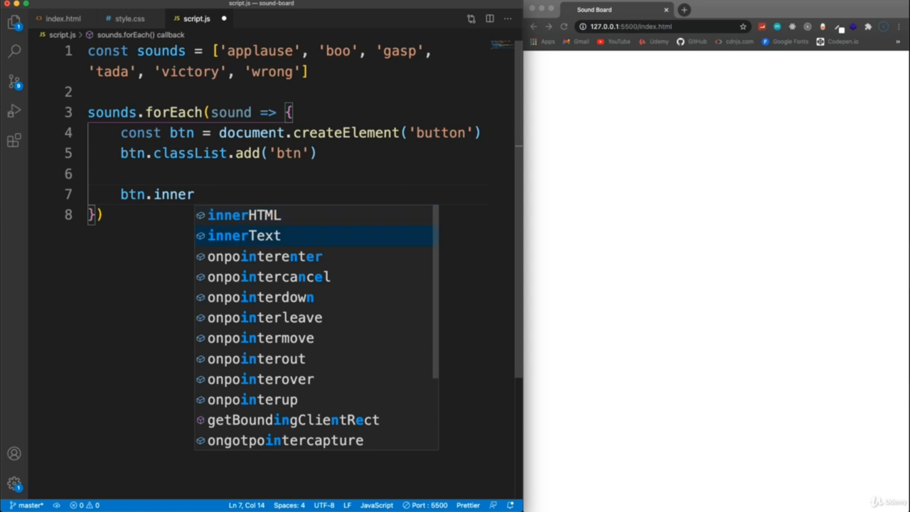
type("Text = soun")
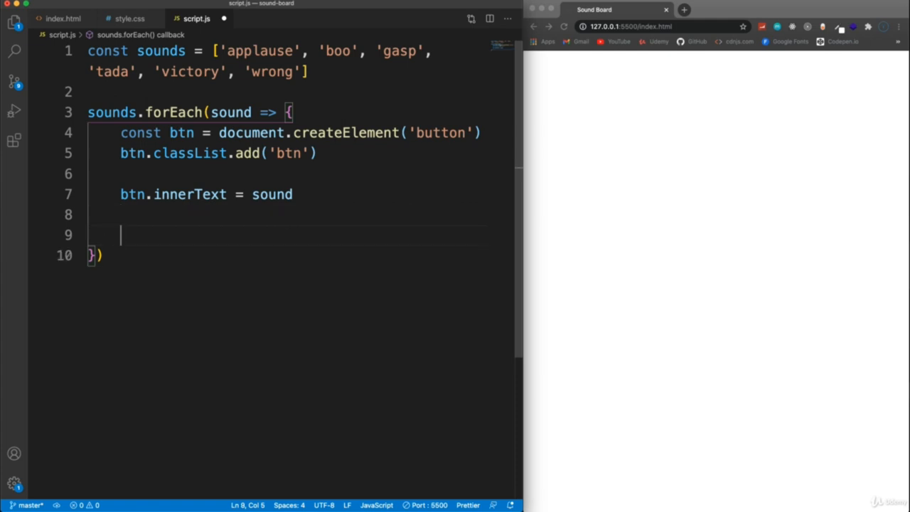
type("document")
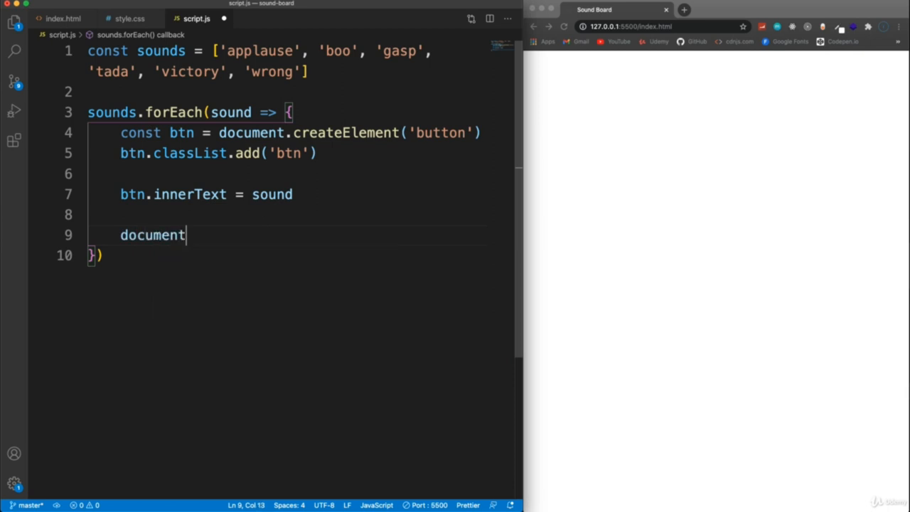
type(".getElementById('")
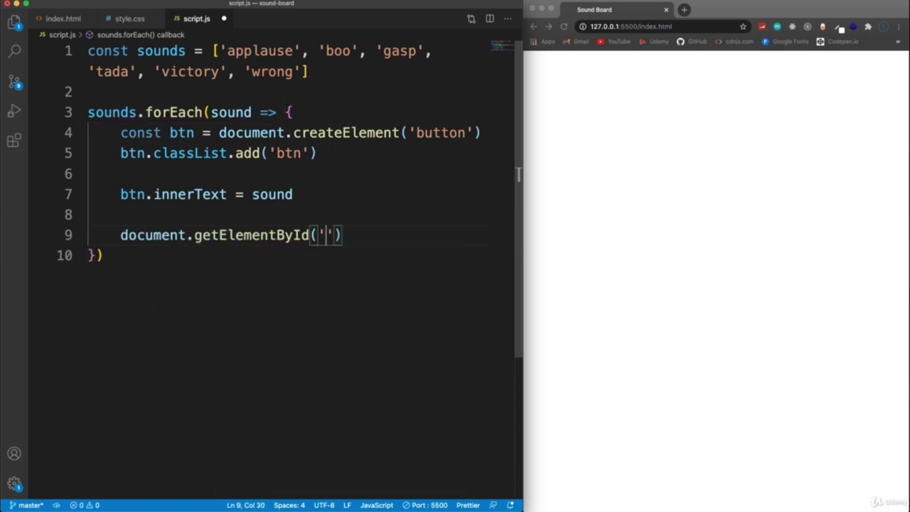
type("buttons")
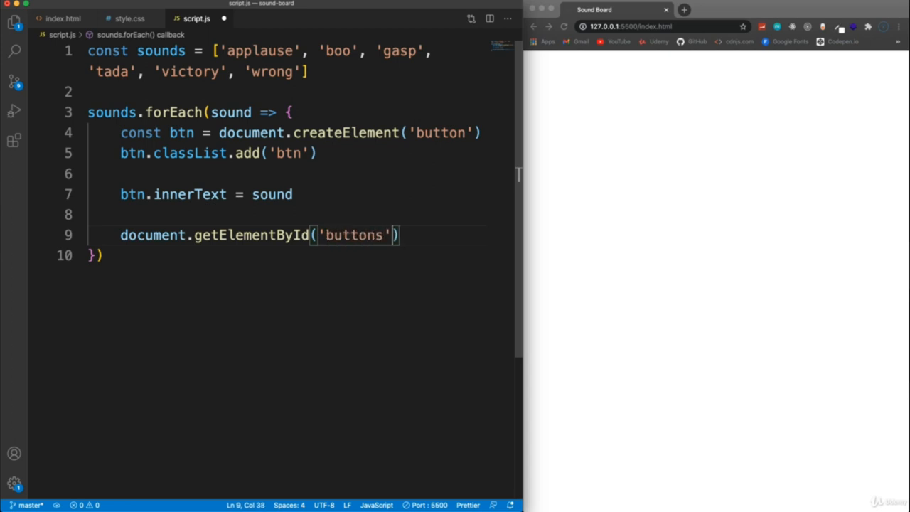
type(".appendChild(btn")
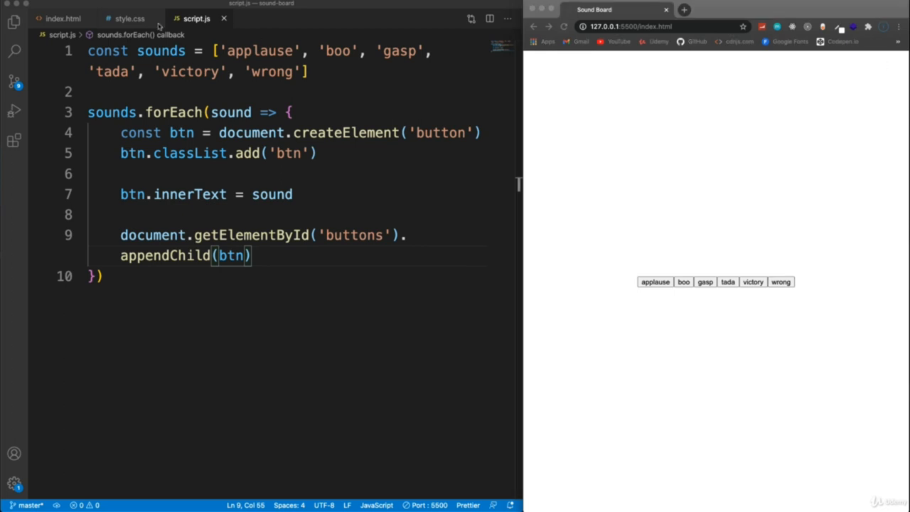
Step: Replace Roboto with Poppins in style.css import and body font, with weights 200;400
left_click(129, 19)
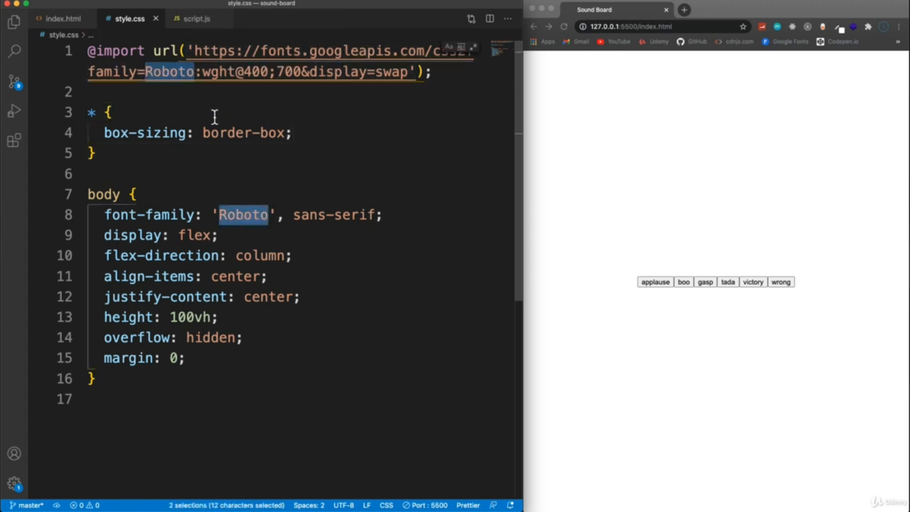
type("Poppins")
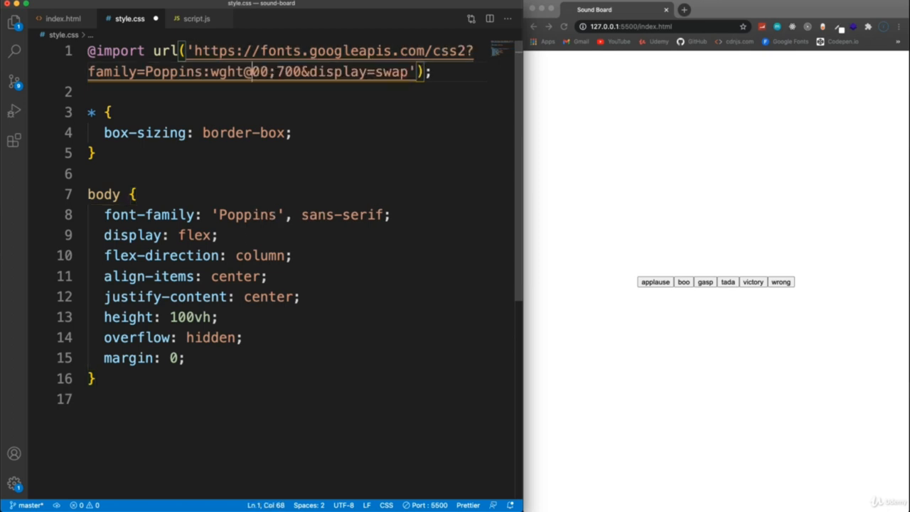
type("200;400")
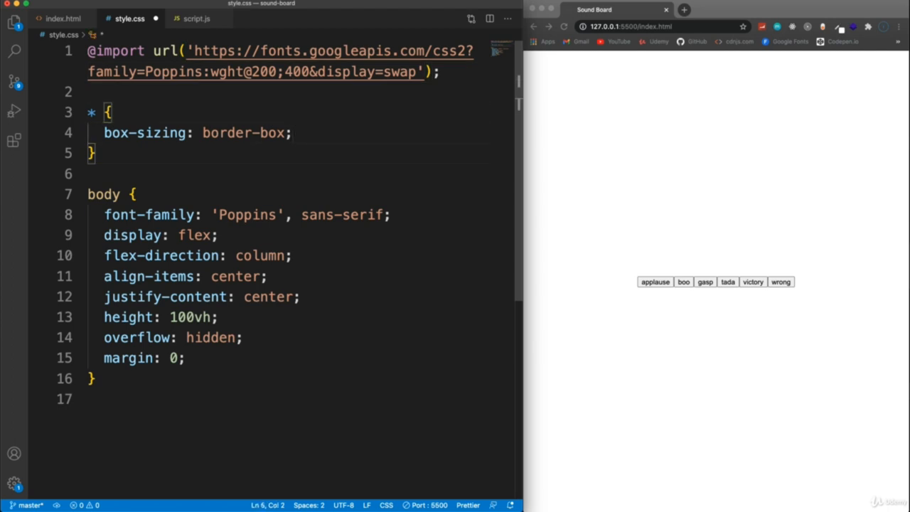
type("background-color: rgb();")
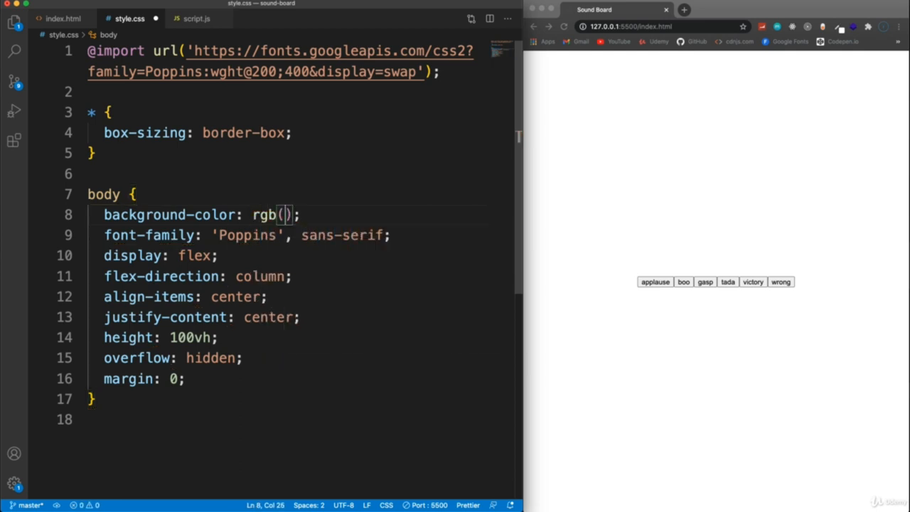
Step: Give body a rgb(161, 100, 223) background and flex-wrap: wrap, removing flex-direction: column
type("161, 100, 22")
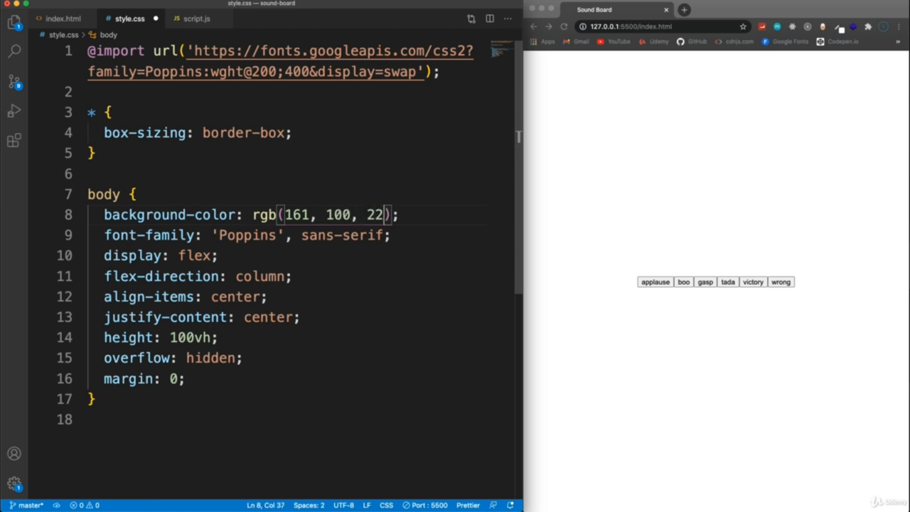
type("3")
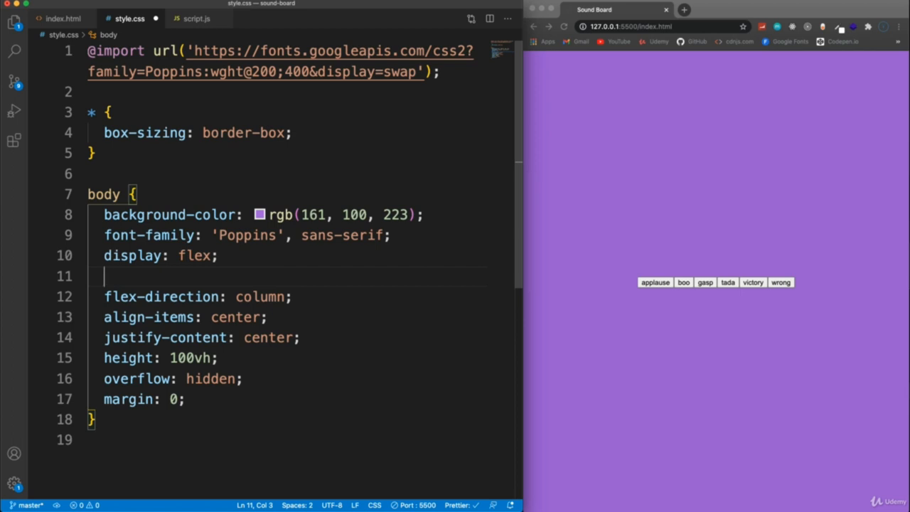
type("f")
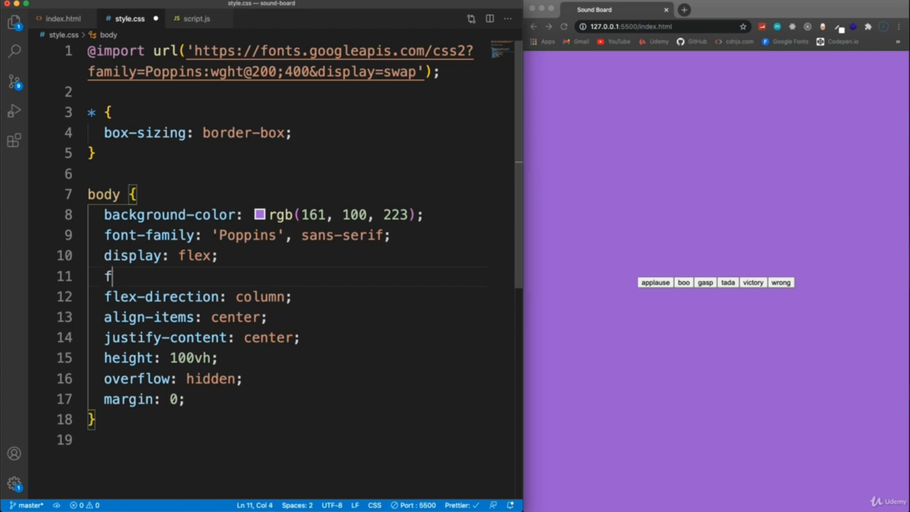
type("lex-wrap: wrap;")
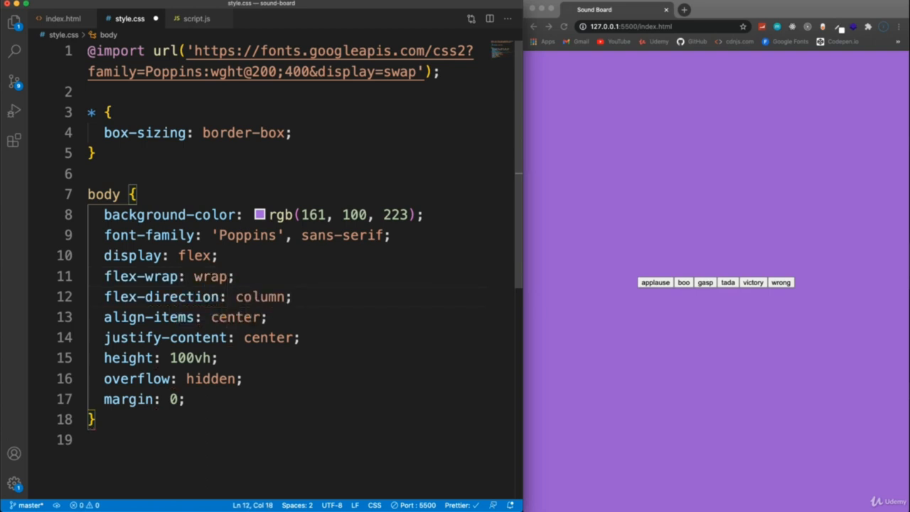
key("Backspace")
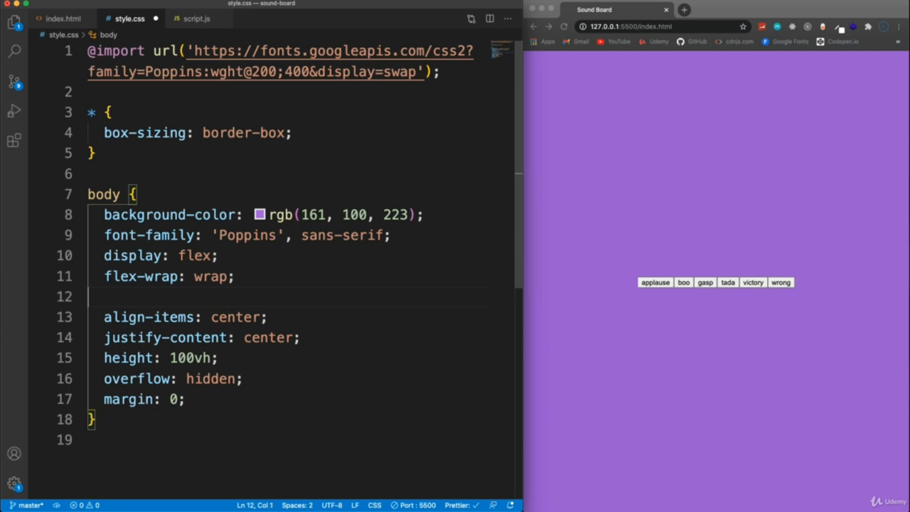
key("Backspace")
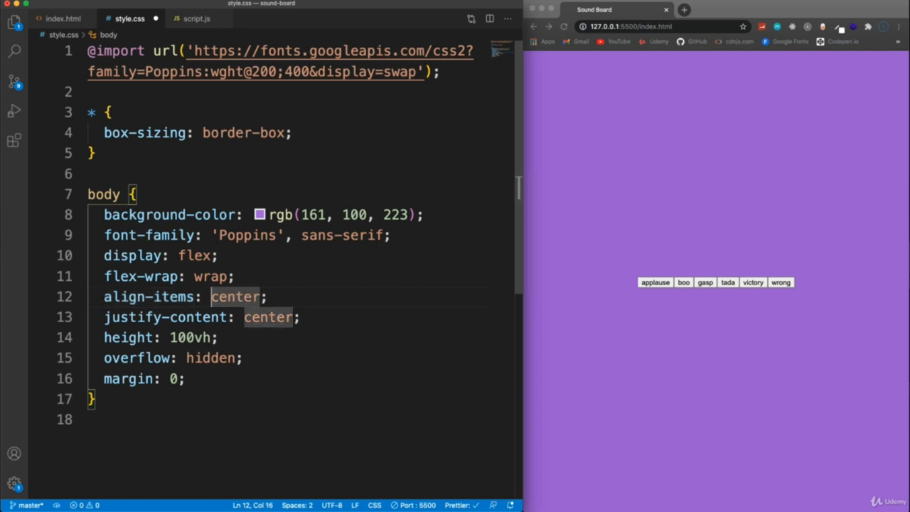
type("te")
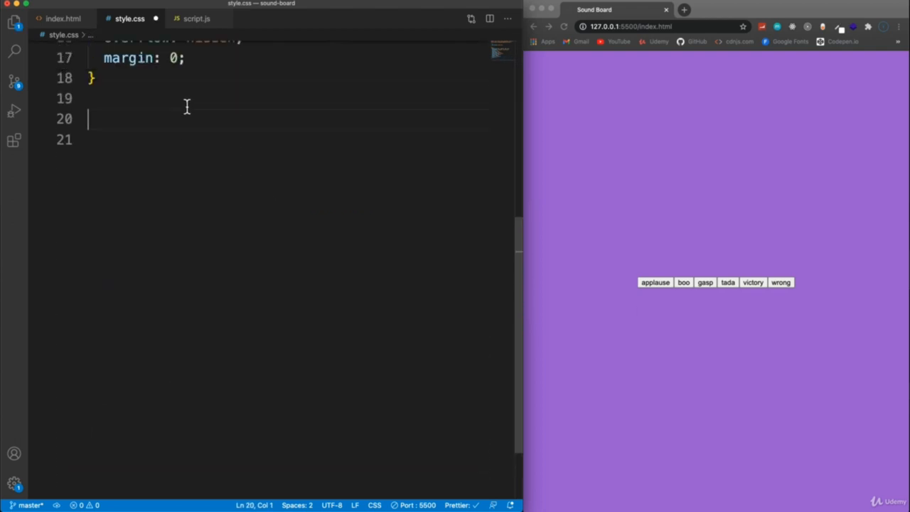
Step: Create a .btn rule with rebeccapurple background, rounded corners, no border, white text
type(".btn")
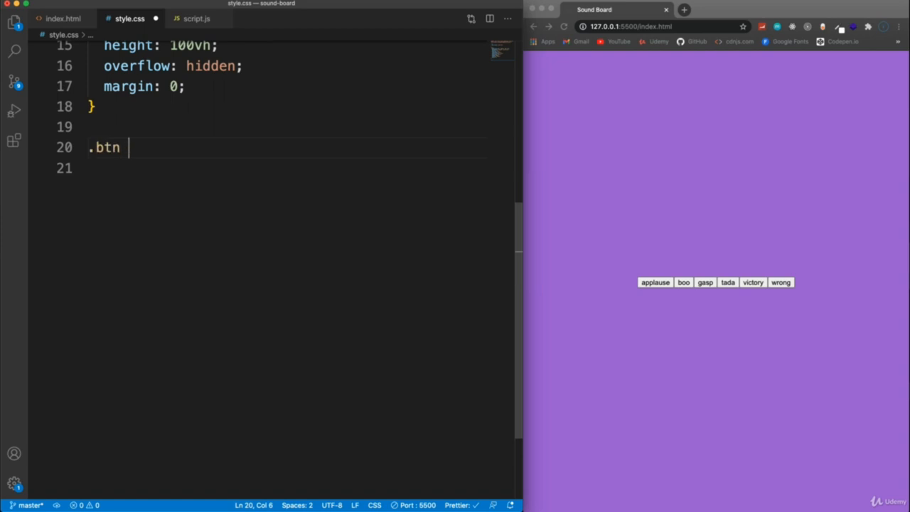
type("{ ba")
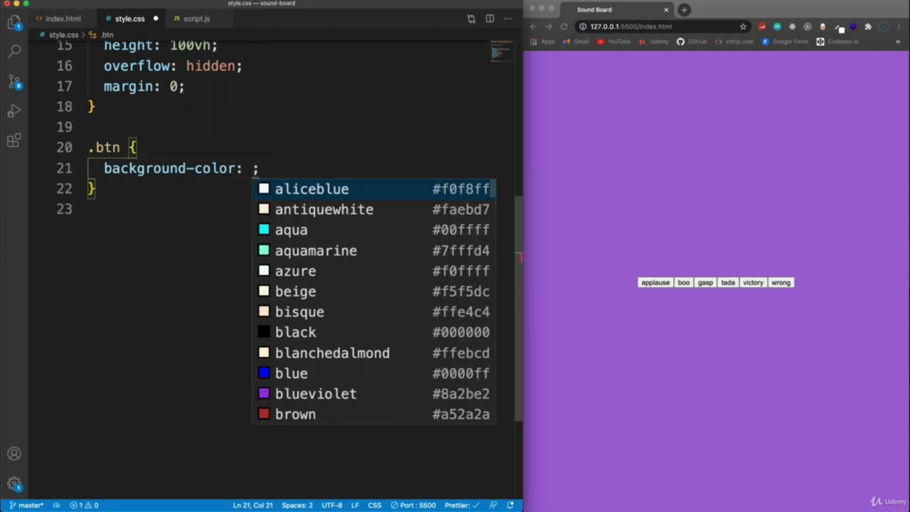
type("rebeccapurple")
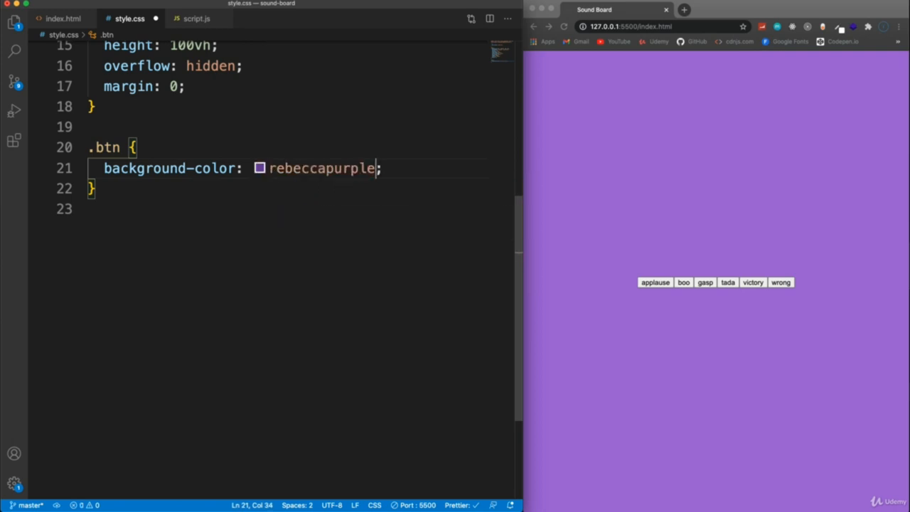
key("enter")
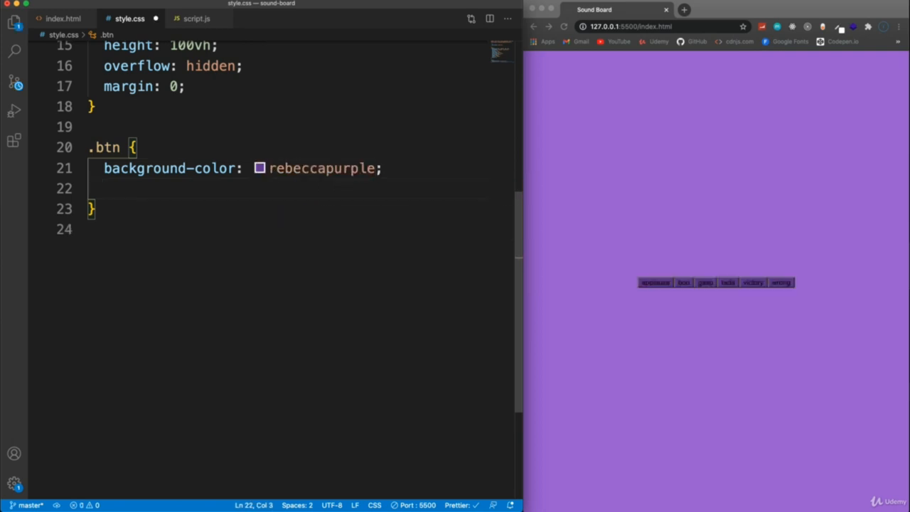
type("border-radius: 5px;")
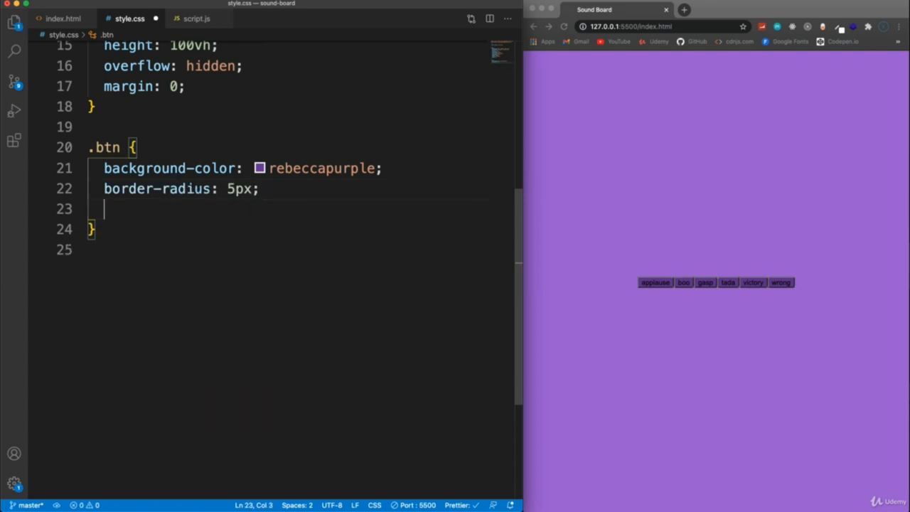
type("border:")
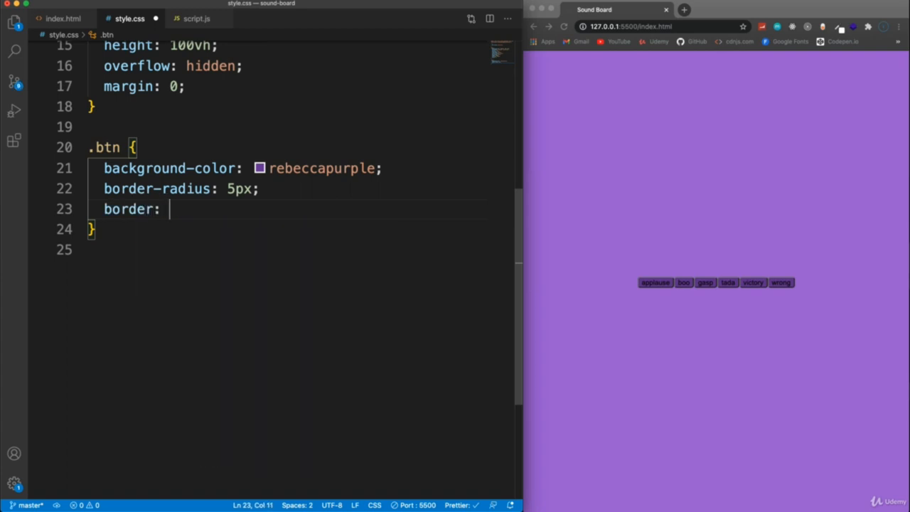
type("none;")
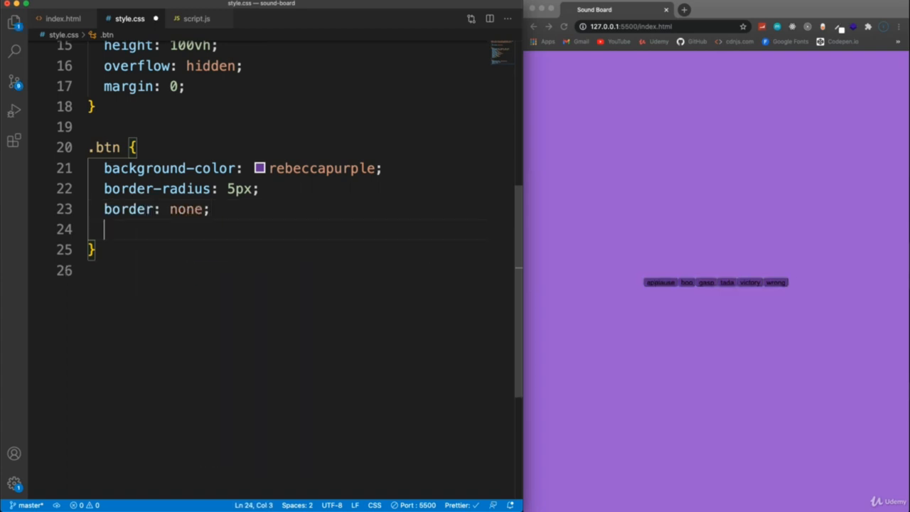
type("color: #fff;")
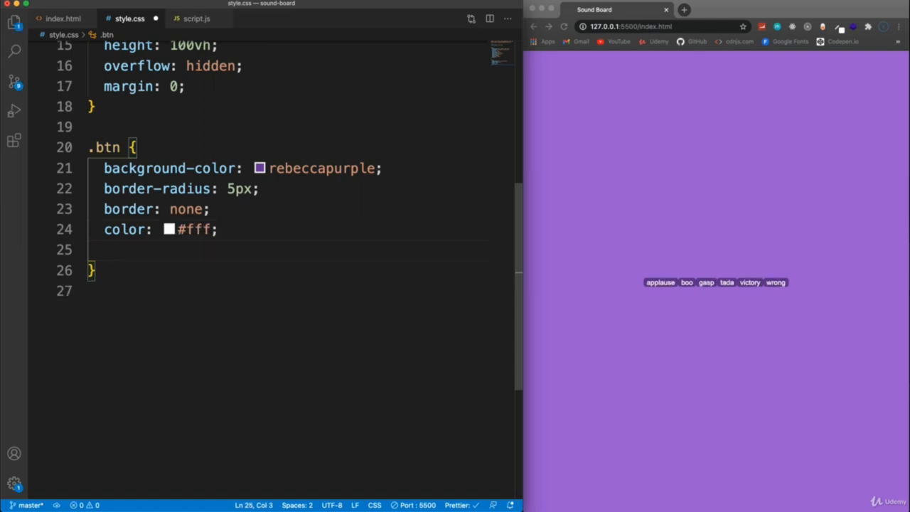
Step: Add margin 1rem, padding 1.5rem 3rem, font-size 1.2rem and inherited font-family to .btn
type("margin: 1")
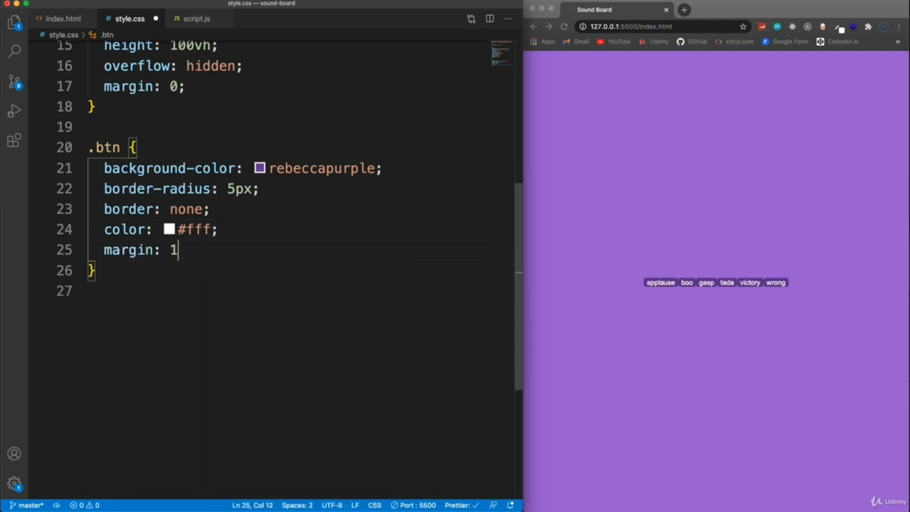
type("rem;")
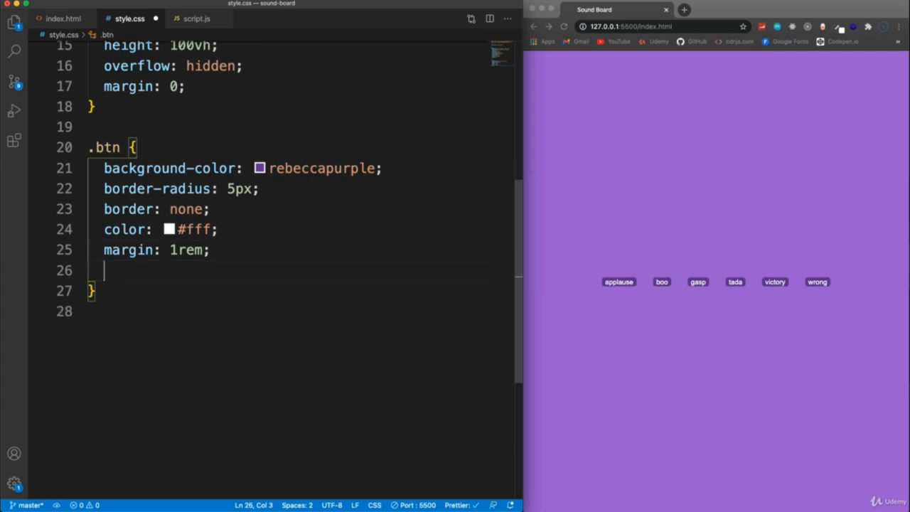
type("p")
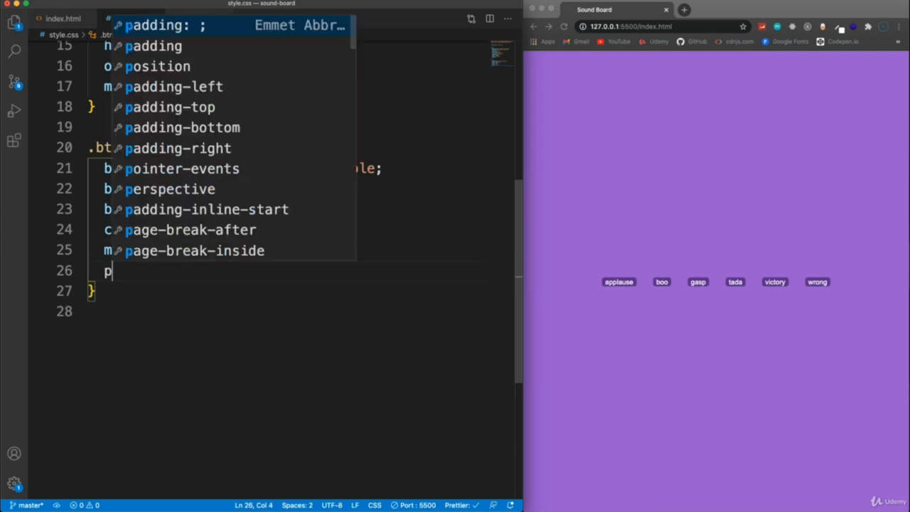
type("padding: 1")
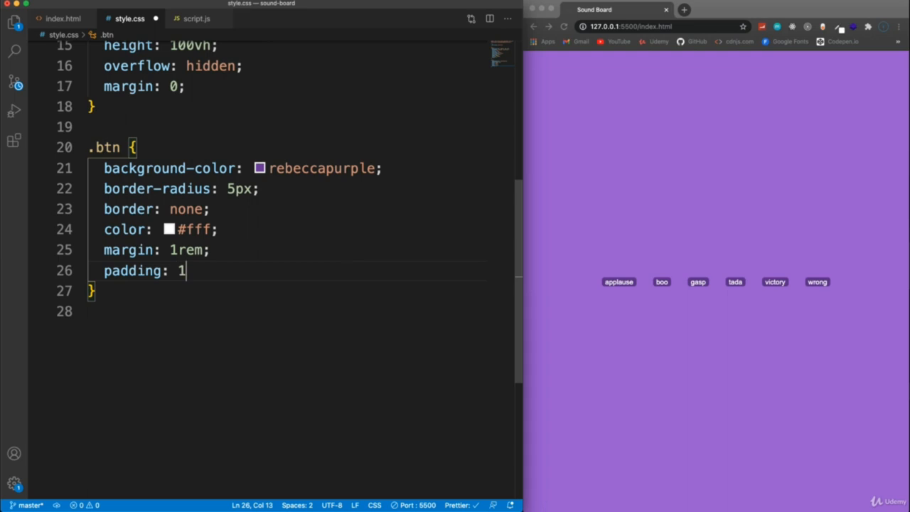
type(".5rem")
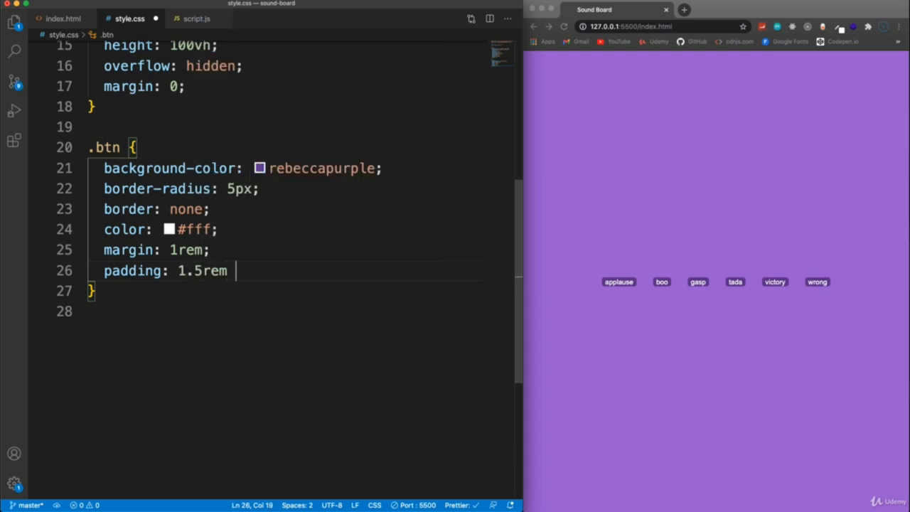
type("3rem;")
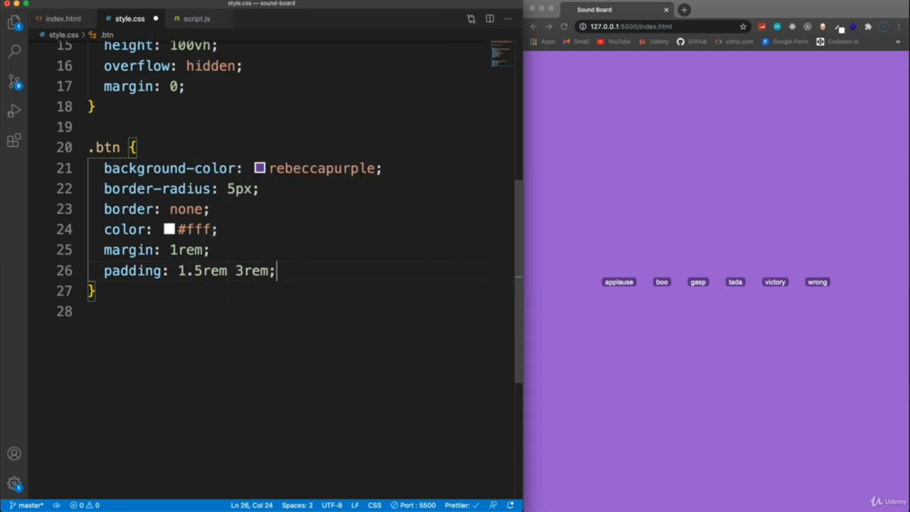
key("enter")
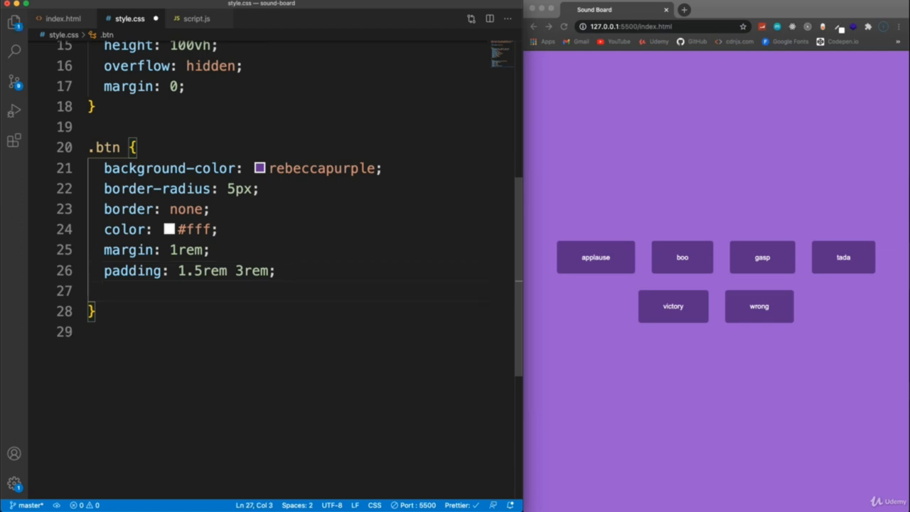
type("font-size:")
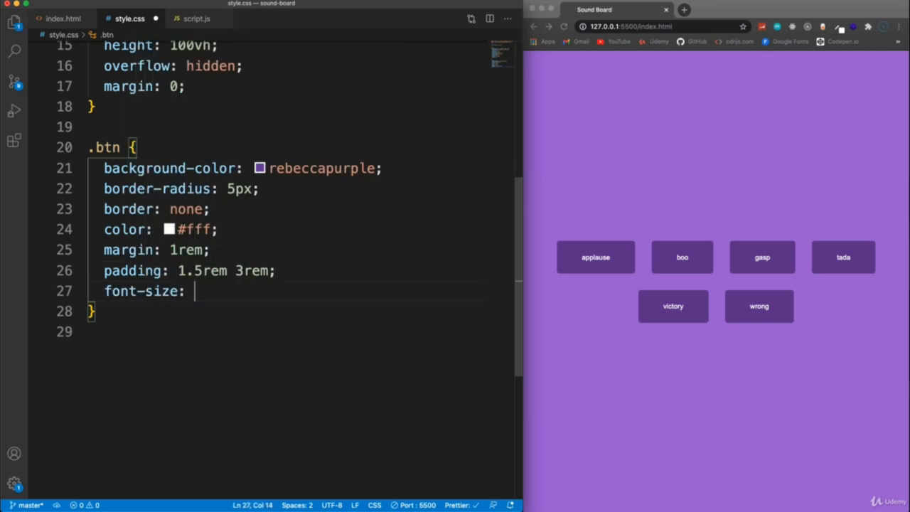
type("1.2rem;")
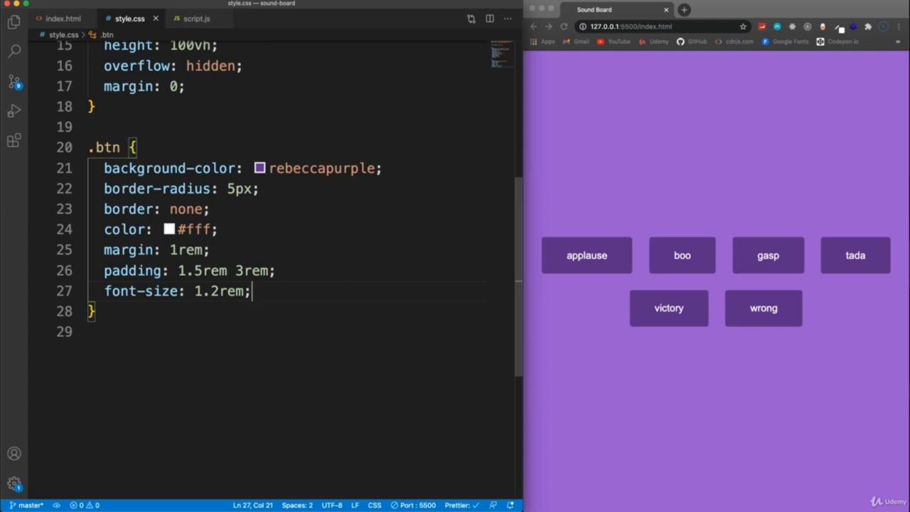
type("font-family: inherit;")
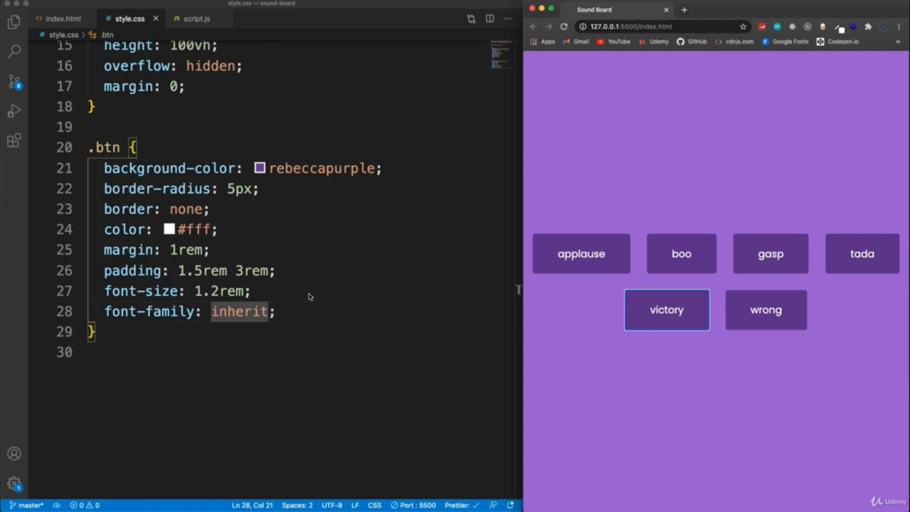
Step: Add a .btn:focus rule with outline: none and give .btn cursor: pointer
type(".")
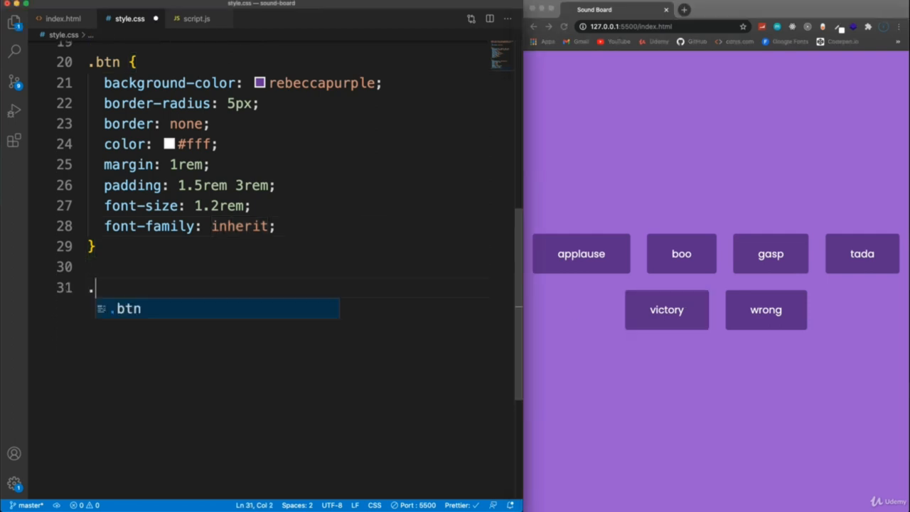
type("btn:focus {")
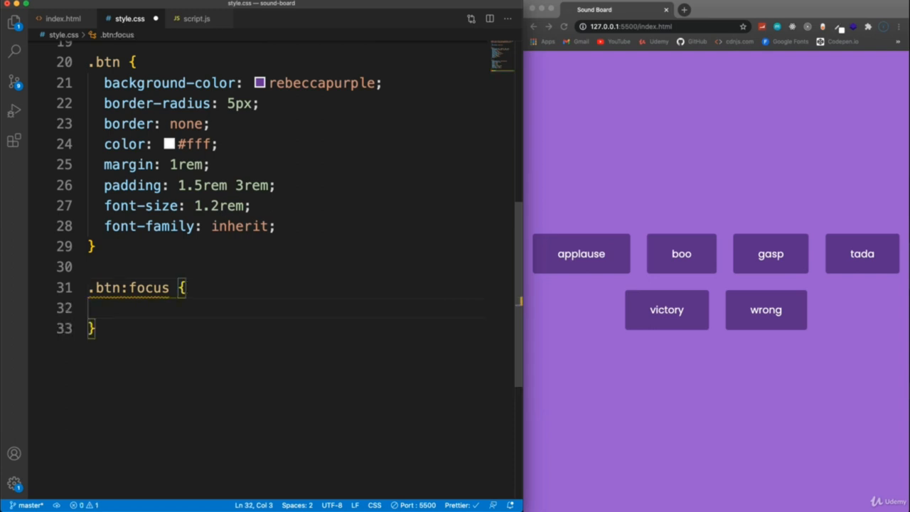
type("outline: none;")
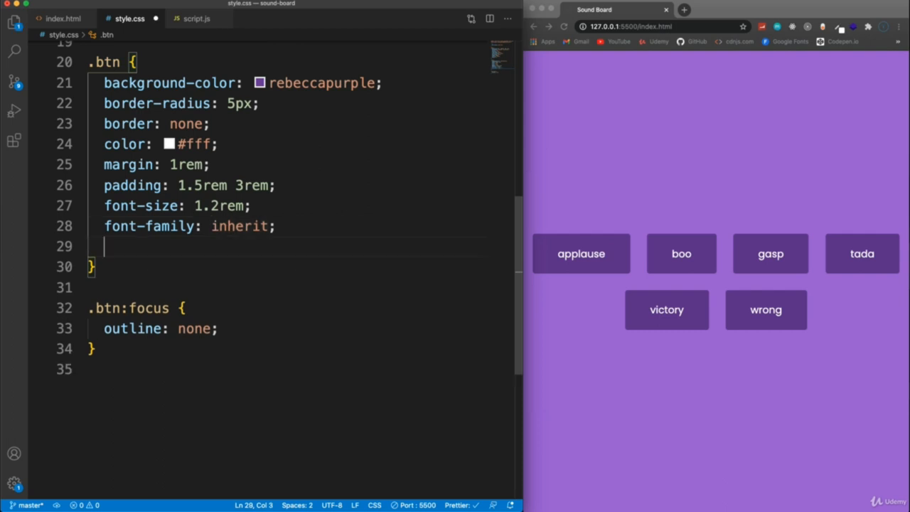
type("cursor: pointer;")
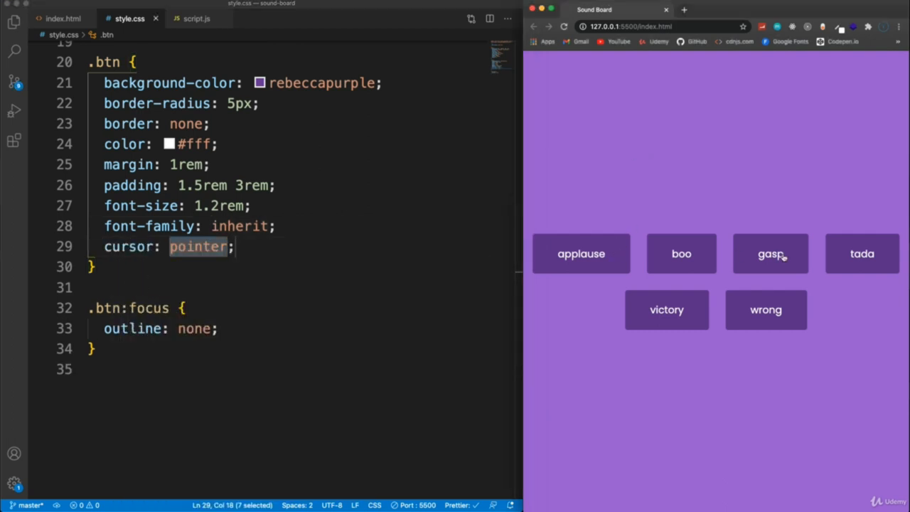
key("enter")
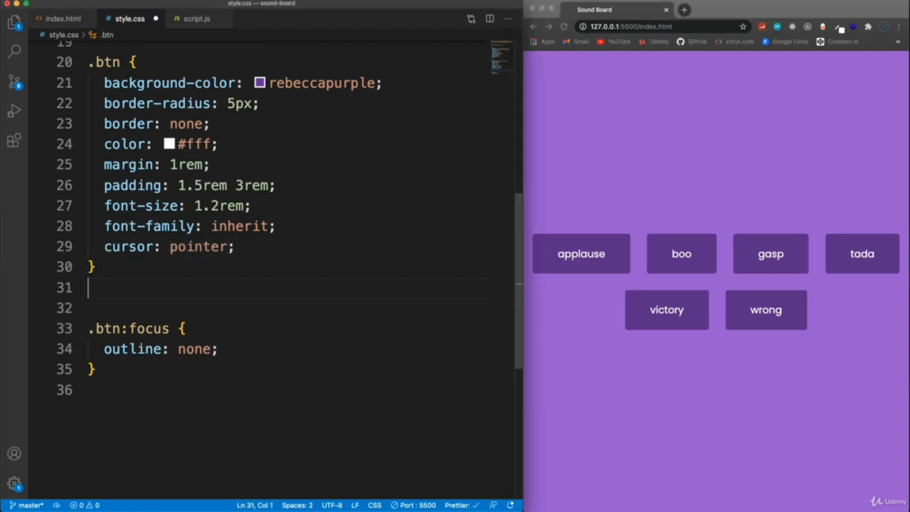
key("enter")
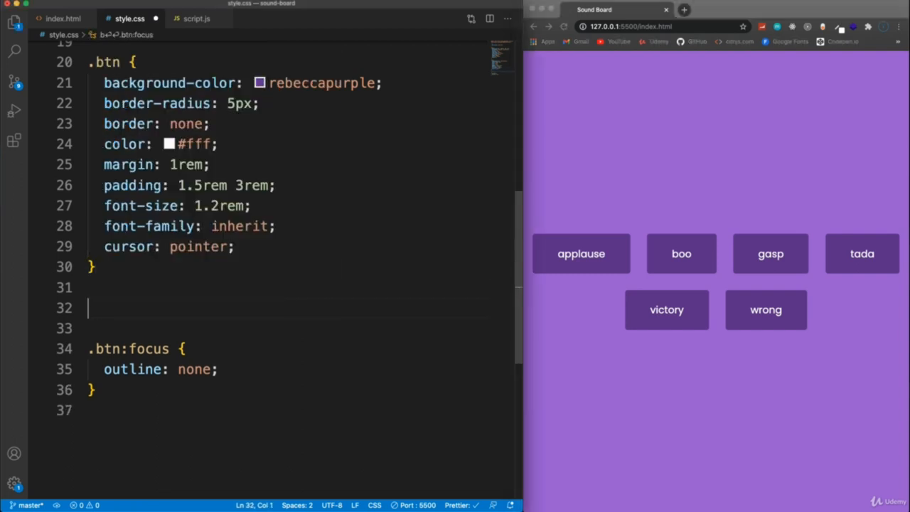
Step: Add a .btn:hover rule setting opacity to 0.9
type(".btn:ho")
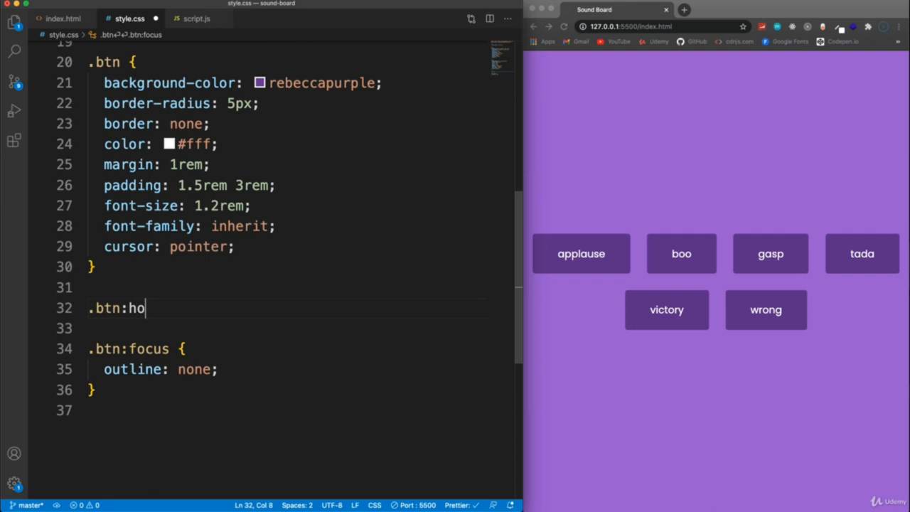
type("ver {")
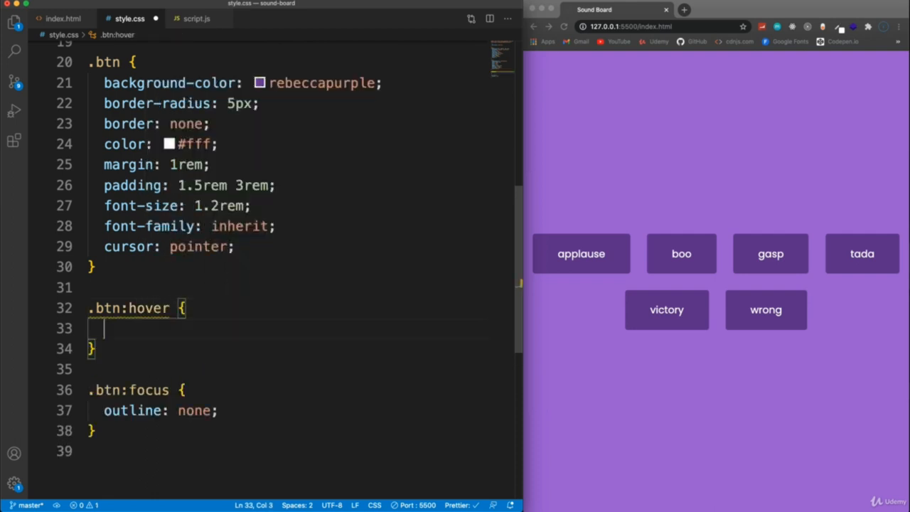
type("opacity: 0")
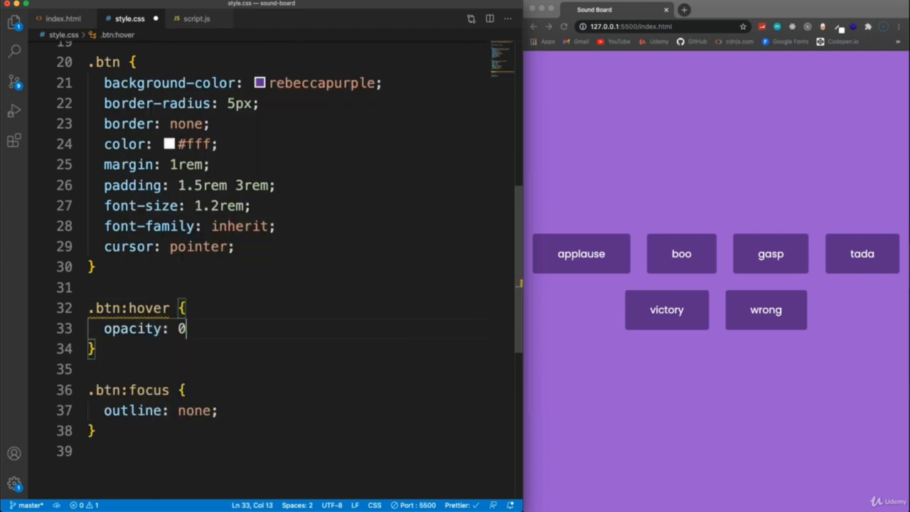
type(".9;")
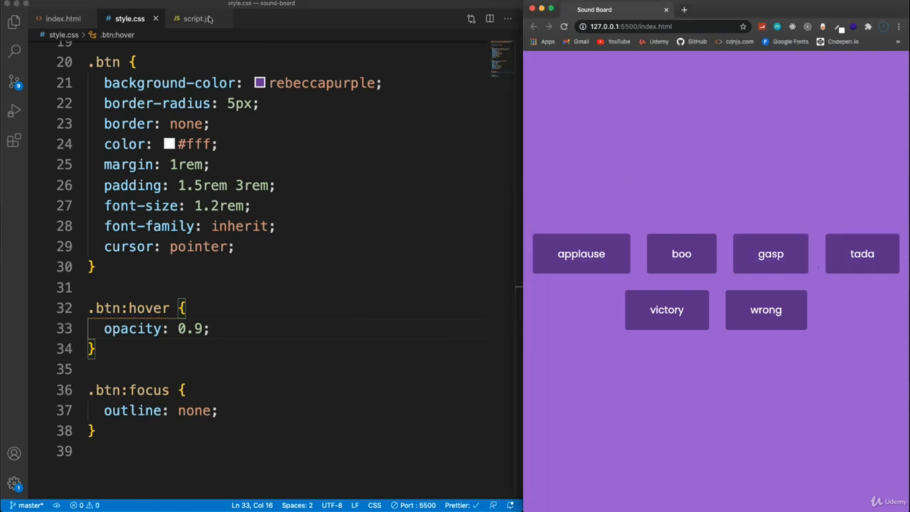
Step: In script.js, give each btn a click listener with an arrow callback starting with document
left_click(197, 19)
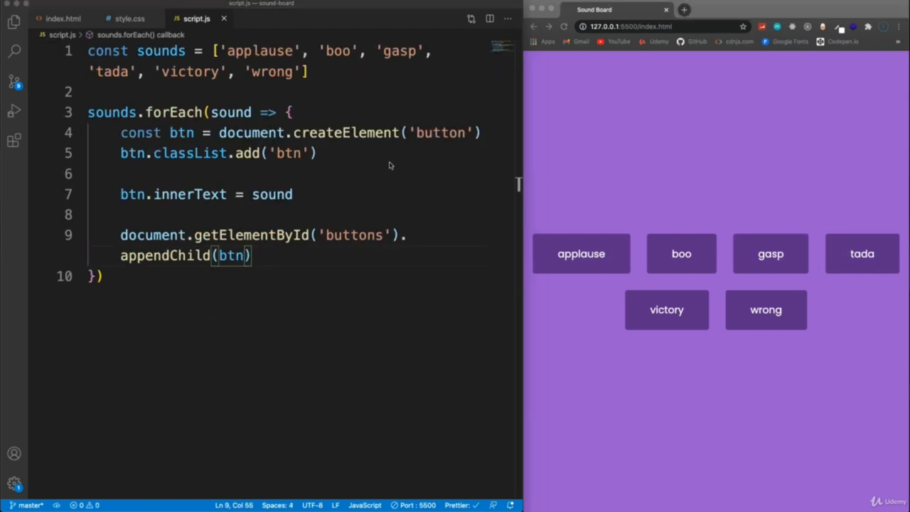
mouse_move(205, 179)
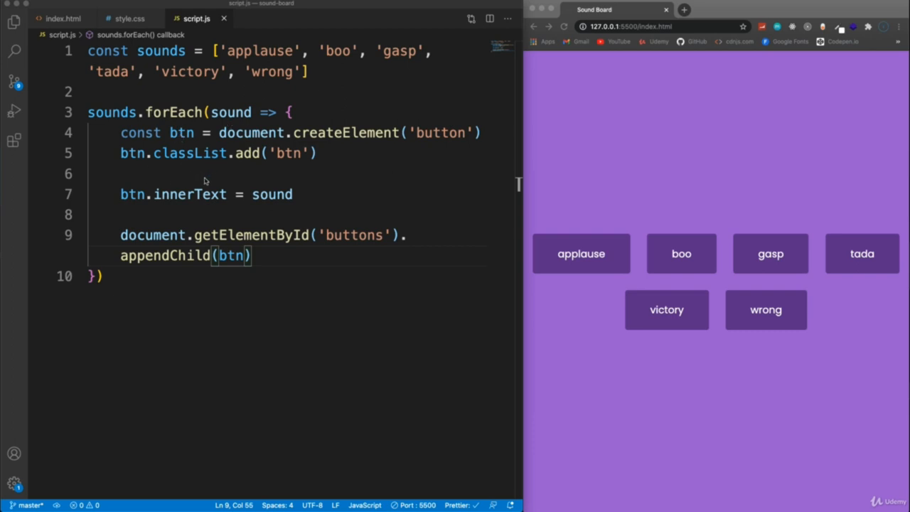
mouse_move(328, 196)
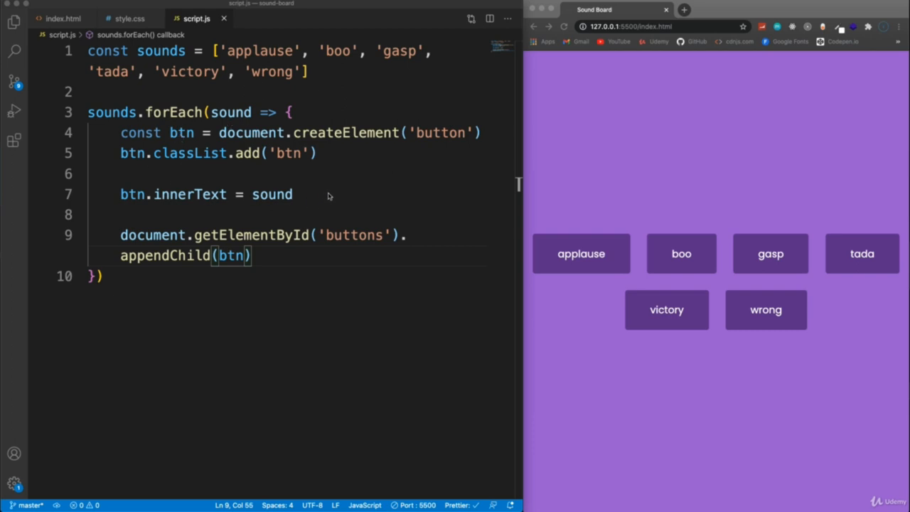
key("Enter")
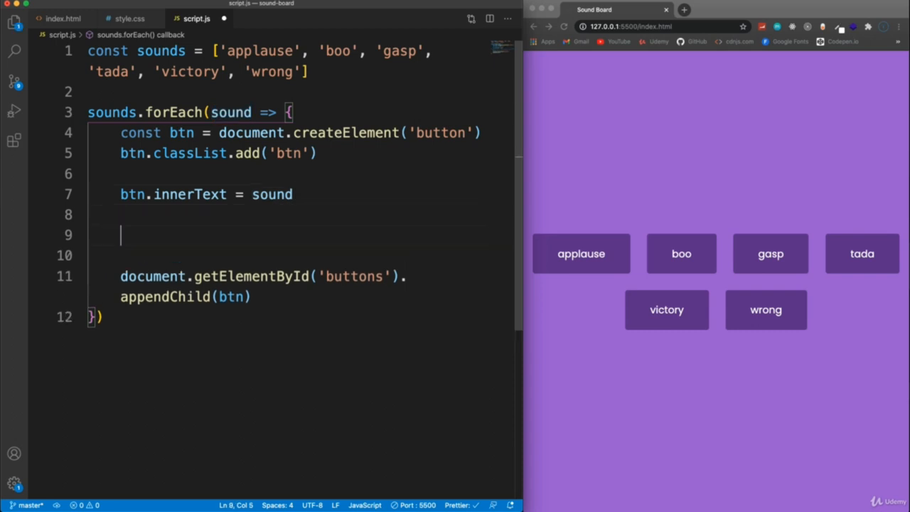
type("btn.addEventListener(")
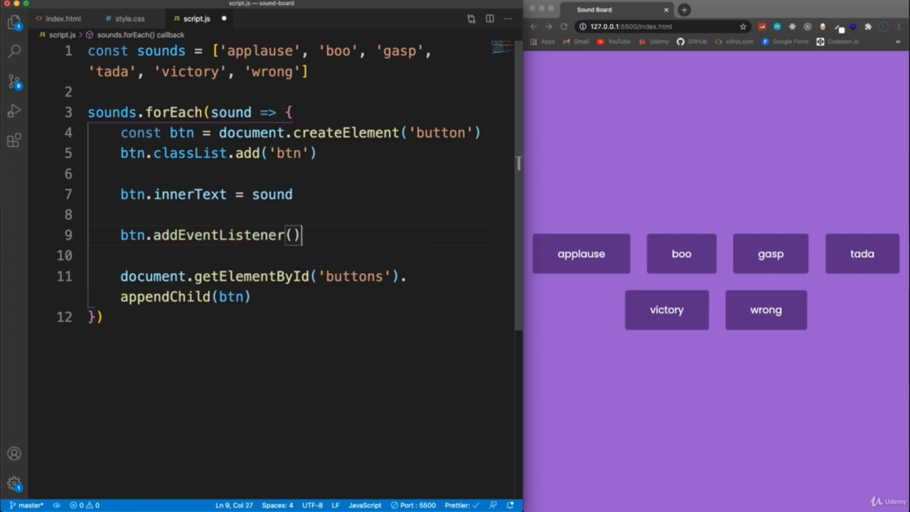
type("'cli'")
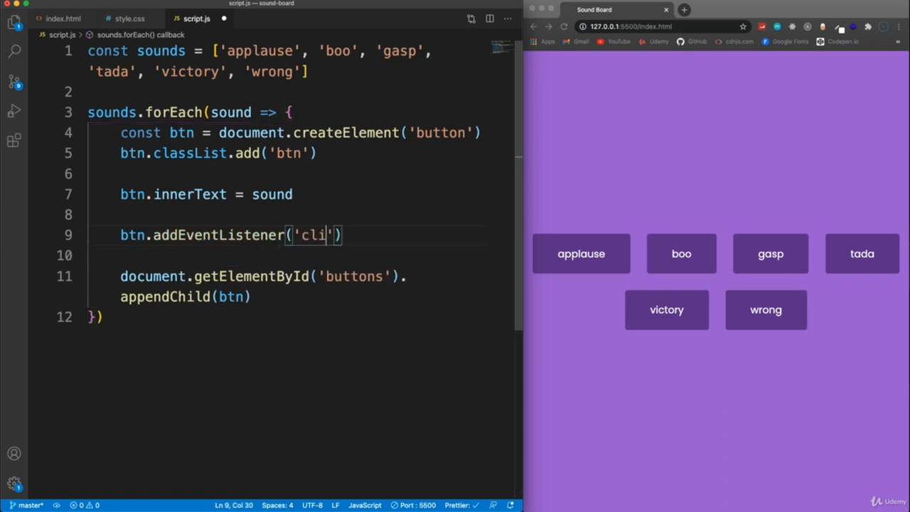
type("ck")
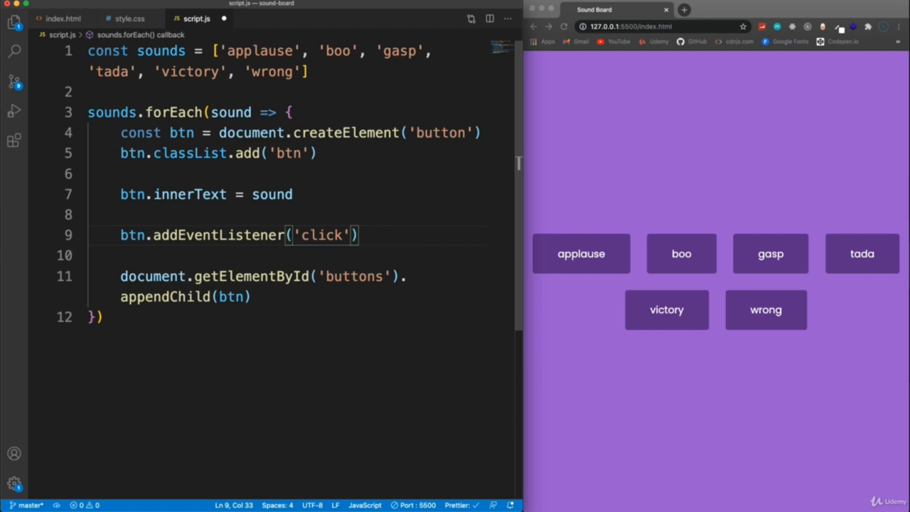
type(", () =>)")
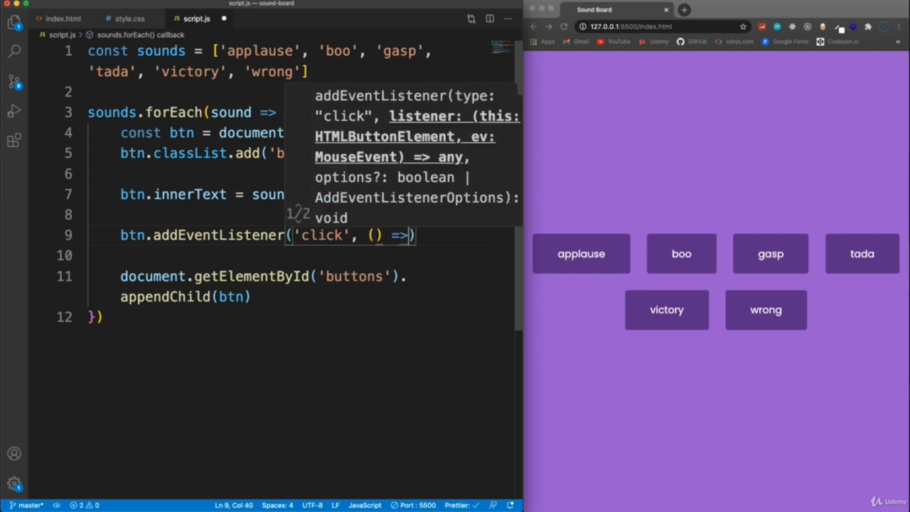
key("Return")
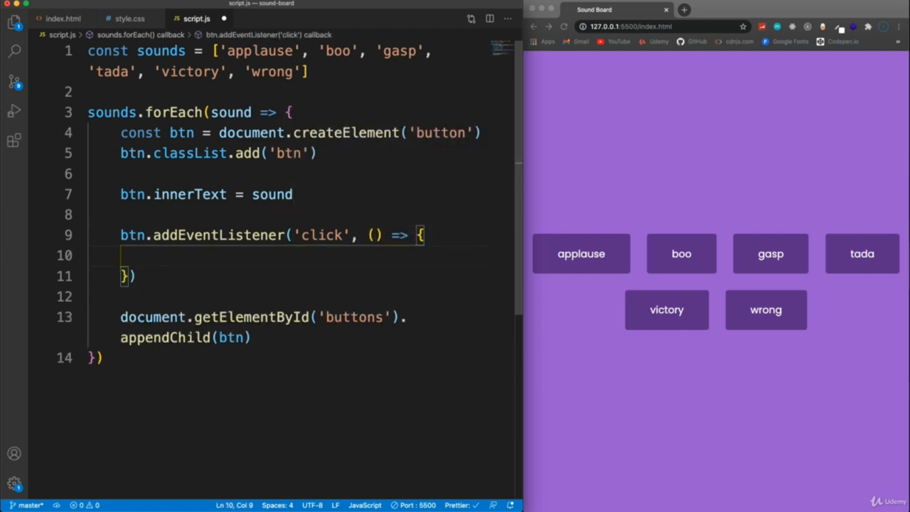
type("document.")
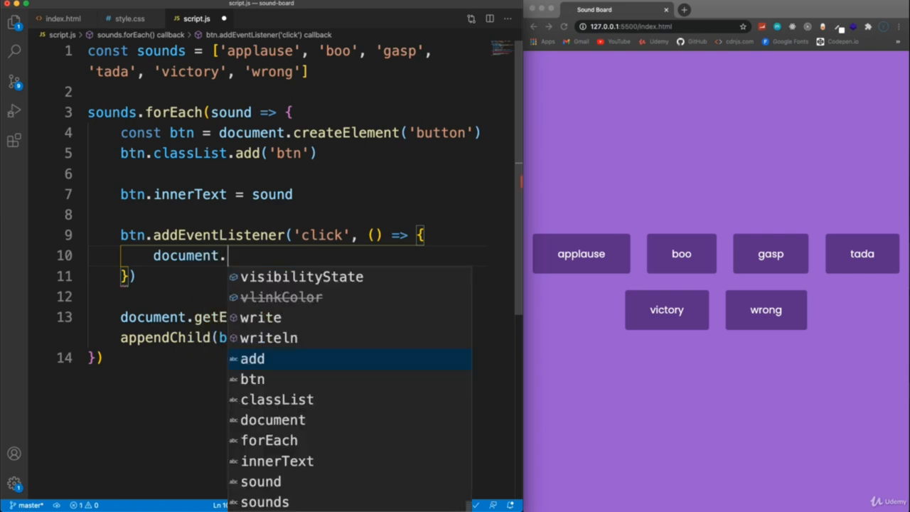
mouse_move(500, 242)
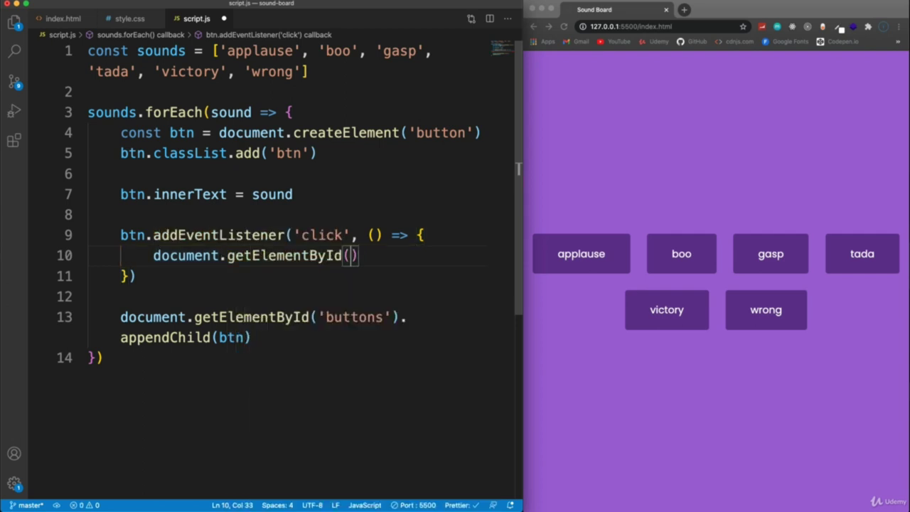
left_click(63, 18)
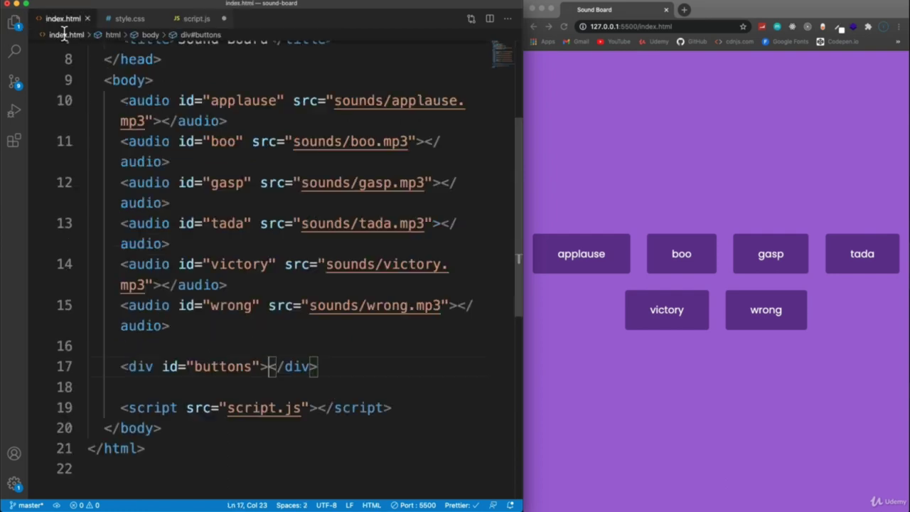
double_click(229, 101)
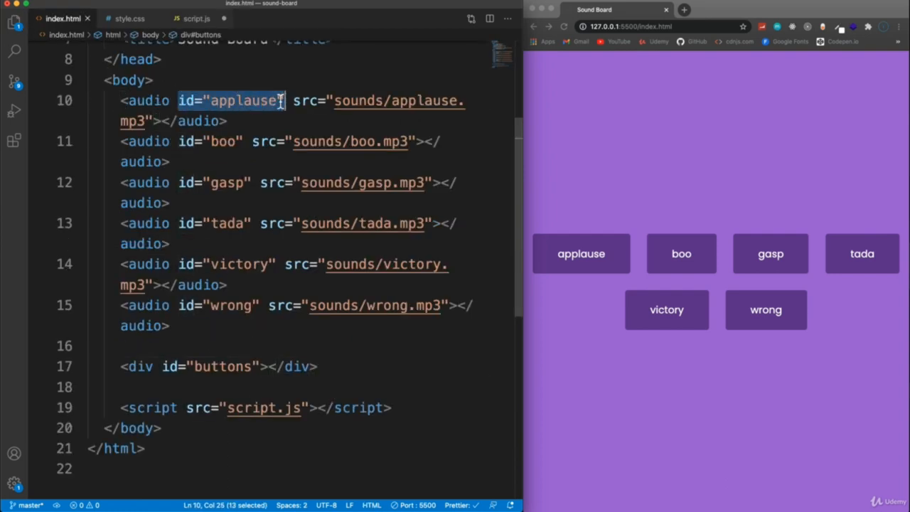
left_click(196, 17)
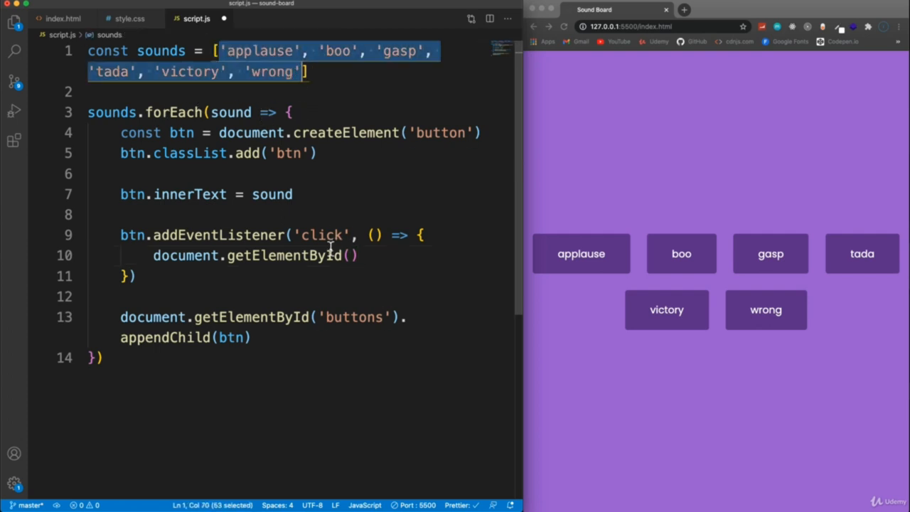
Step: Make the click handler call document.getElementById(sound).play() to play the matching audio
left_click(348, 255)
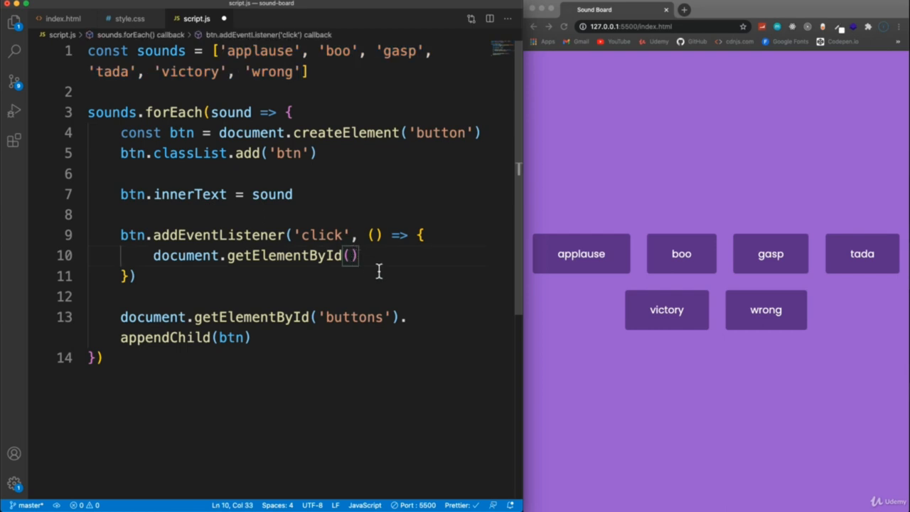
type("sound")
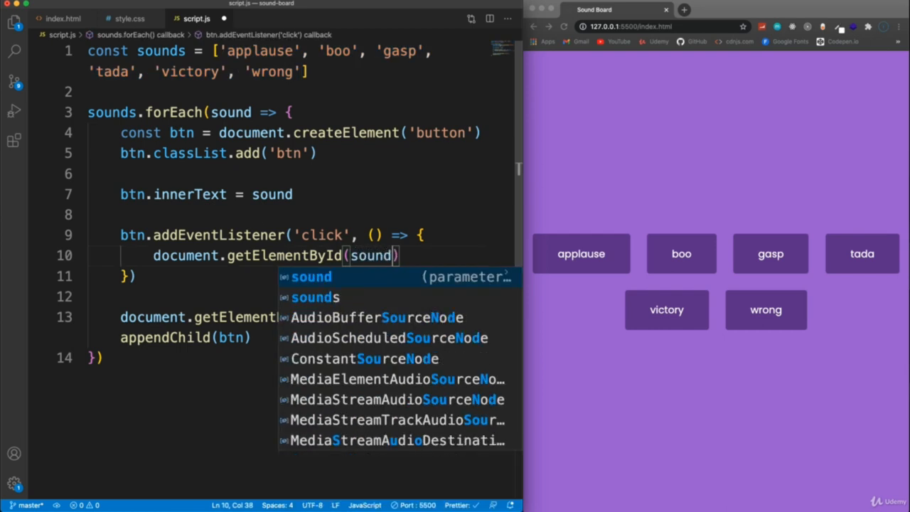
key("Escape")
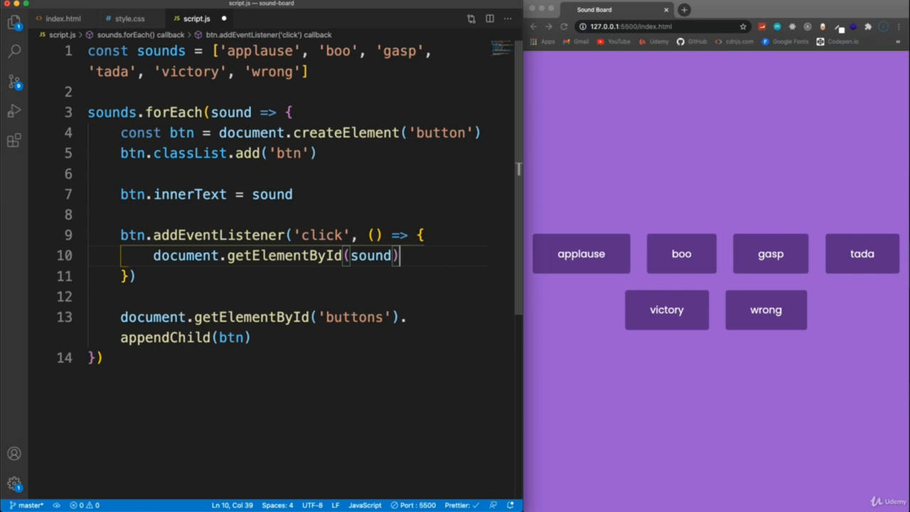
type(".")
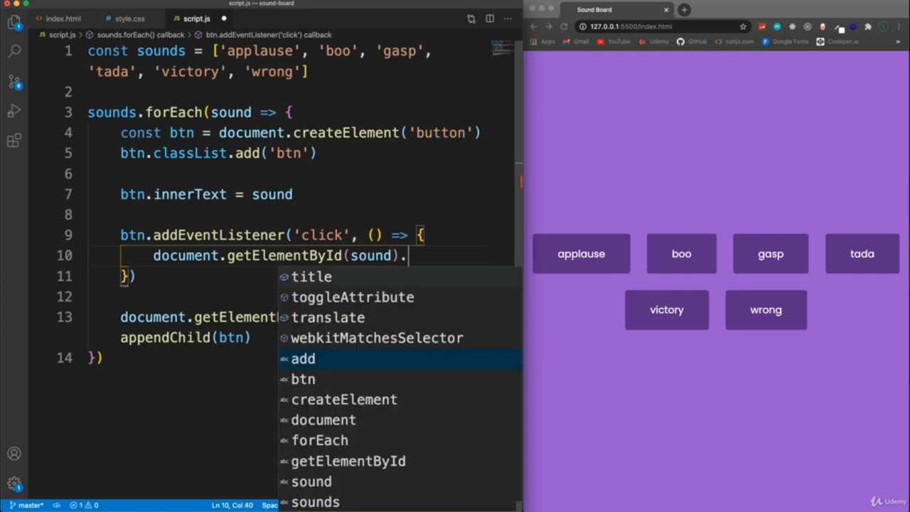
type("onplay()")
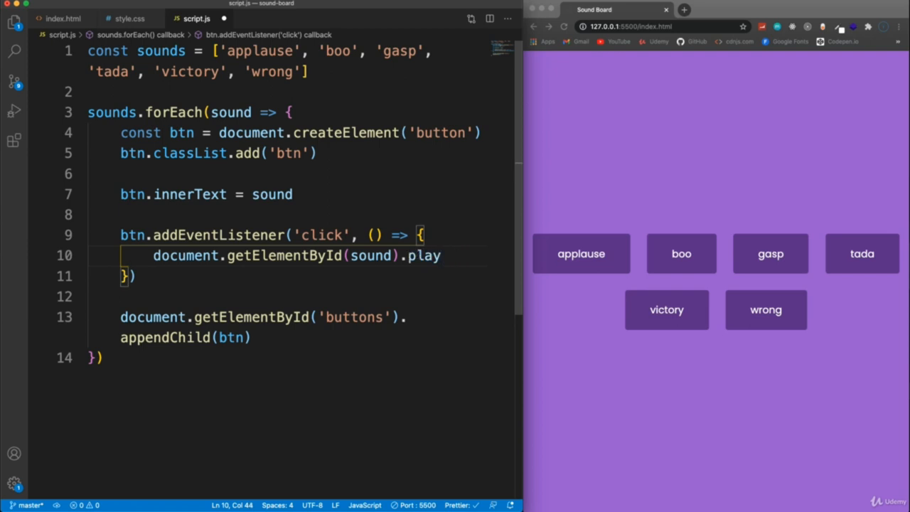
type("()")
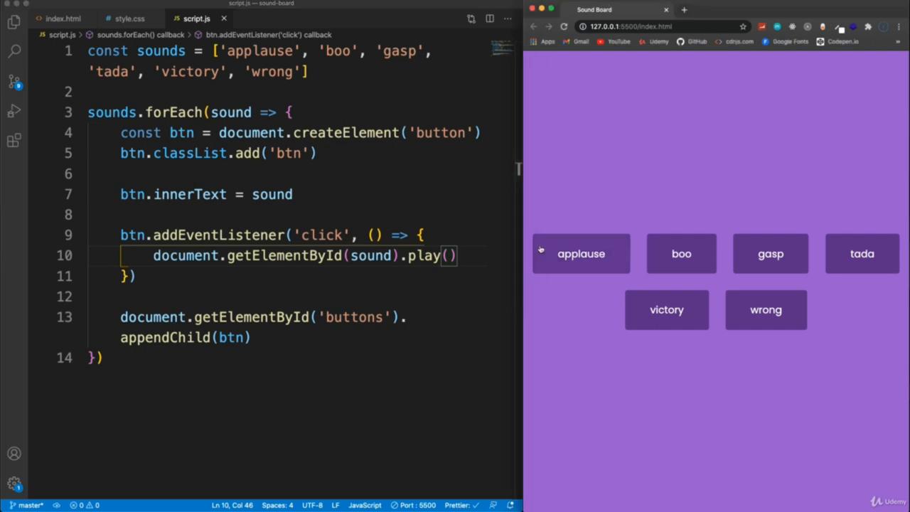
left_click(581, 254)
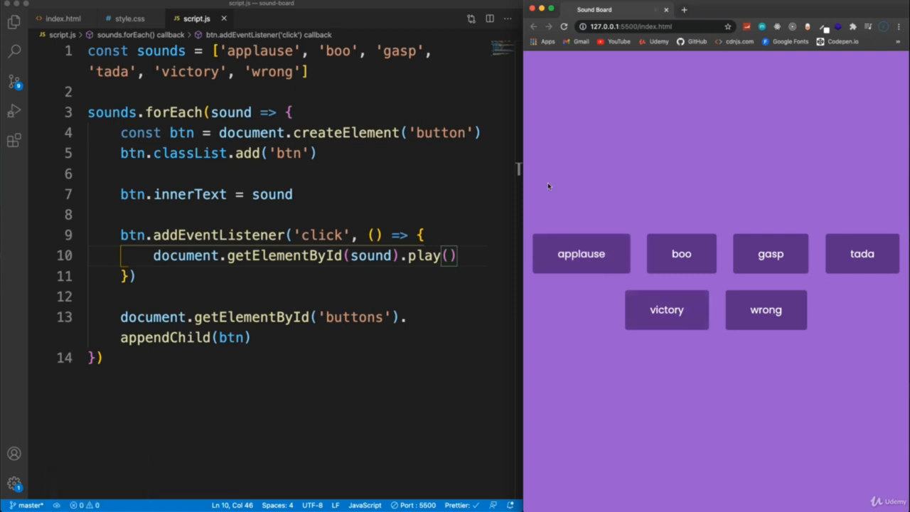
mouse_move(555, 186)
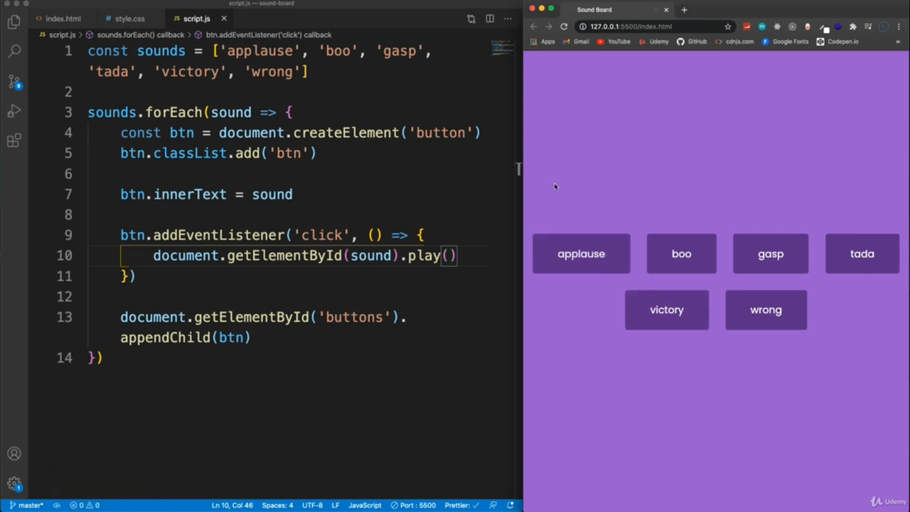
mouse_move(575, 165)
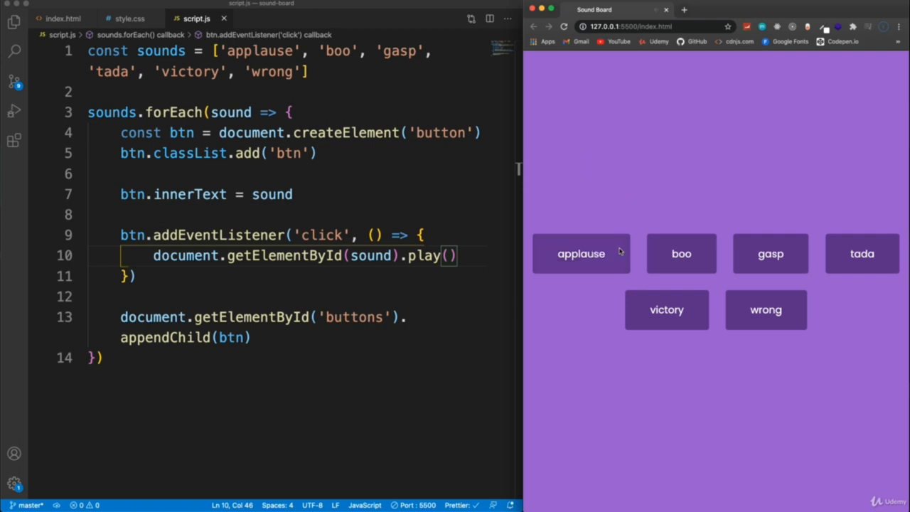
mouse_move(653, 268)
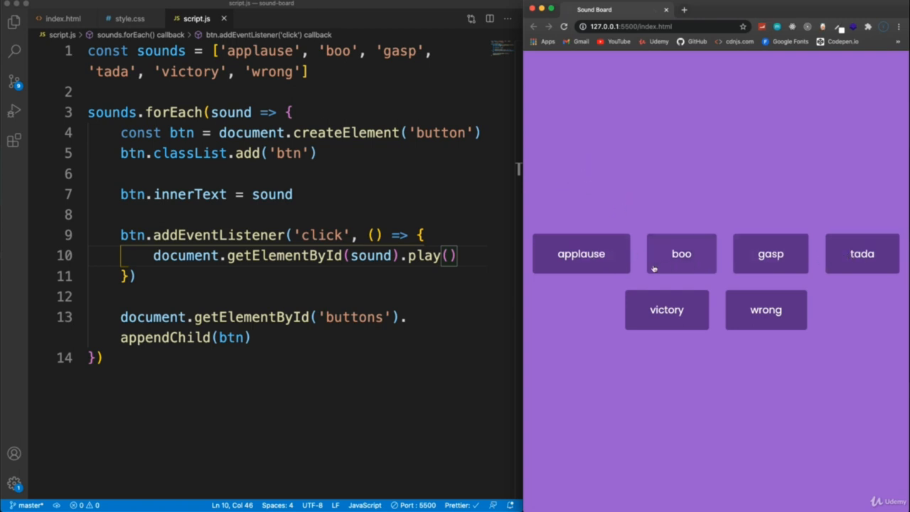
mouse_move(581, 254)
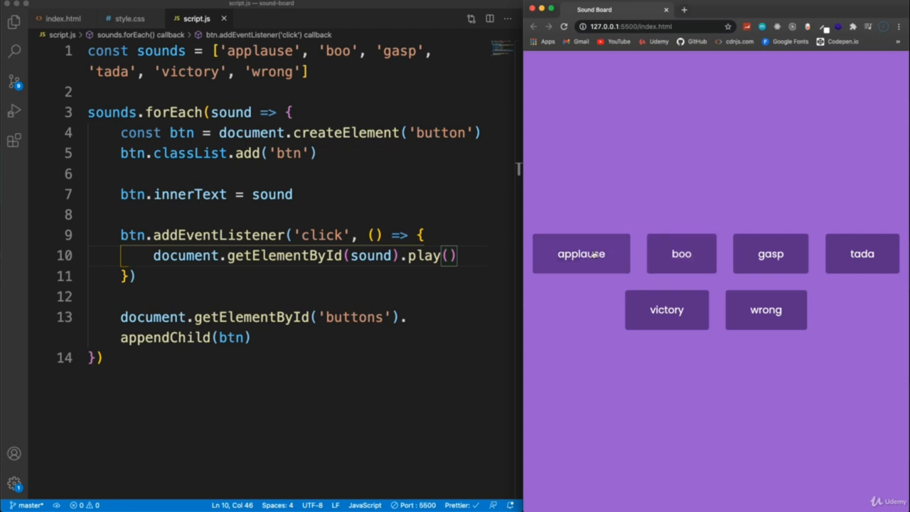
mouse_move(771, 254)
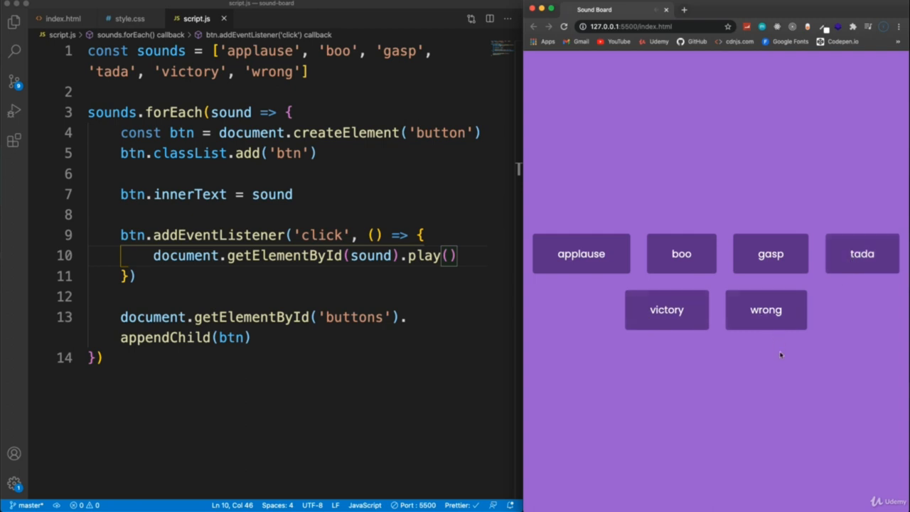
mouse_move(679, 217)
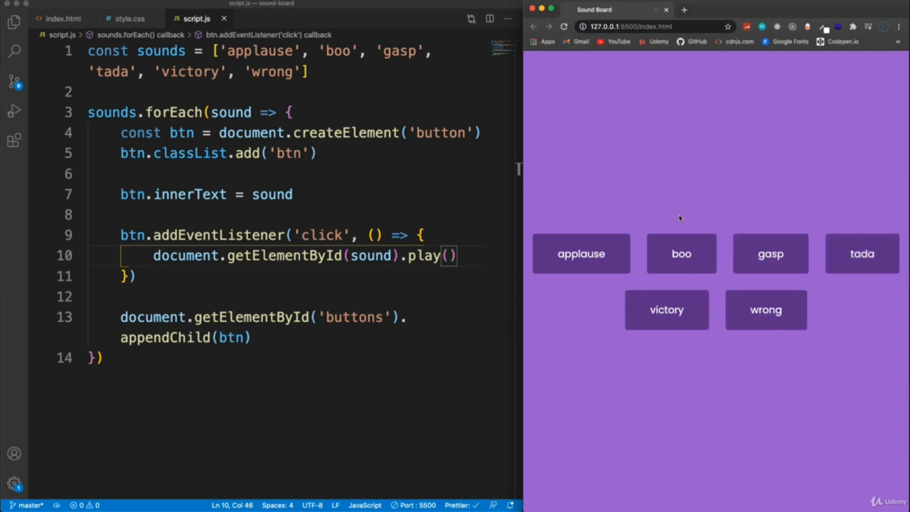
mouse_move(641, 281)
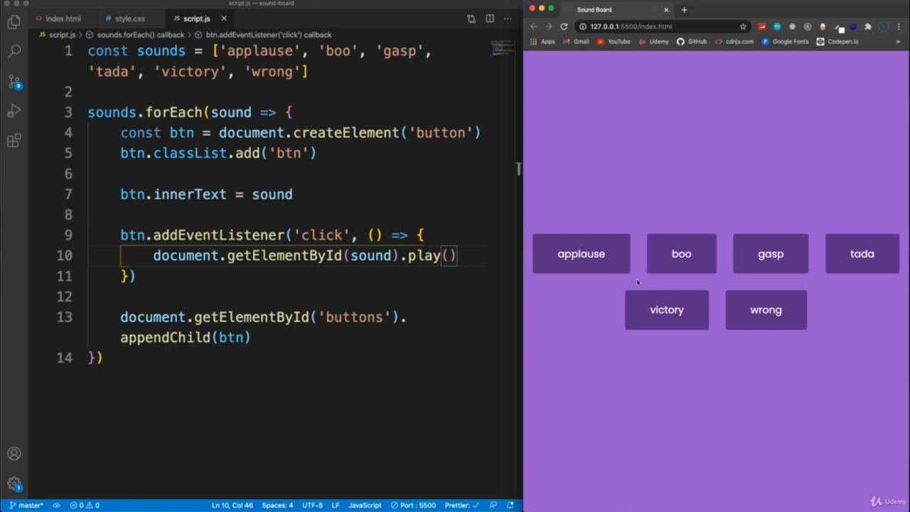
mouse_move(671, 207)
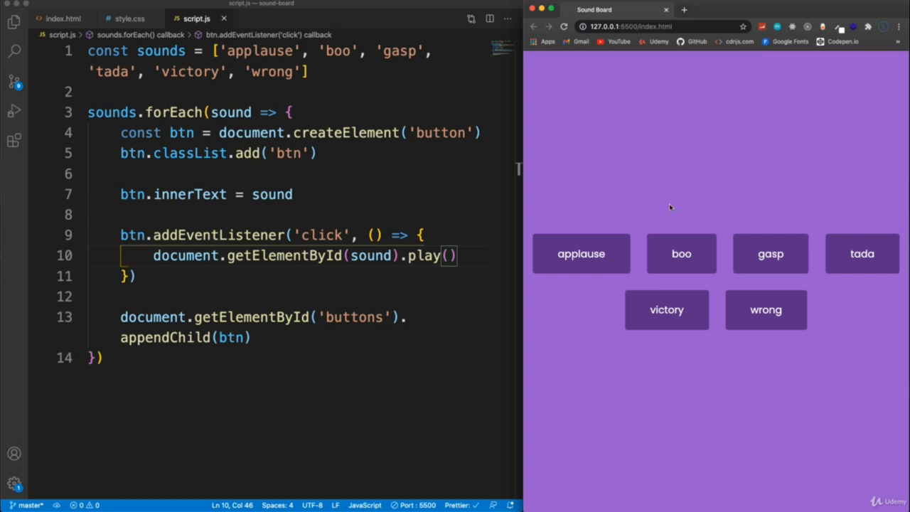
mouse_move(581, 254)
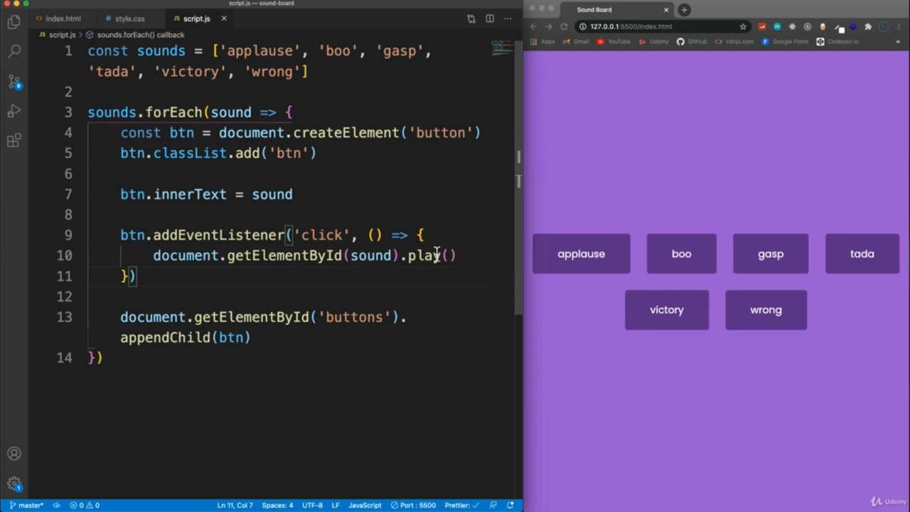
Step: Call stopSongs() at the top of the click handler and begin a stopSongs function below
left_click(423, 235)
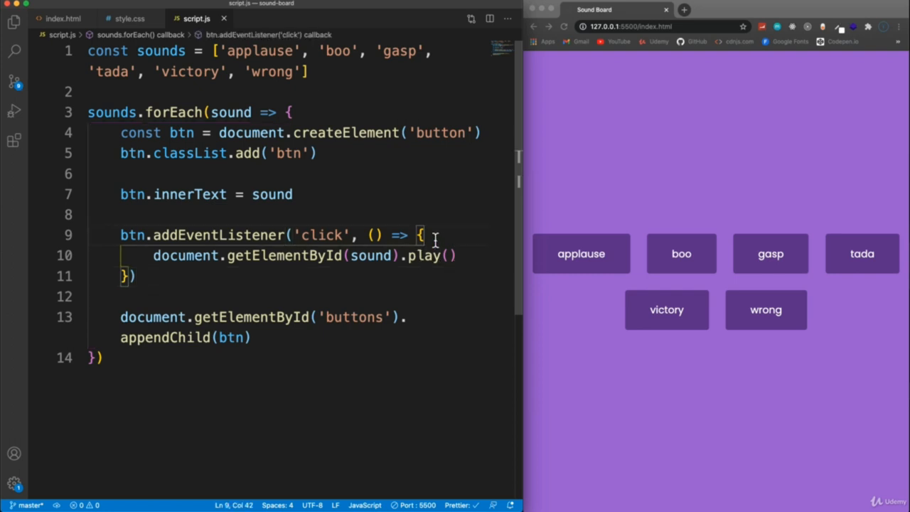
key("enter")
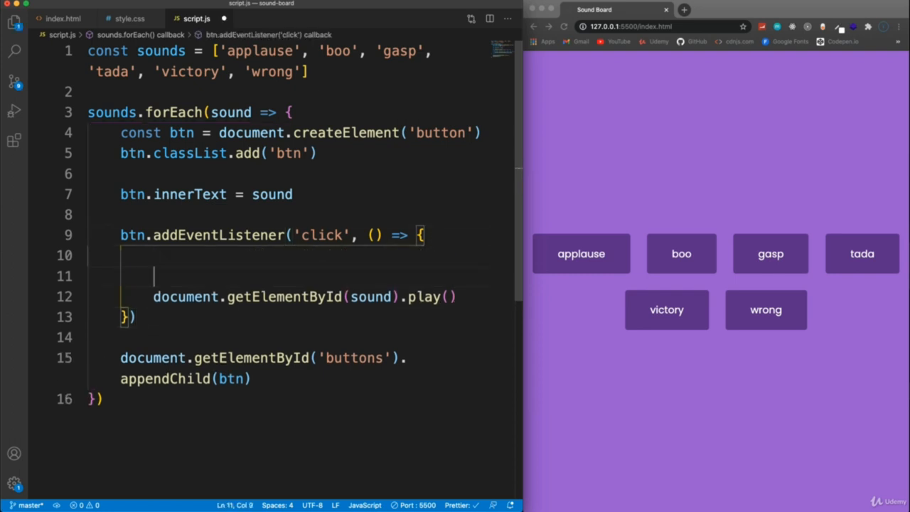
key("Backspace")
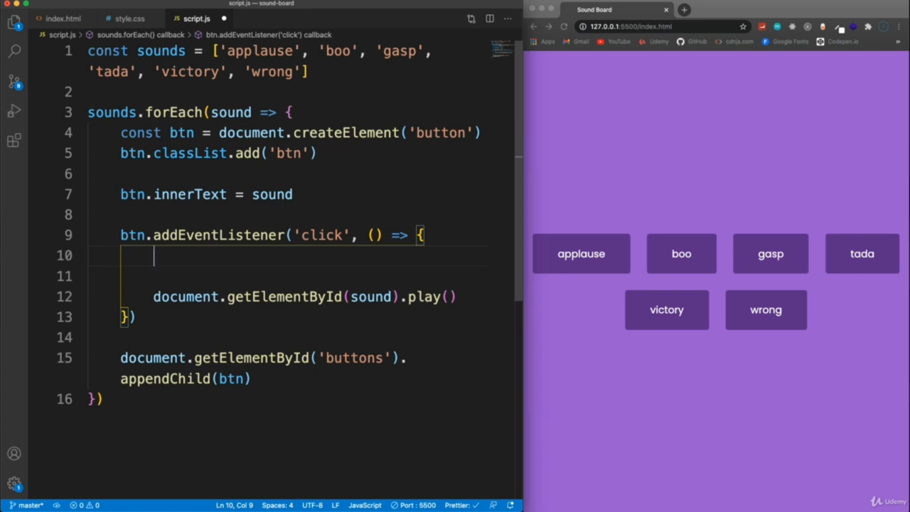
type("stopSongs(")
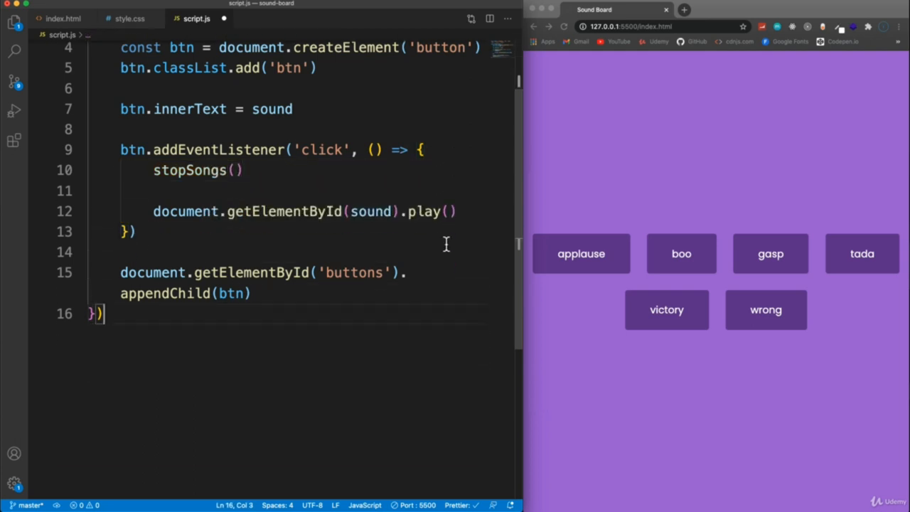
type("function stopSongs(")
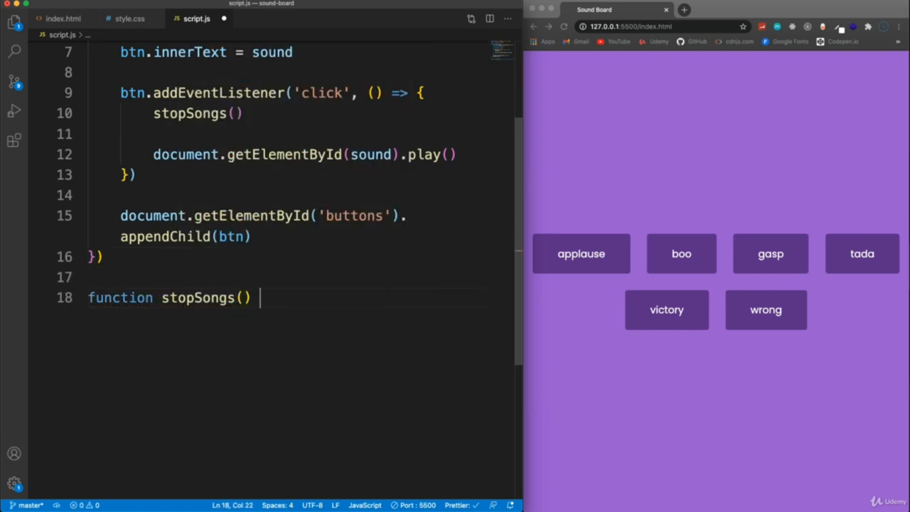
Step: In stopSongs, loop over sounds declaring const song = document.getElementById(sound)
type("sounds.forEach(")
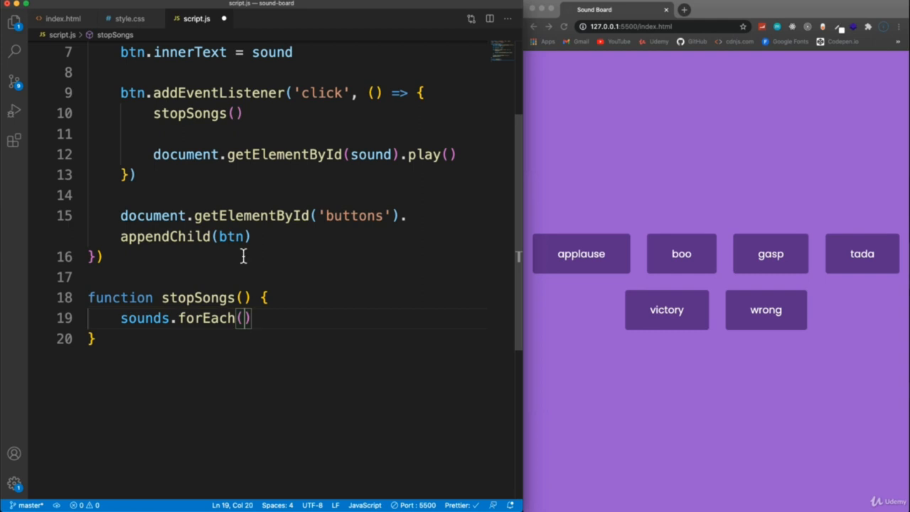
type("sound =>")
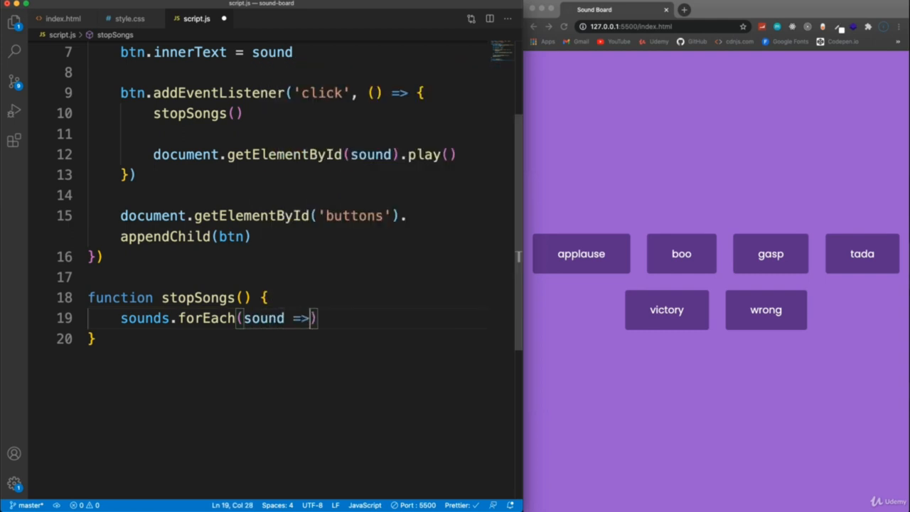
type("{")
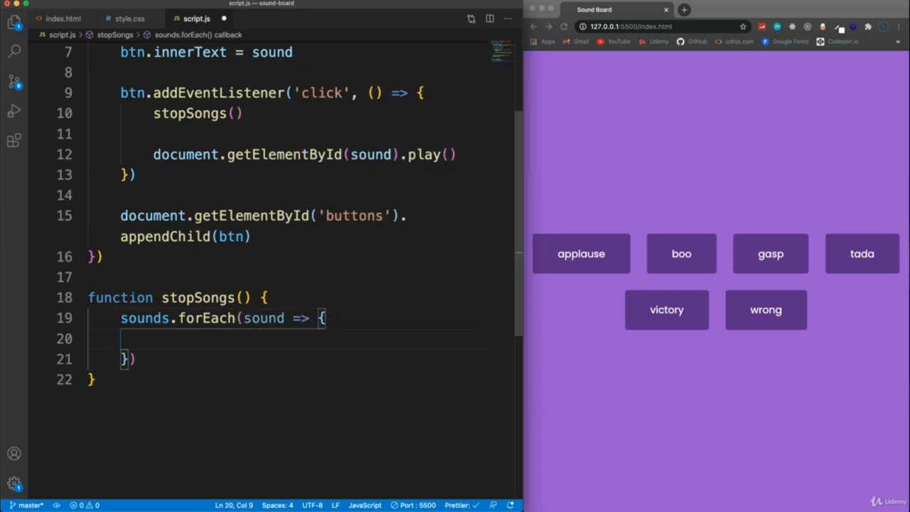
type("const song")
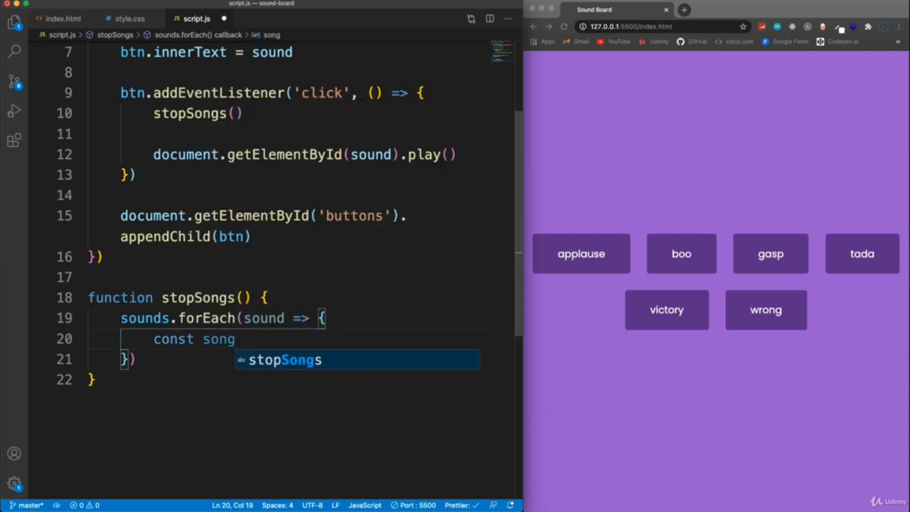
type("=")
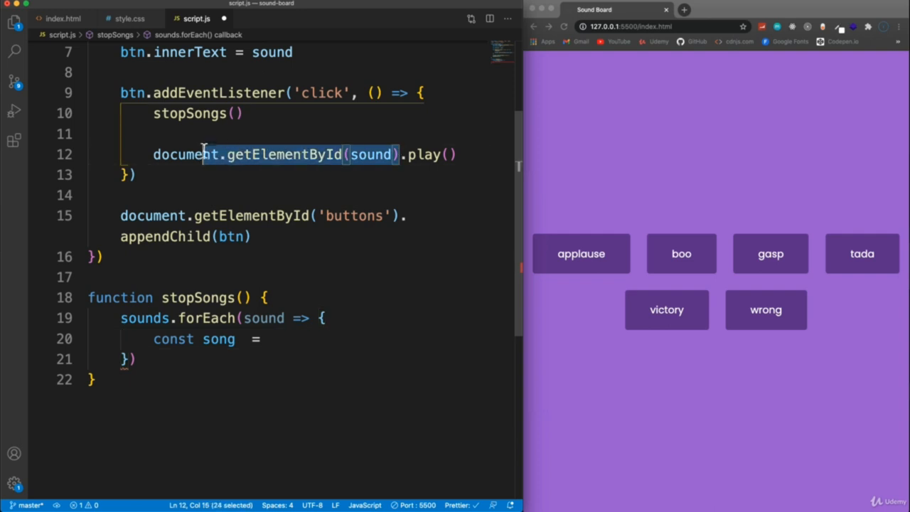
type("document.getElementById(sound)")
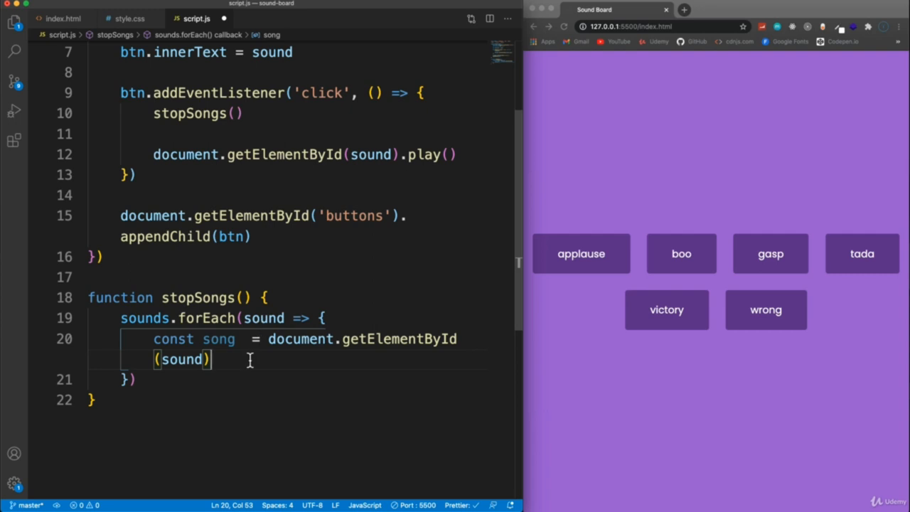
Step: Pause each song with song.pause() and reset its currentTime to 0
type("song.")
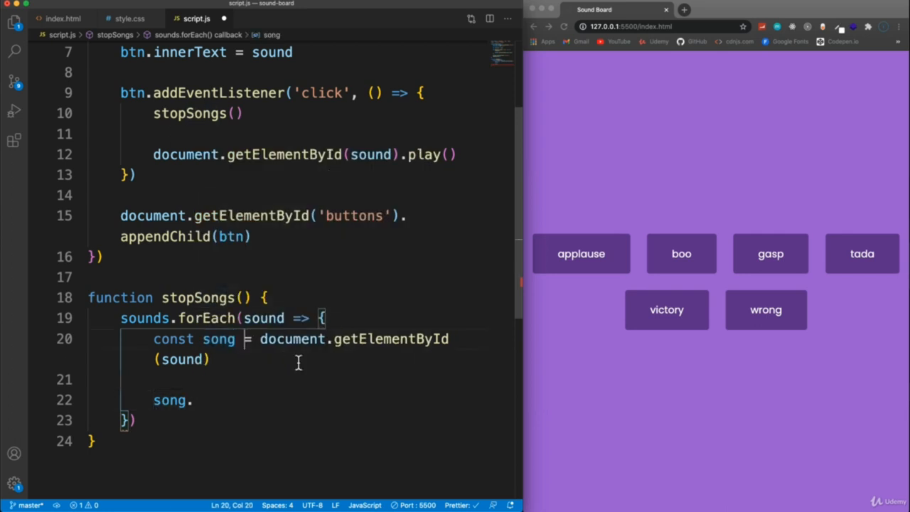
left_click(194, 399)
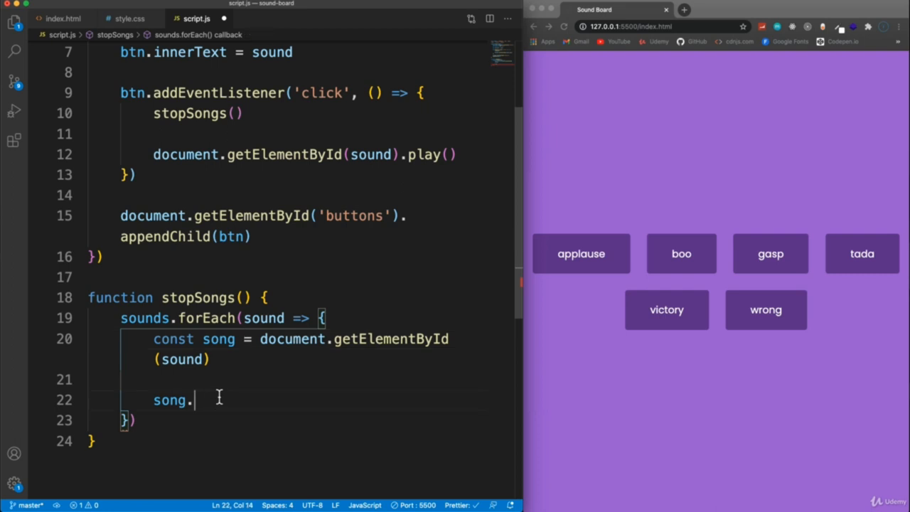
mouse_move(440, 151)
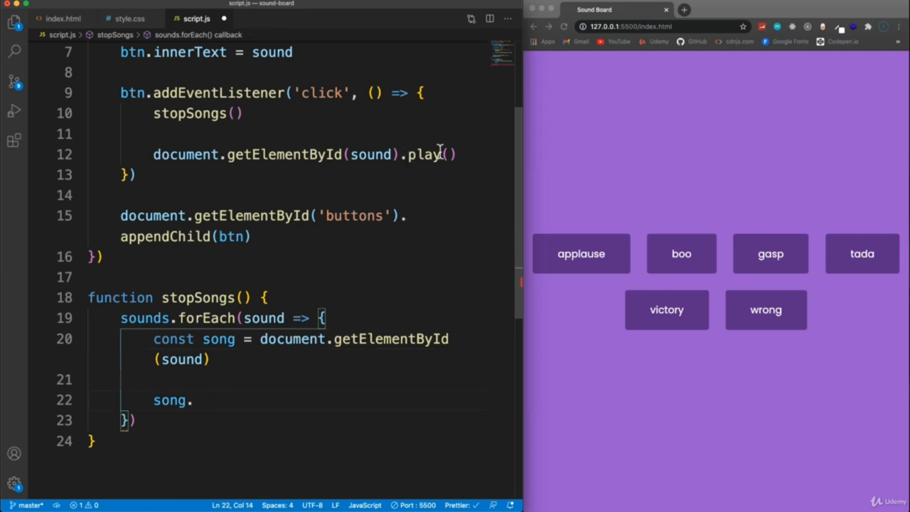
left_click(194, 400)
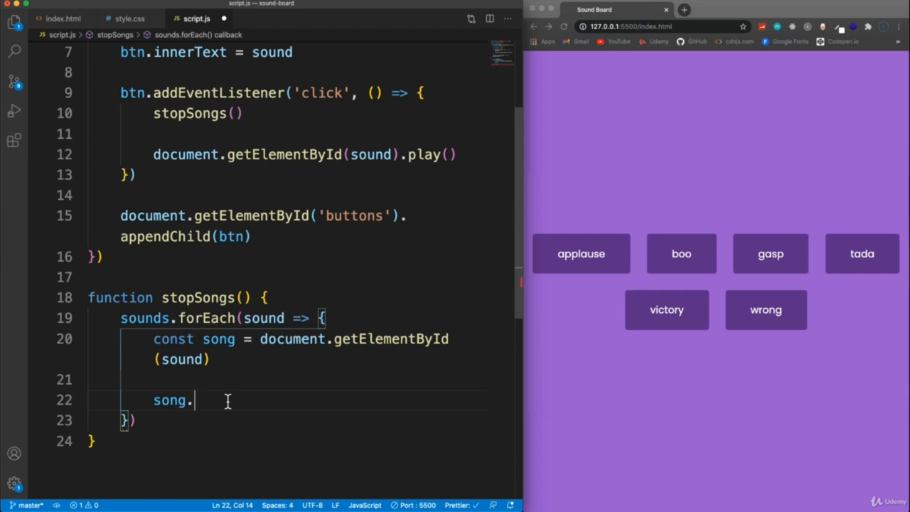
type("pause")
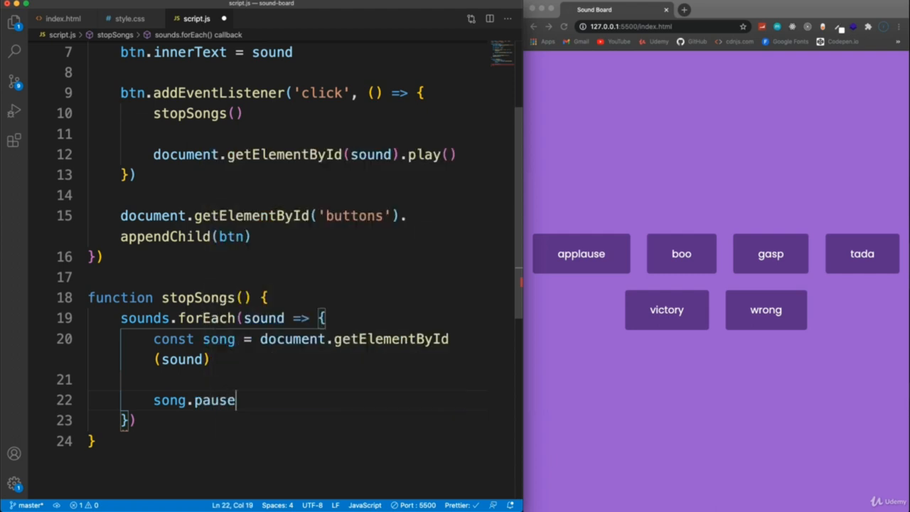
type("()")
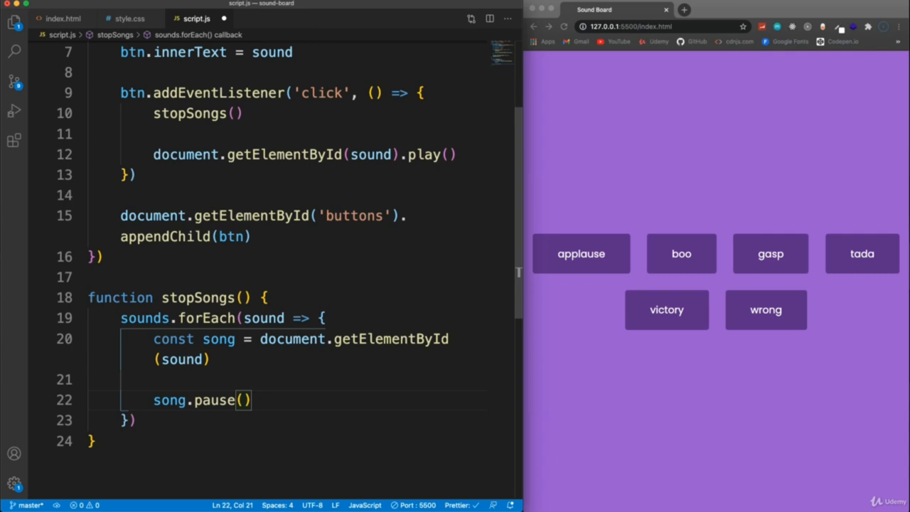
type("song")
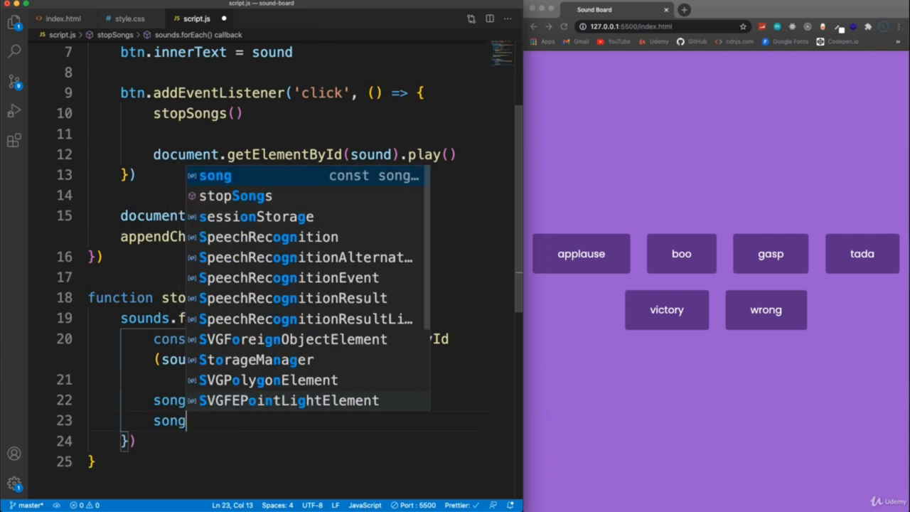
type(".current")
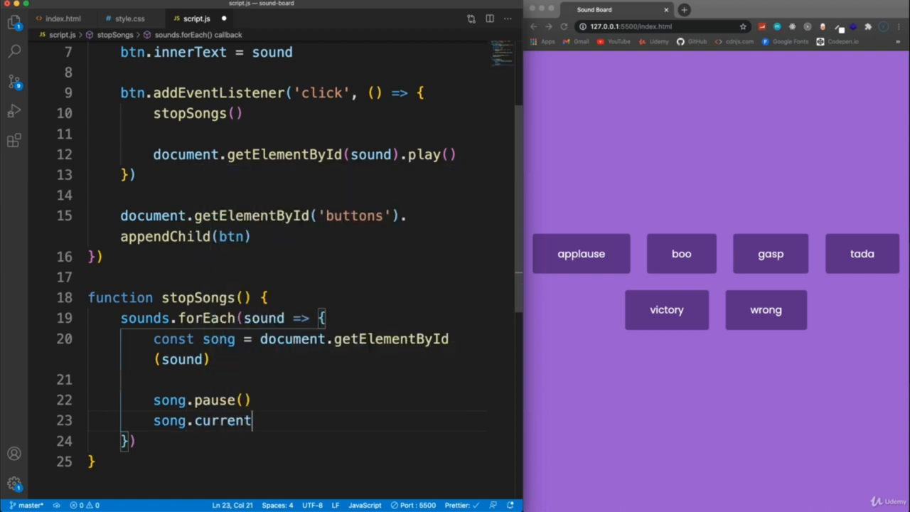
type("Time =")
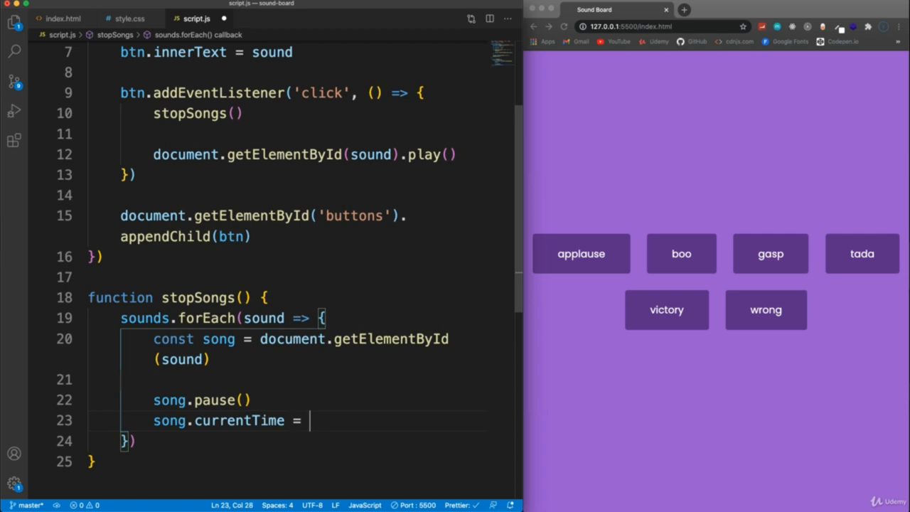
type("0;")
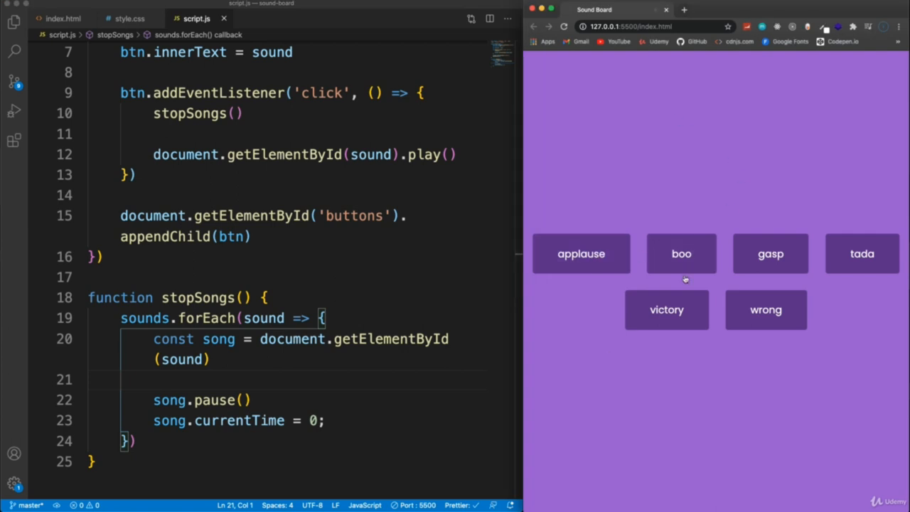
mouse_move(814, 250)
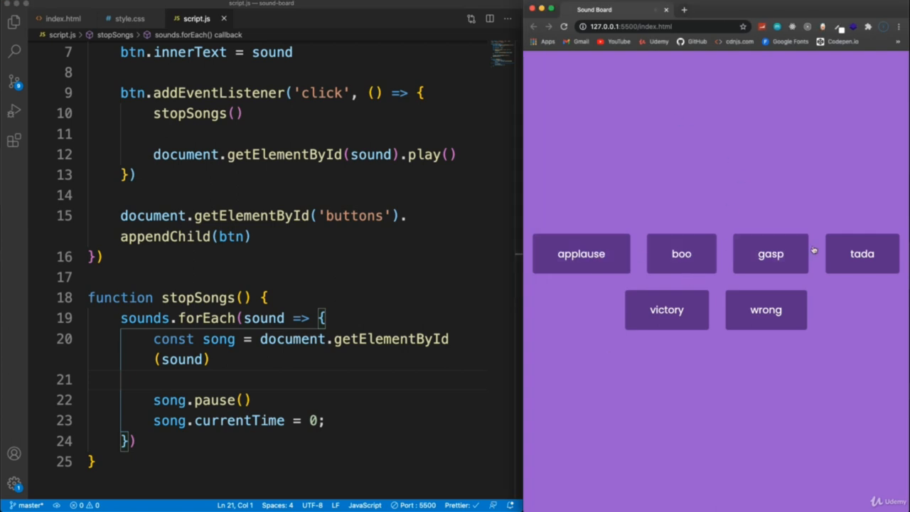
mouse_move(820, 344)
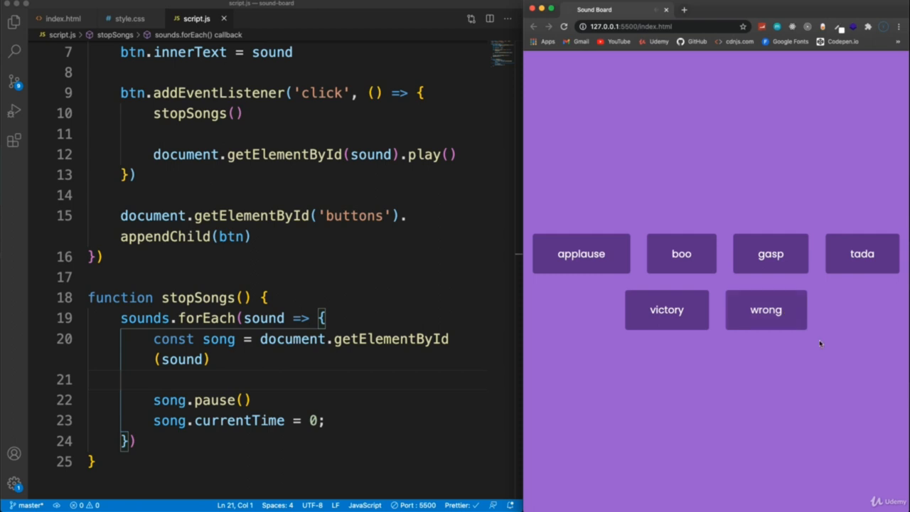
mouse_move(783, 417)
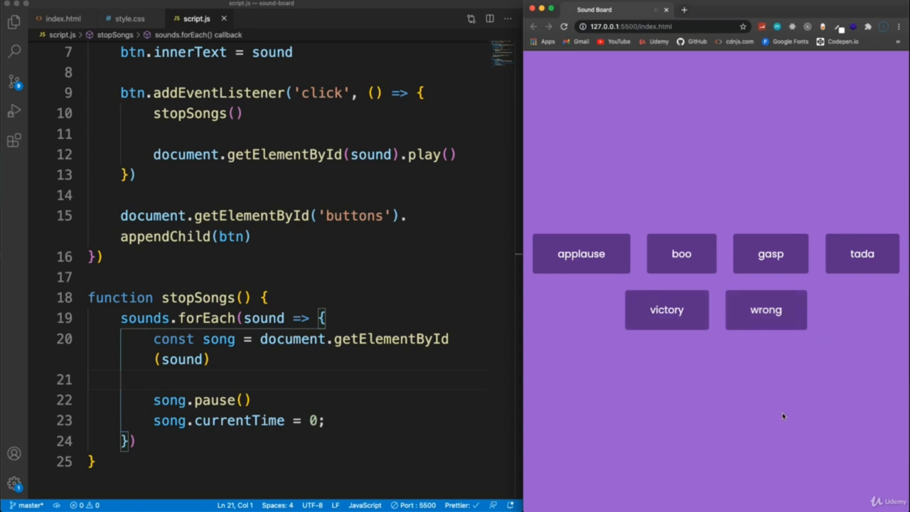
mouse_move(682, 275)
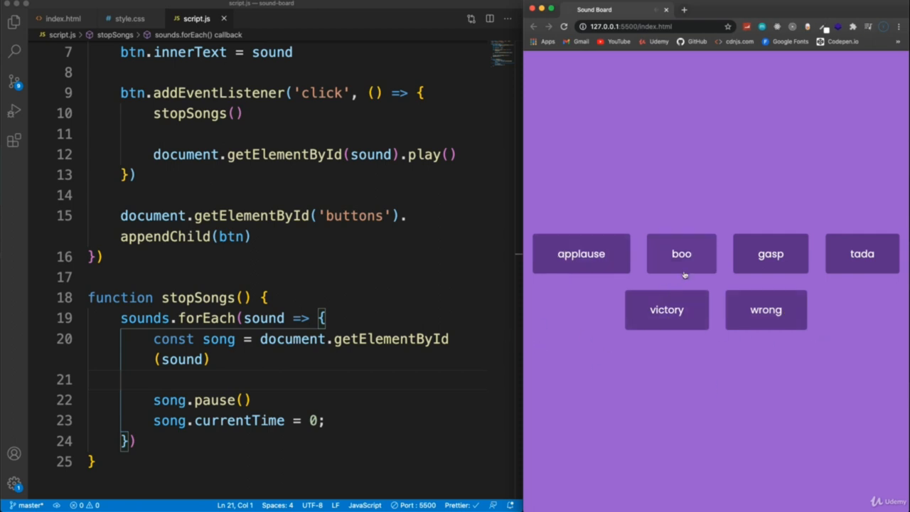
mouse_move(564, 355)
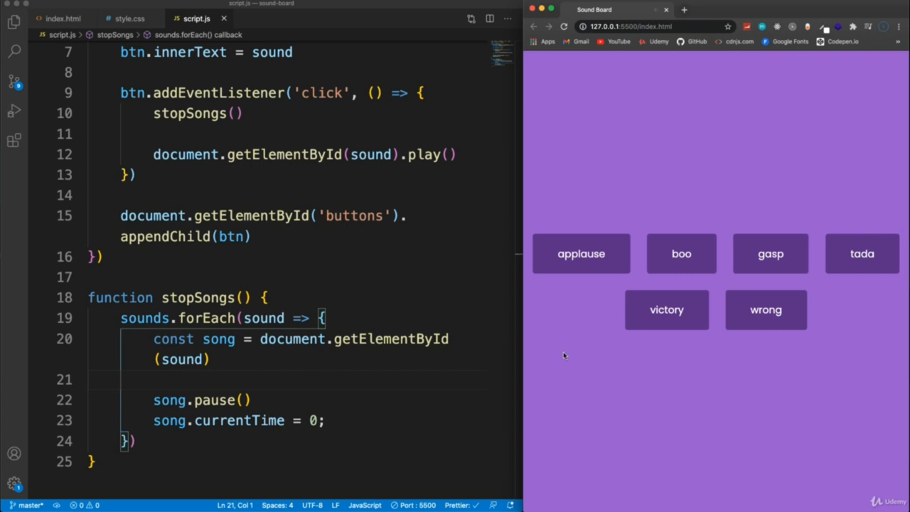
mouse_move(681, 254)
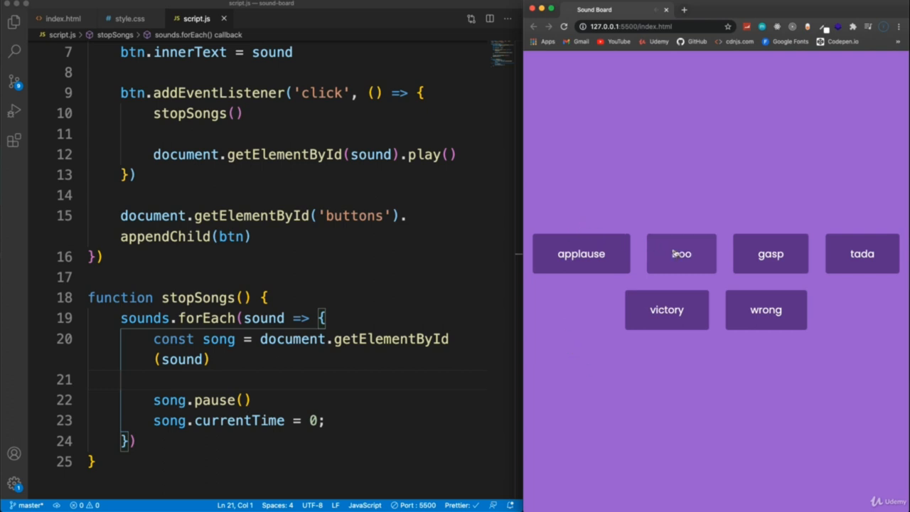
mouse_move(709, 186)
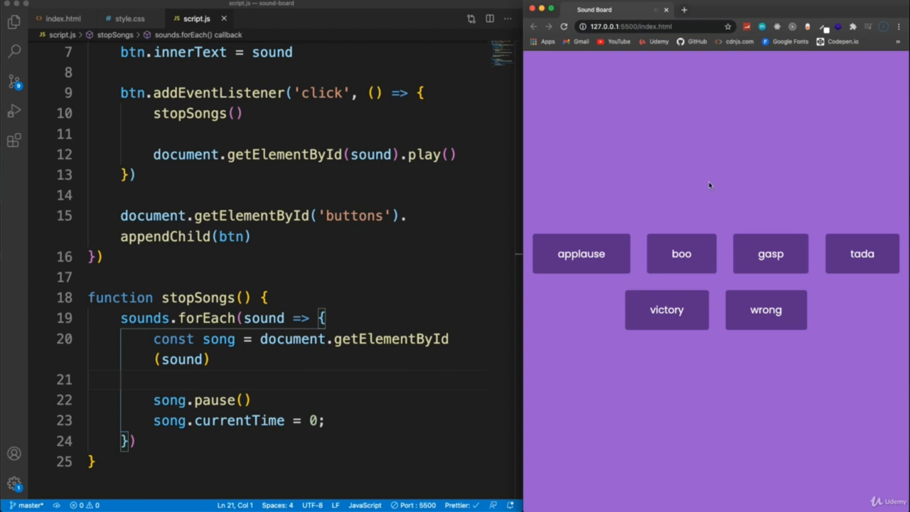
scroll("up", 3)
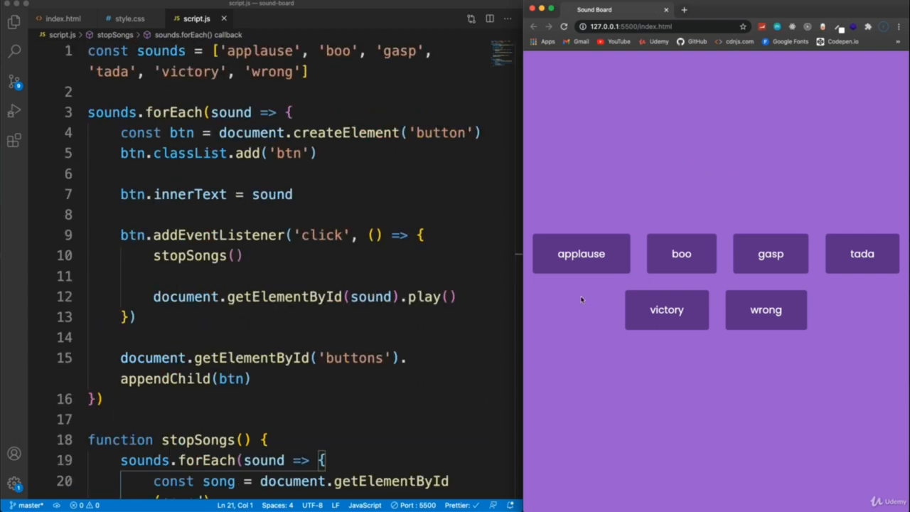
mouse_move(221, 206)
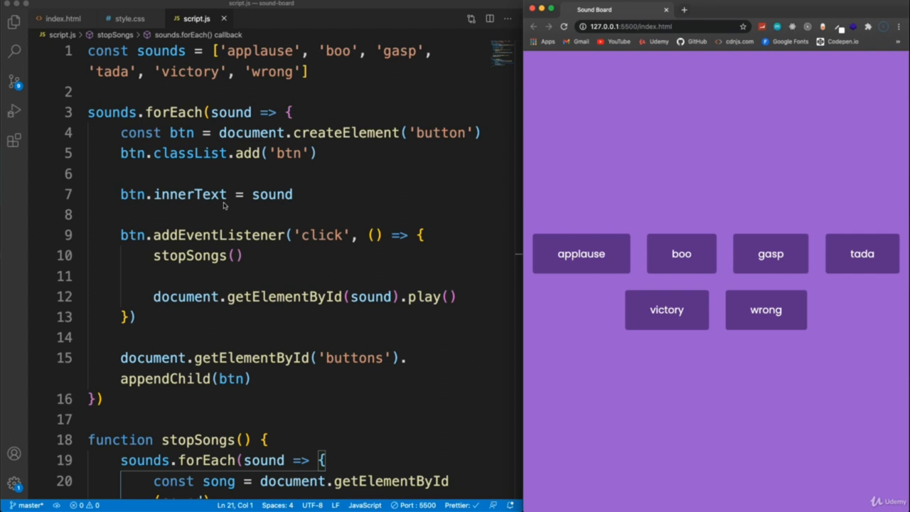
mouse_move(566, 283)
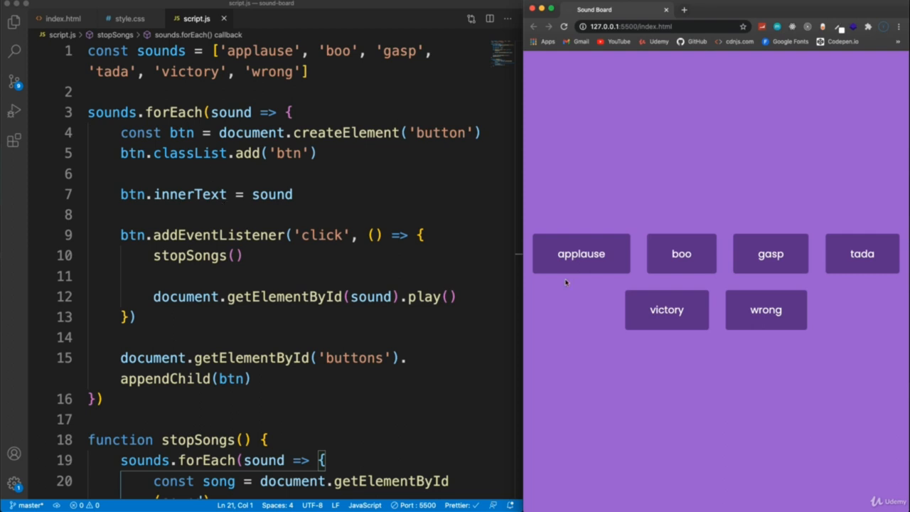
mouse_move(674, 290)
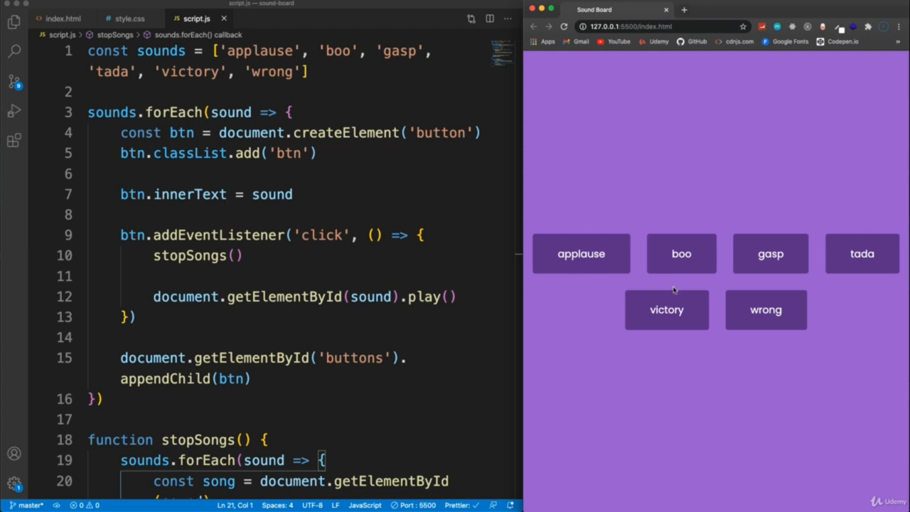
mouse_move(770, 317)
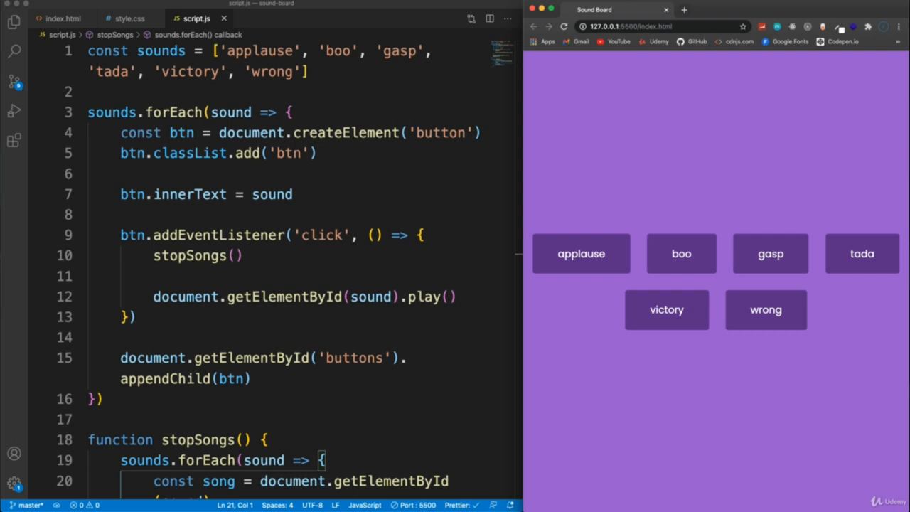
mouse_move(694, 404)
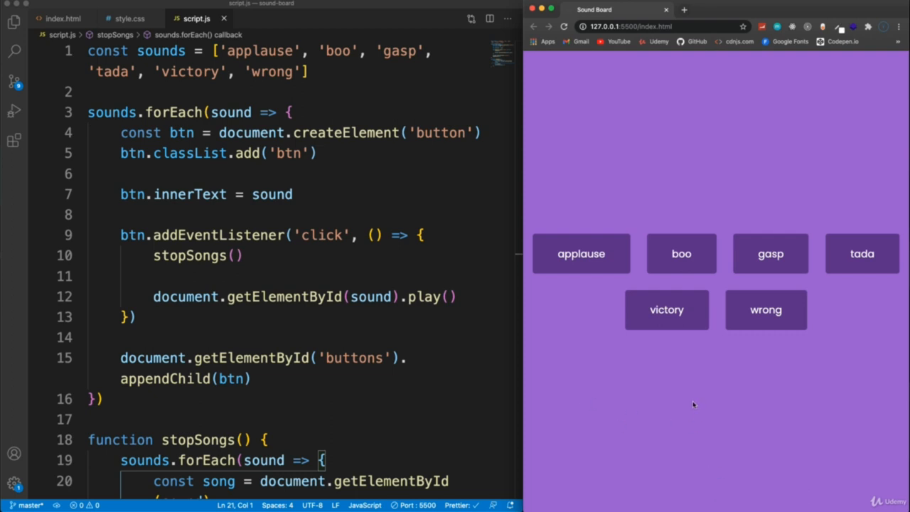
mouse_move(709, 415)
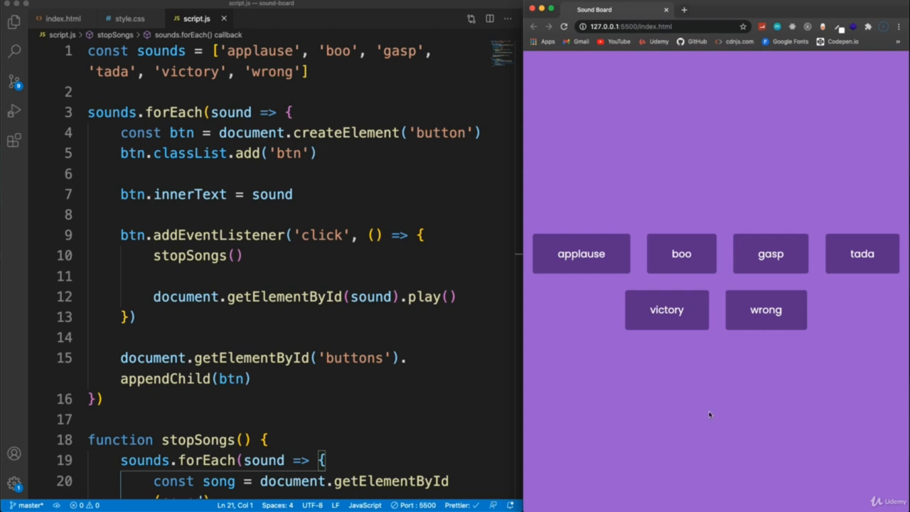
mouse_move(731, 443)
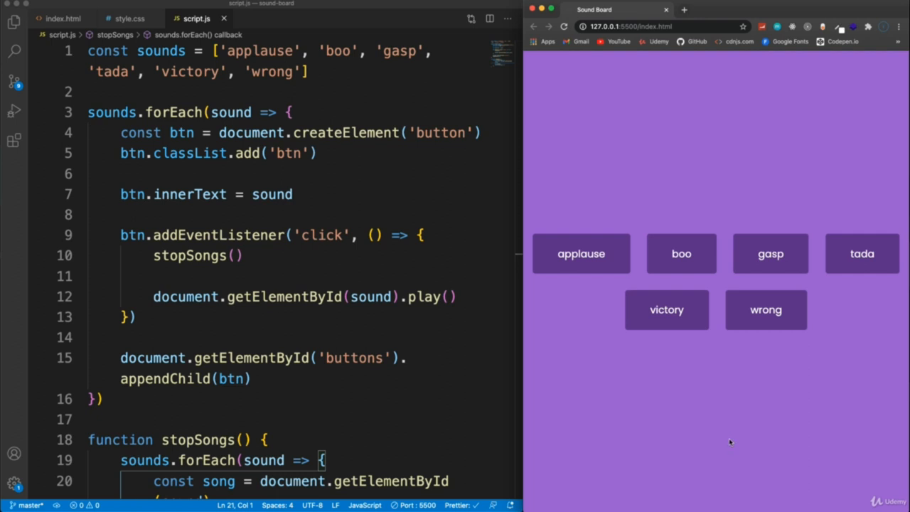